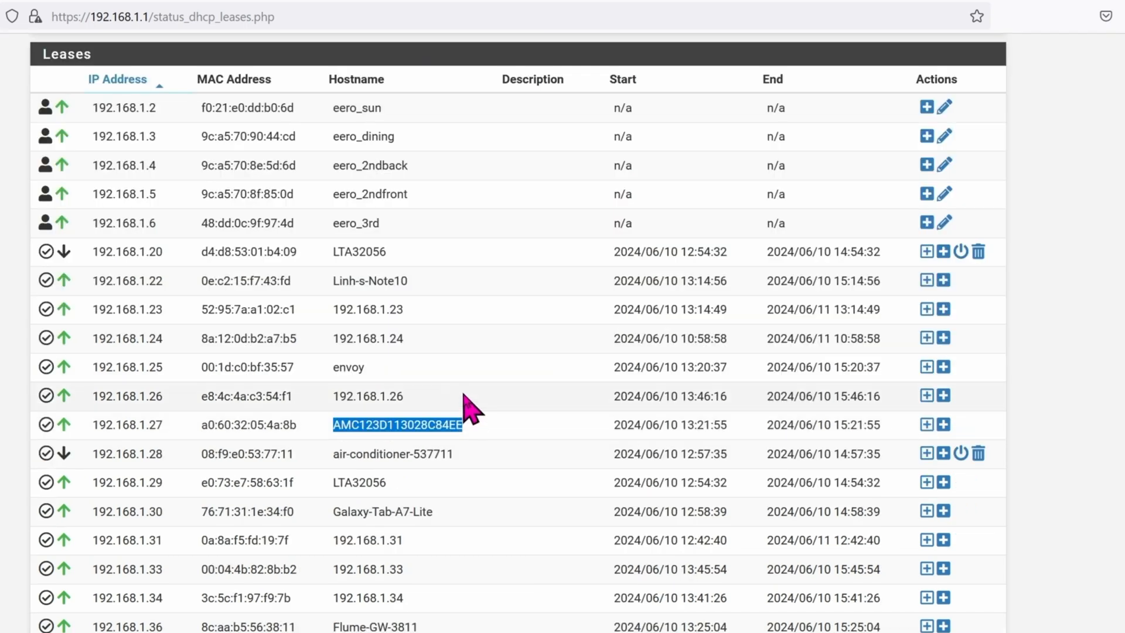
mouse_move(288, 453)
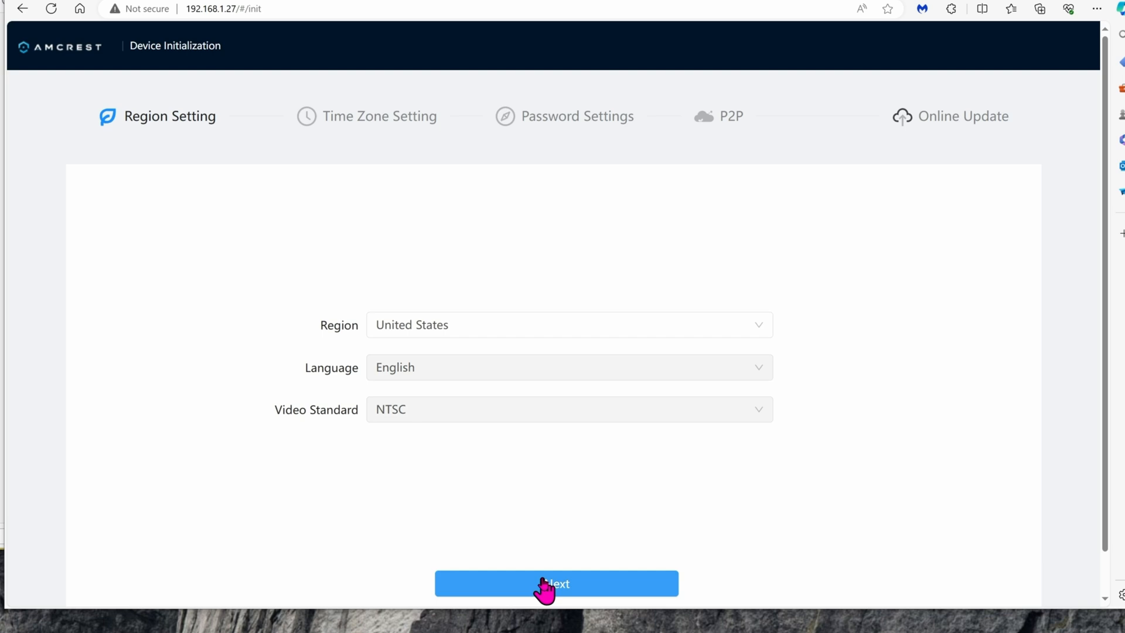
Step: Accept the US region and set the date format to MM-DD-YYYY
left_click(555, 582)
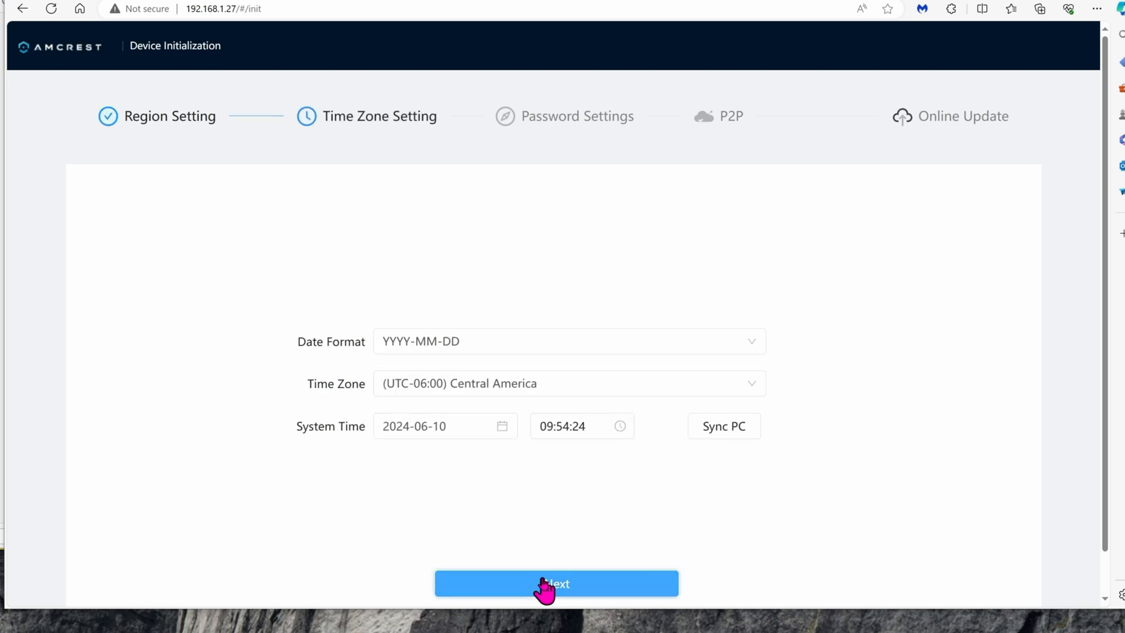
left_click(569, 341)
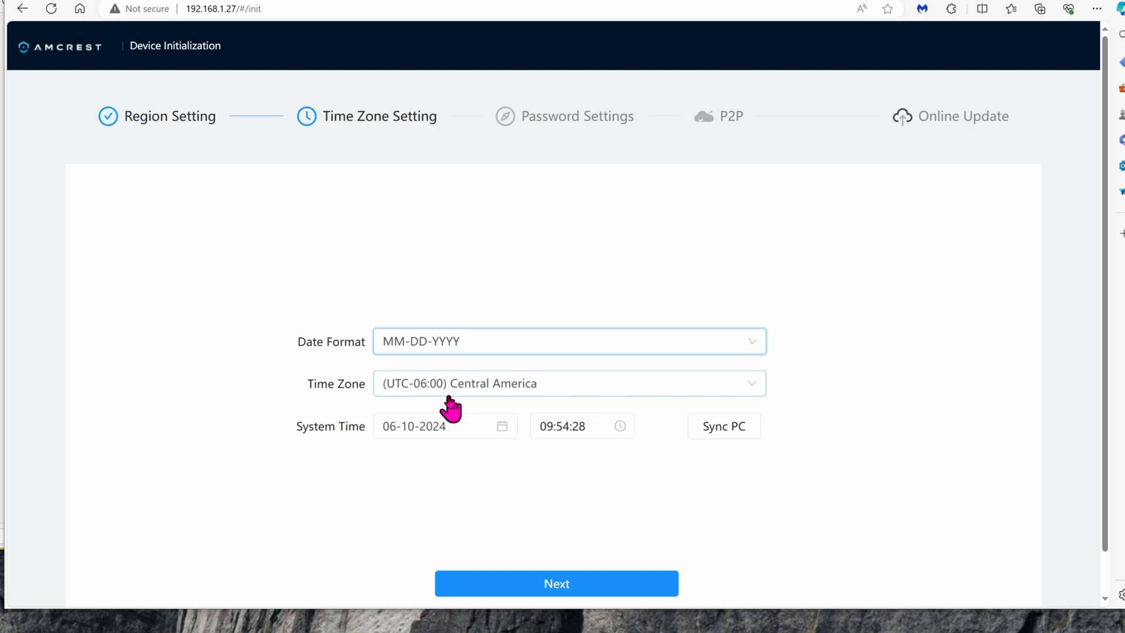
left_click(555, 582)
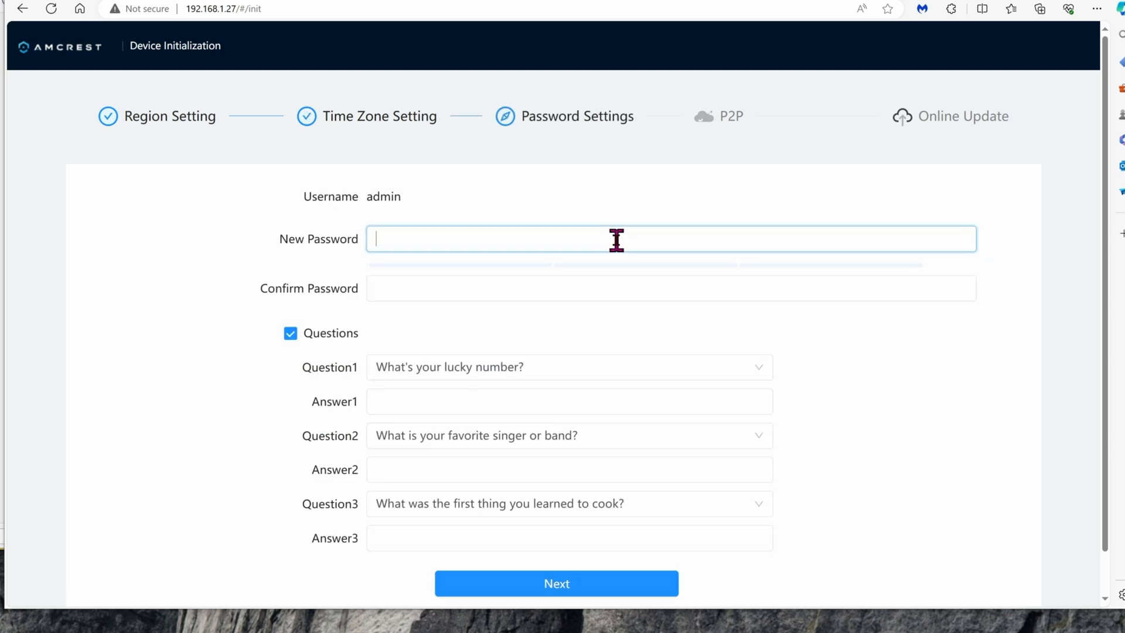
Step: Enter the admin password and the security question answers, and submit them
type("•")
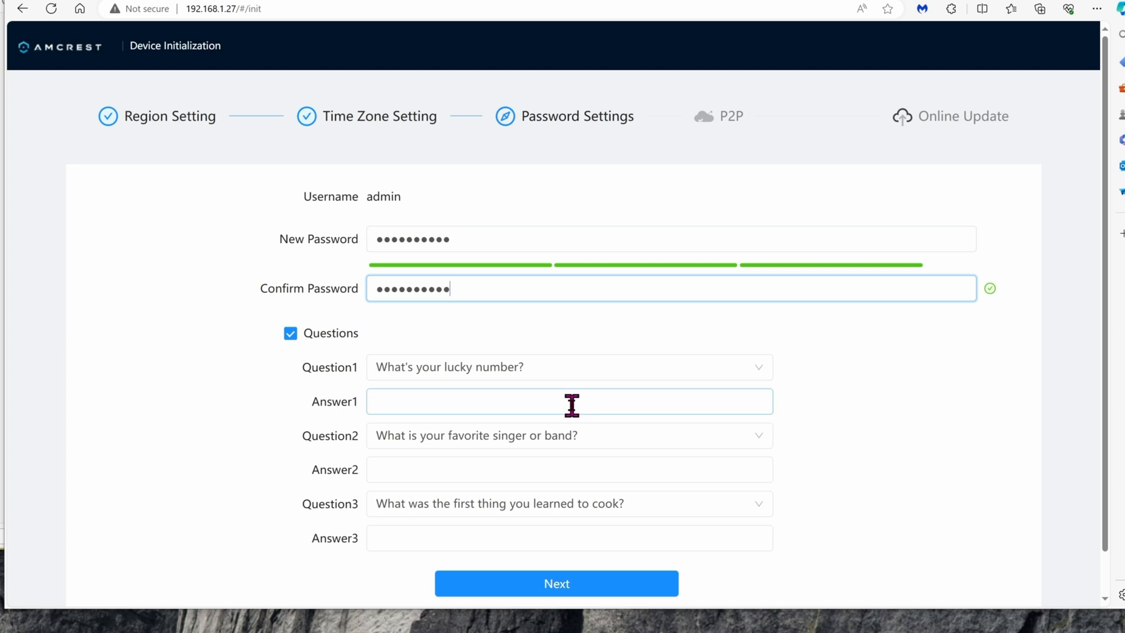
left_click(569, 401)
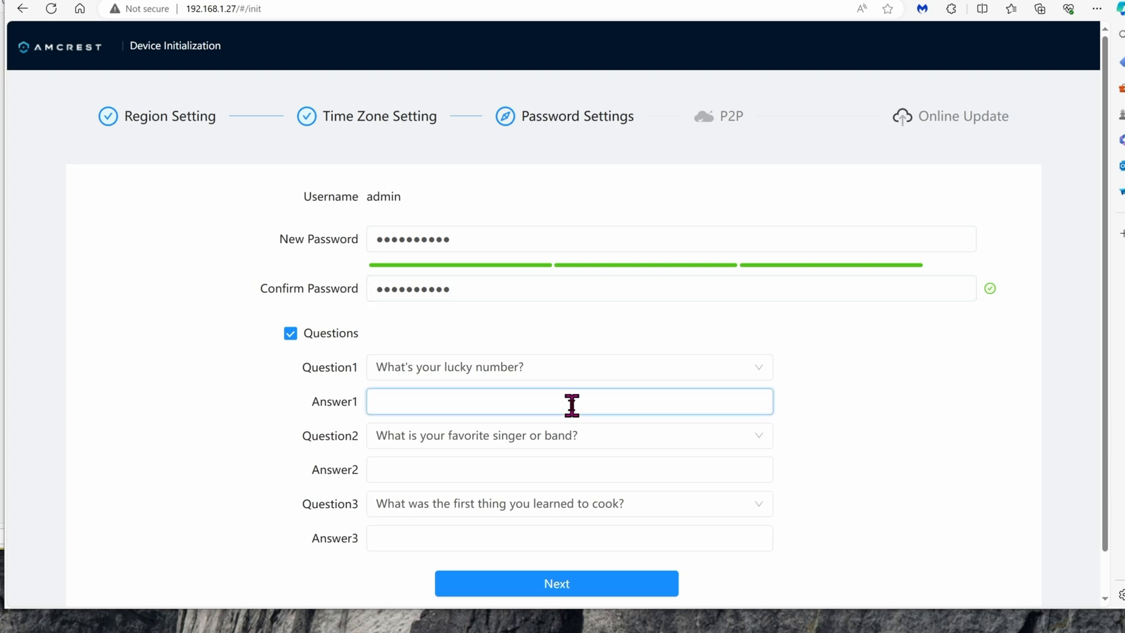
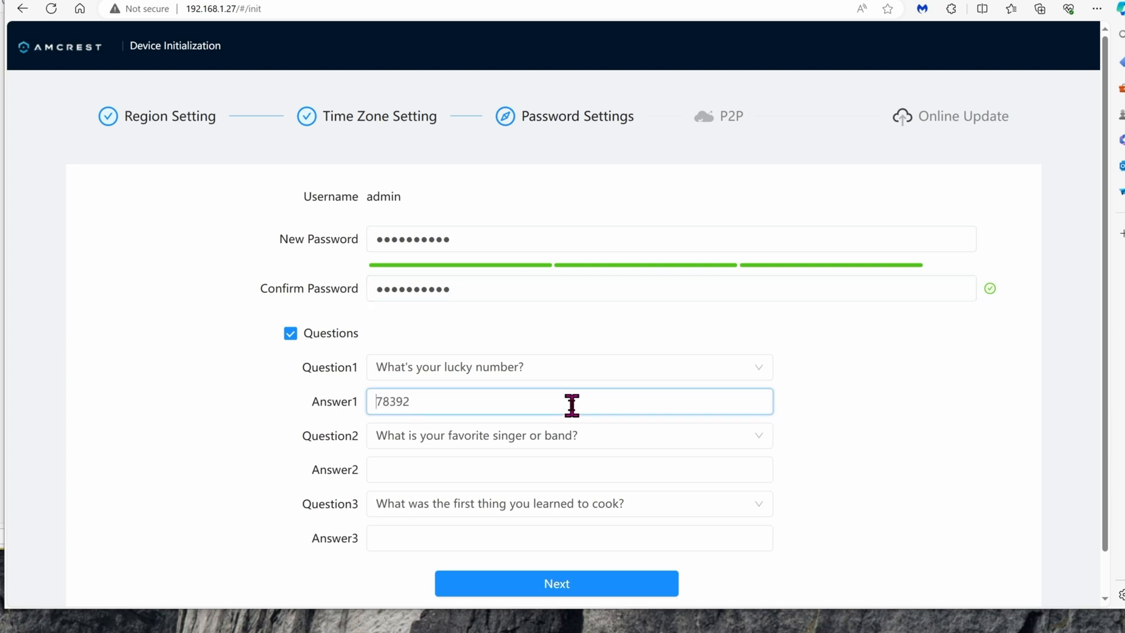
left_click(556, 583)
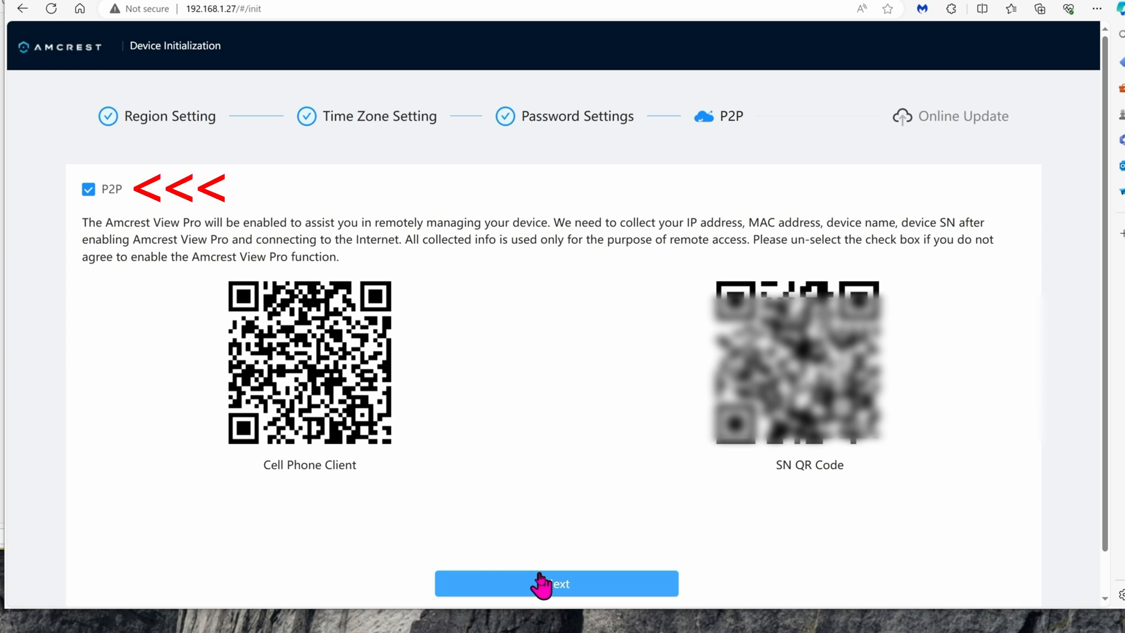
Step: Keep P2P enabled, turn off automatic update checks, and finish initialization
left_click(556, 584)
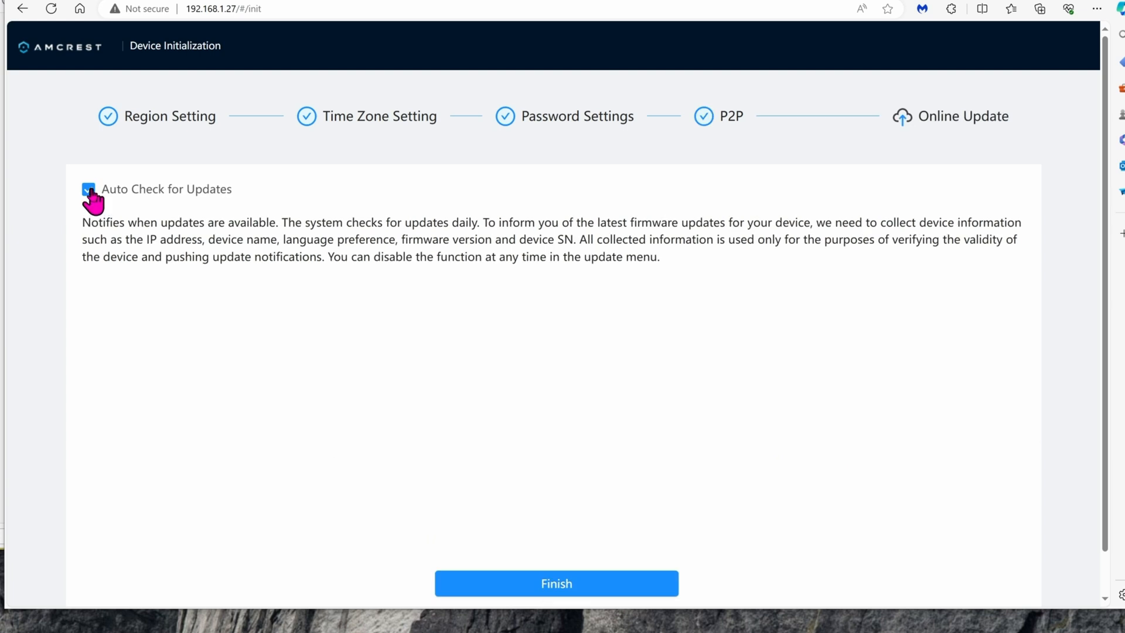
left_click(89, 189)
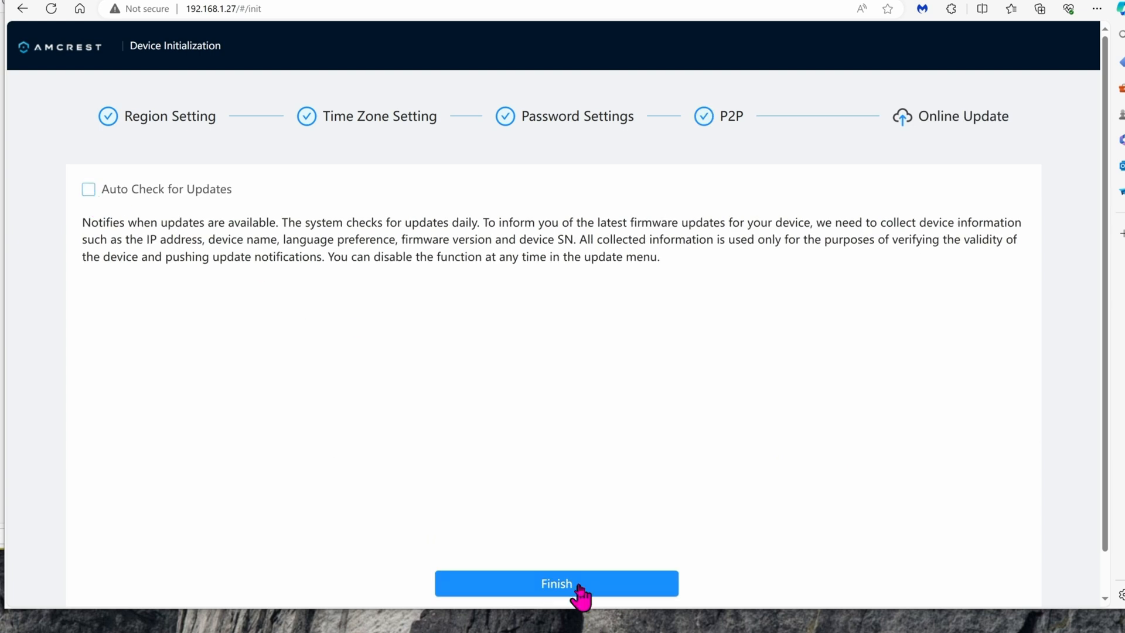
left_click(556, 582)
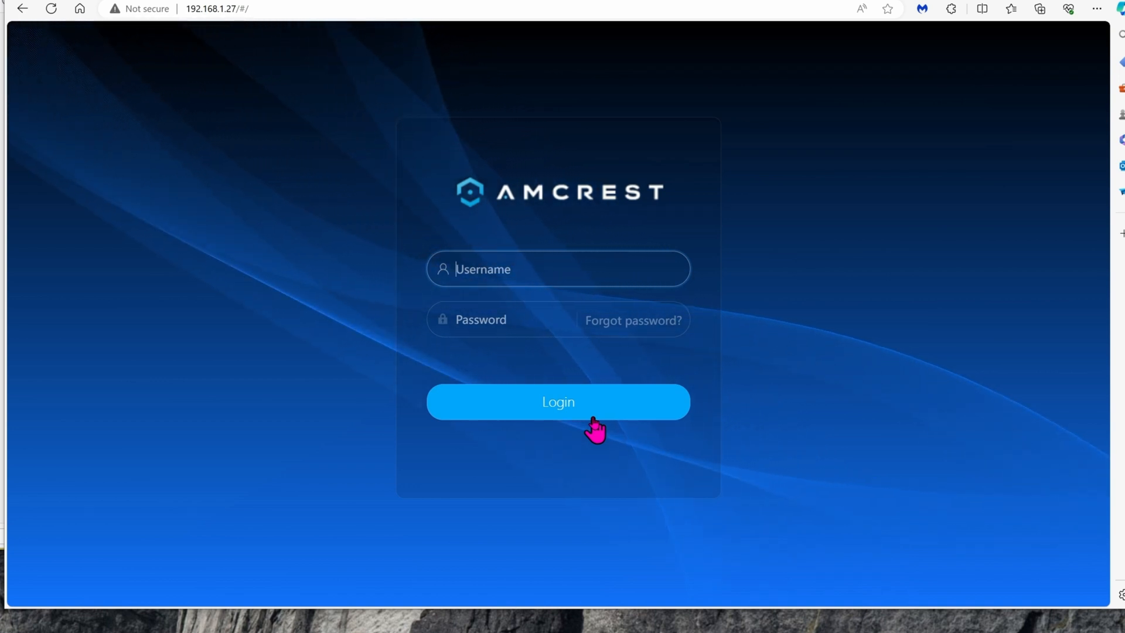
Step: Log in to the camera web interface as admin to reach the live feed
left_click(557, 402)
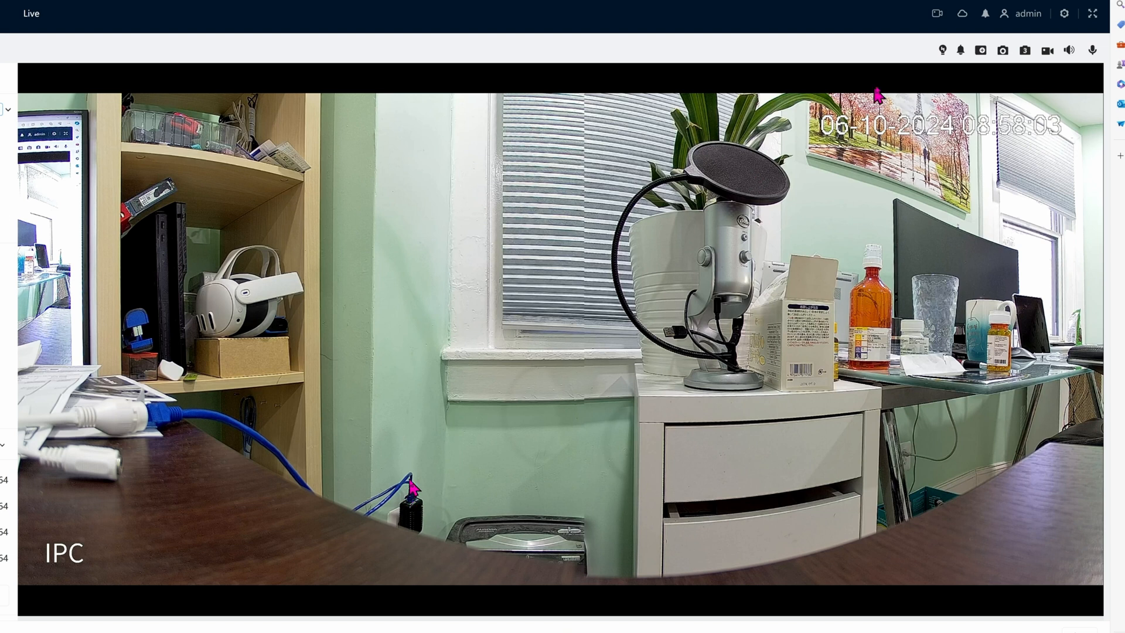
mouse_move(962, 13)
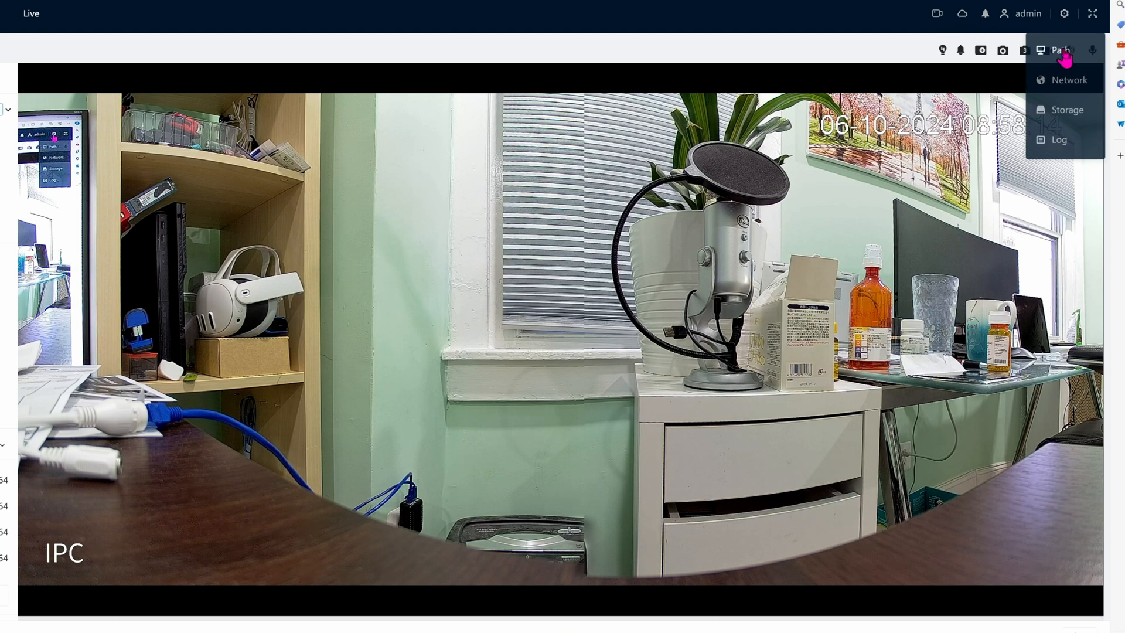
Step: Set the Storage Method to NAS Setting, then go back to the home page
left_click(1067, 109)
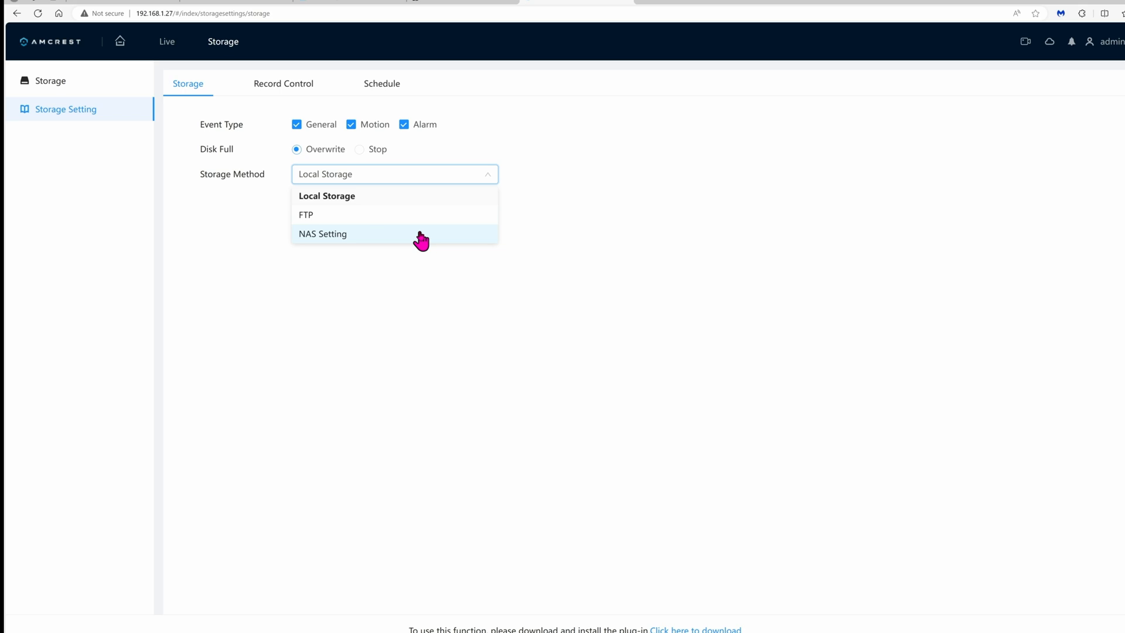
left_click(322, 234)
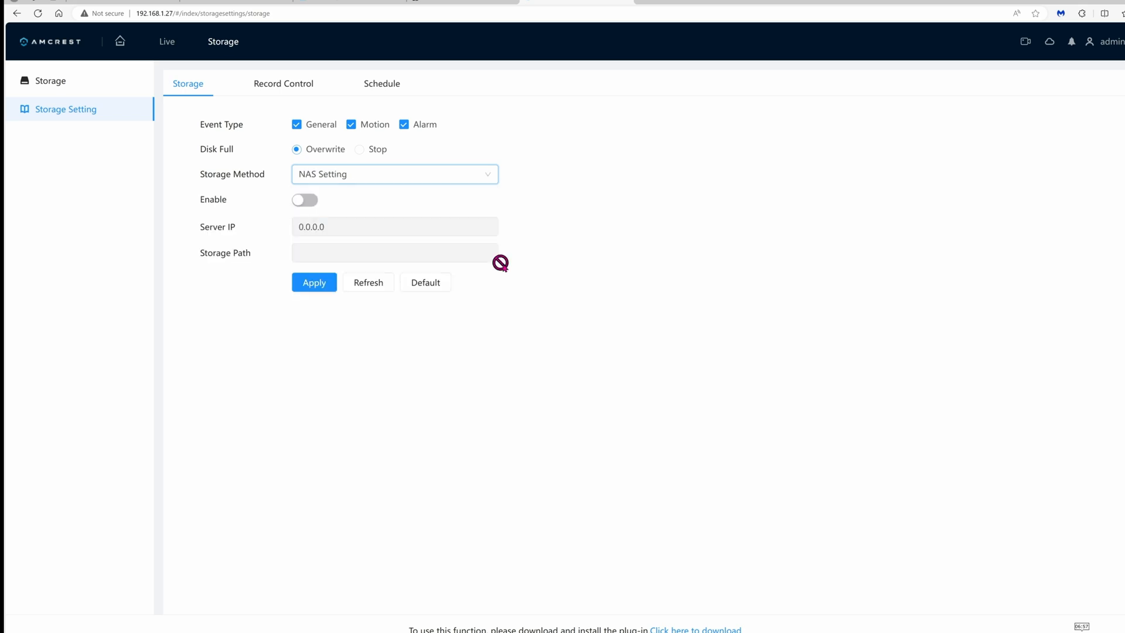
mouse_move(569, 299)
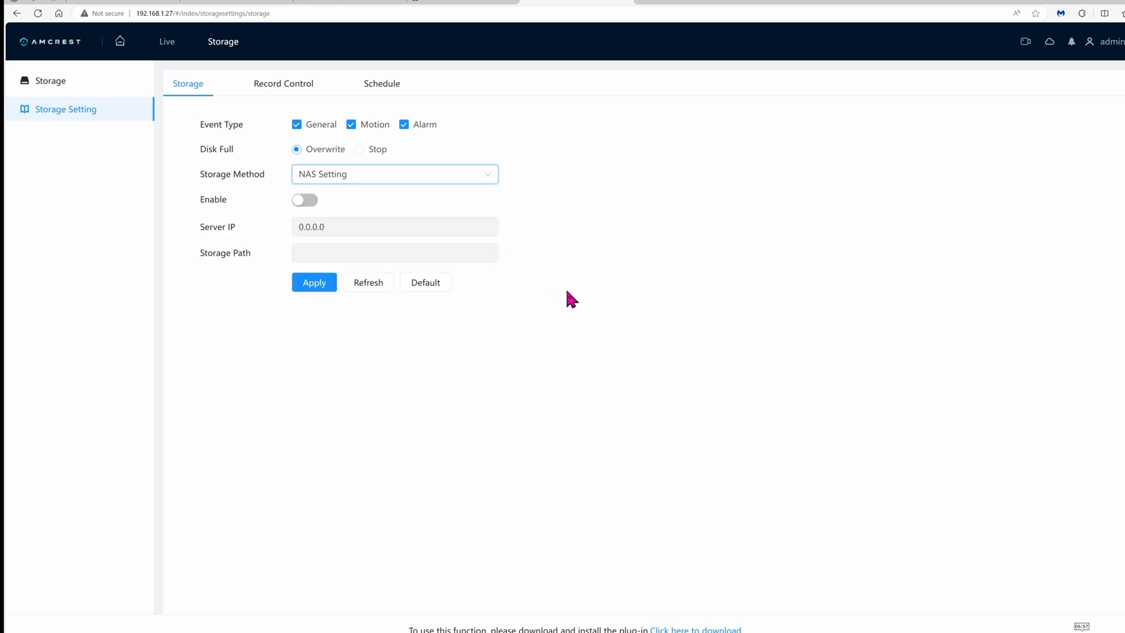
mouse_move(288, 100)
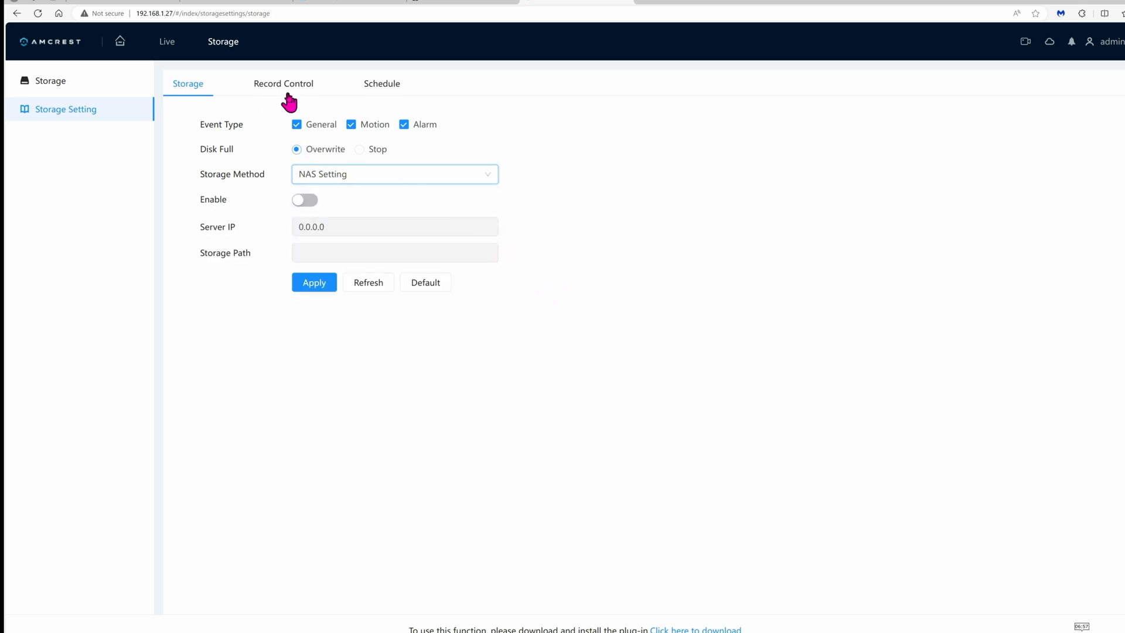
left_click(120, 41)
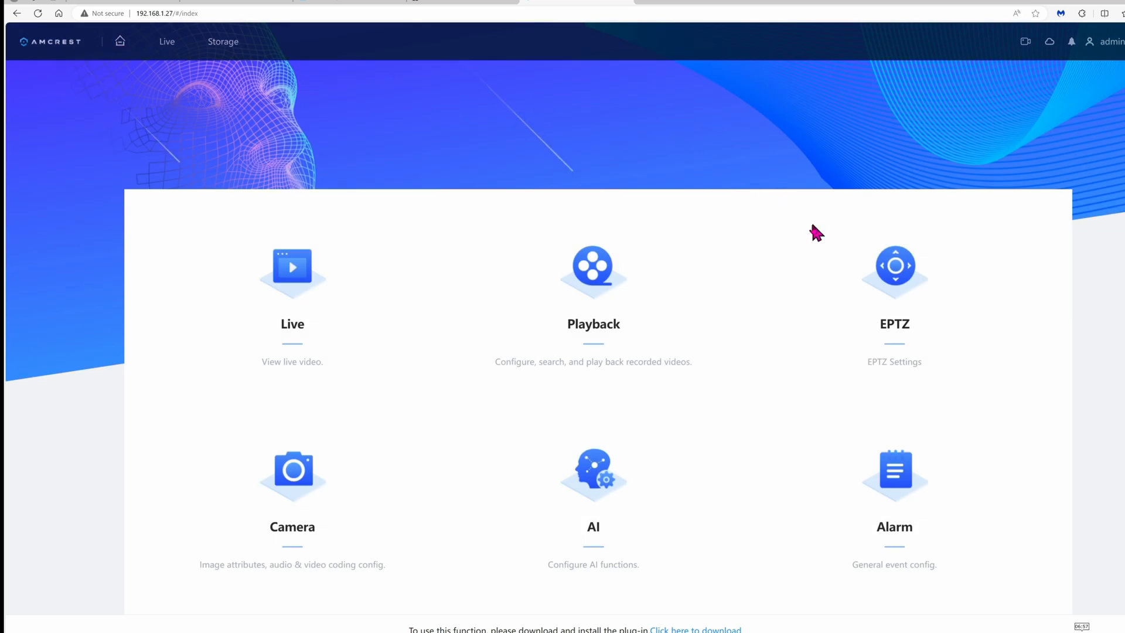
mouse_move(799, 255)
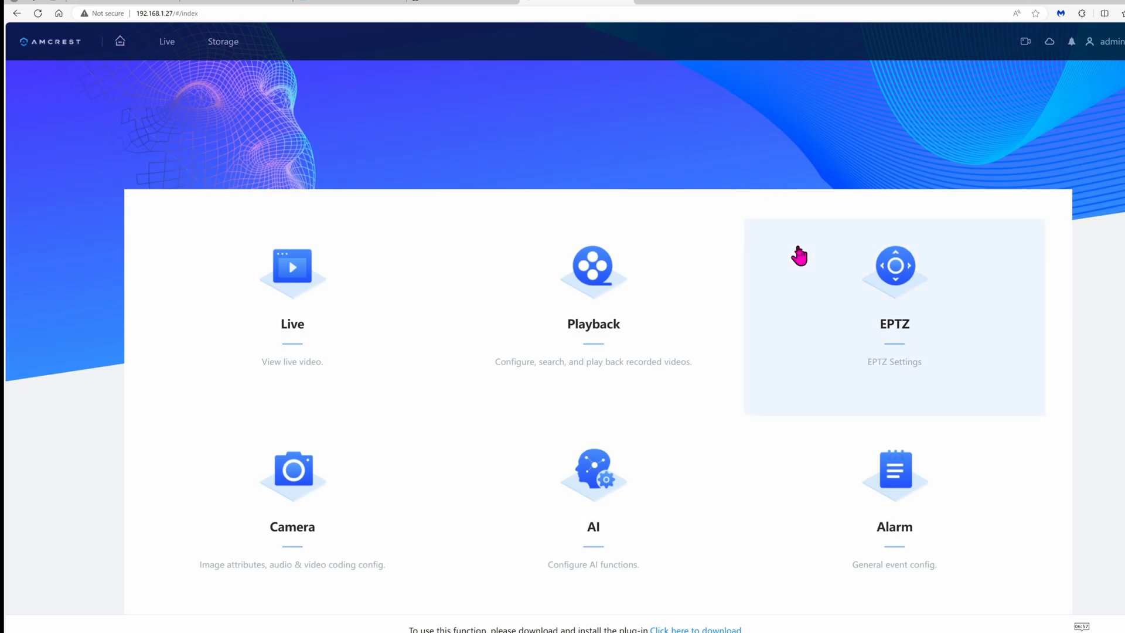
mouse_move(612, 527)
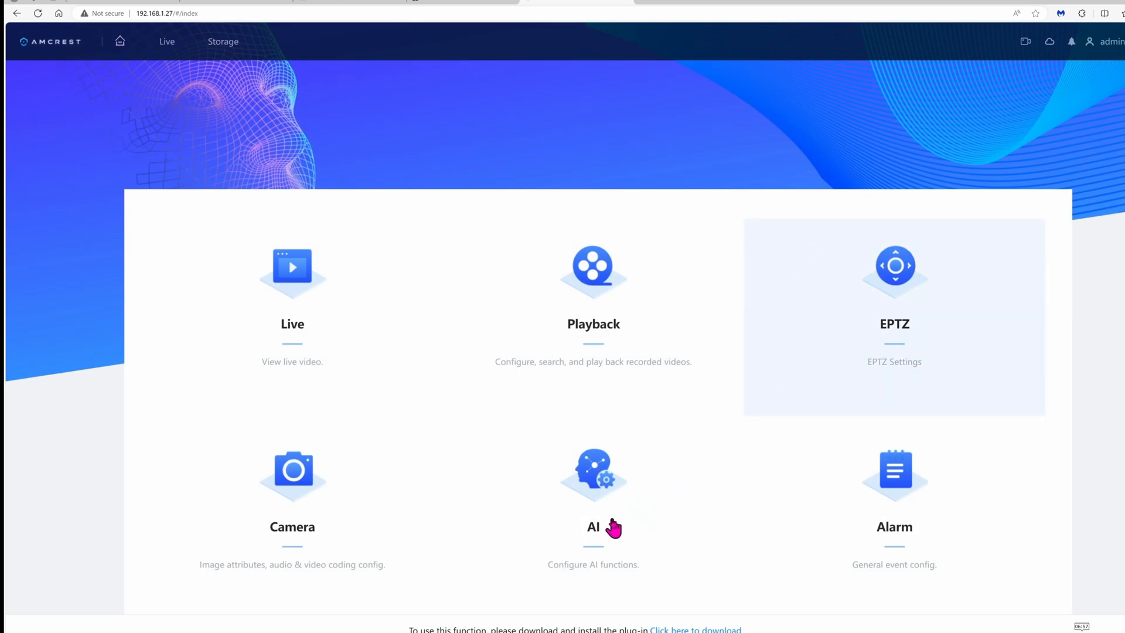
Step: In General Mode, add Heat Map and Smart Object Detection to the IVS smart plan
left_click(594, 473)
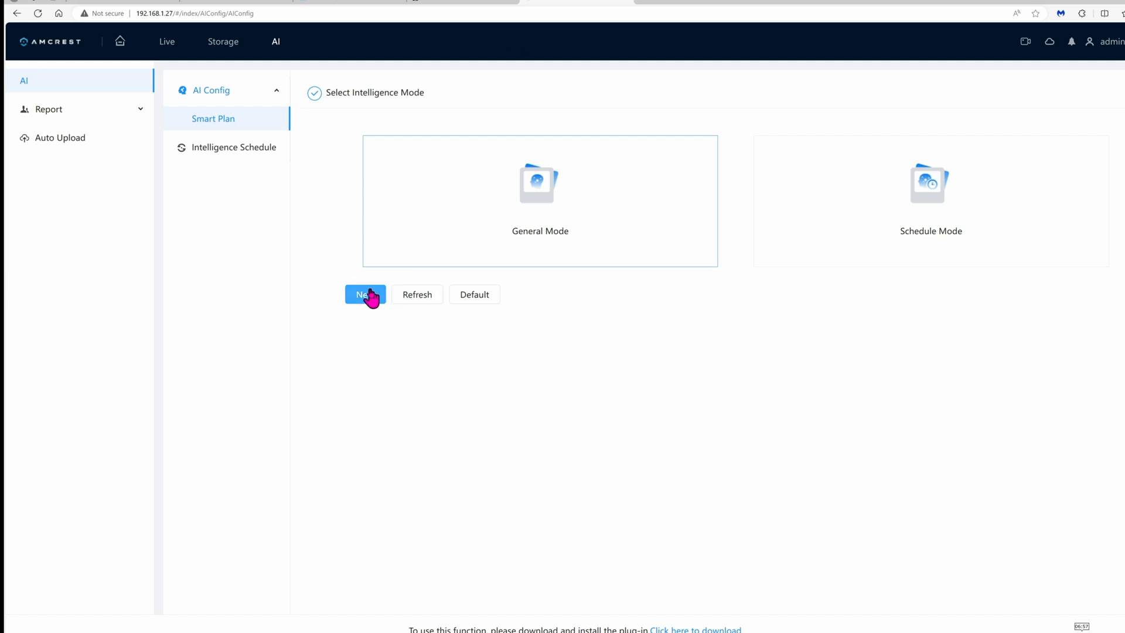
left_click(365, 294)
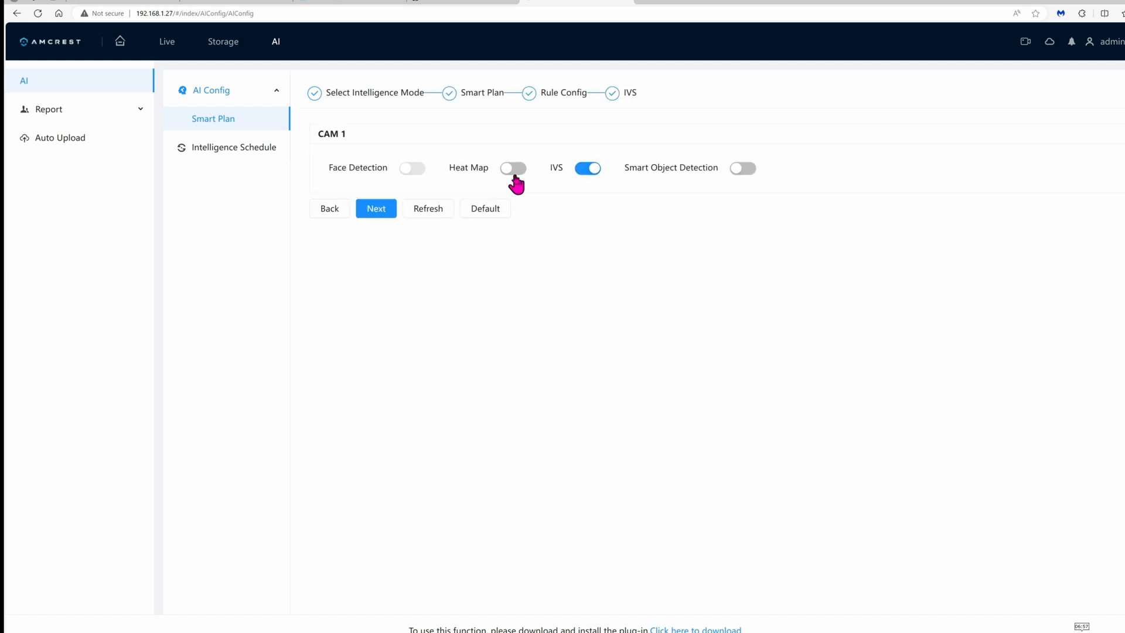
left_click(514, 167)
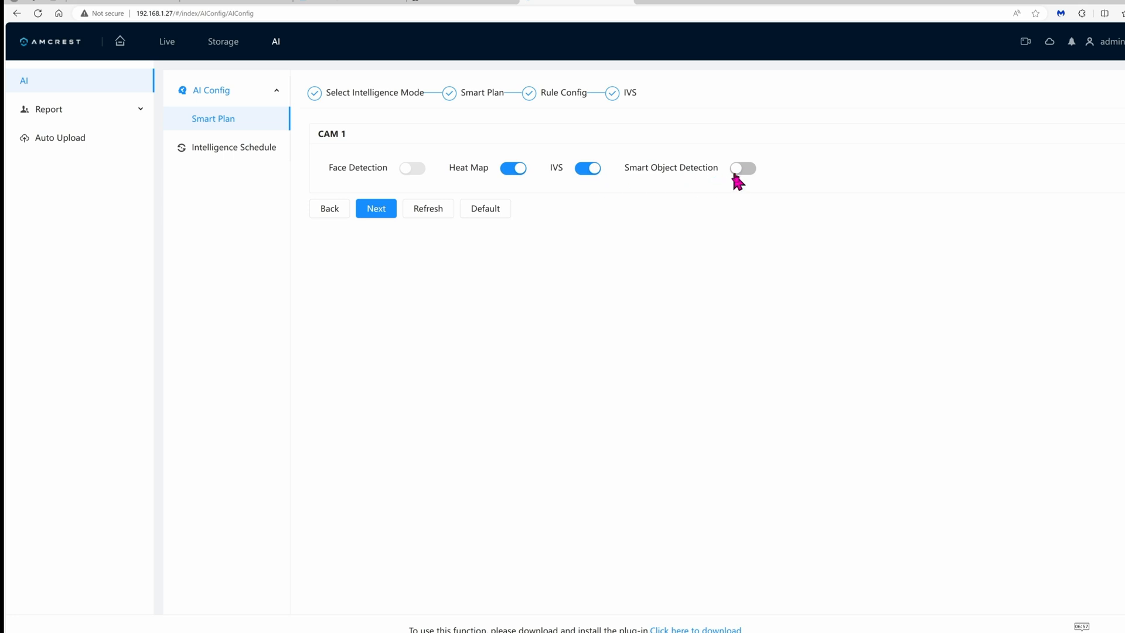
left_click(743, 168)
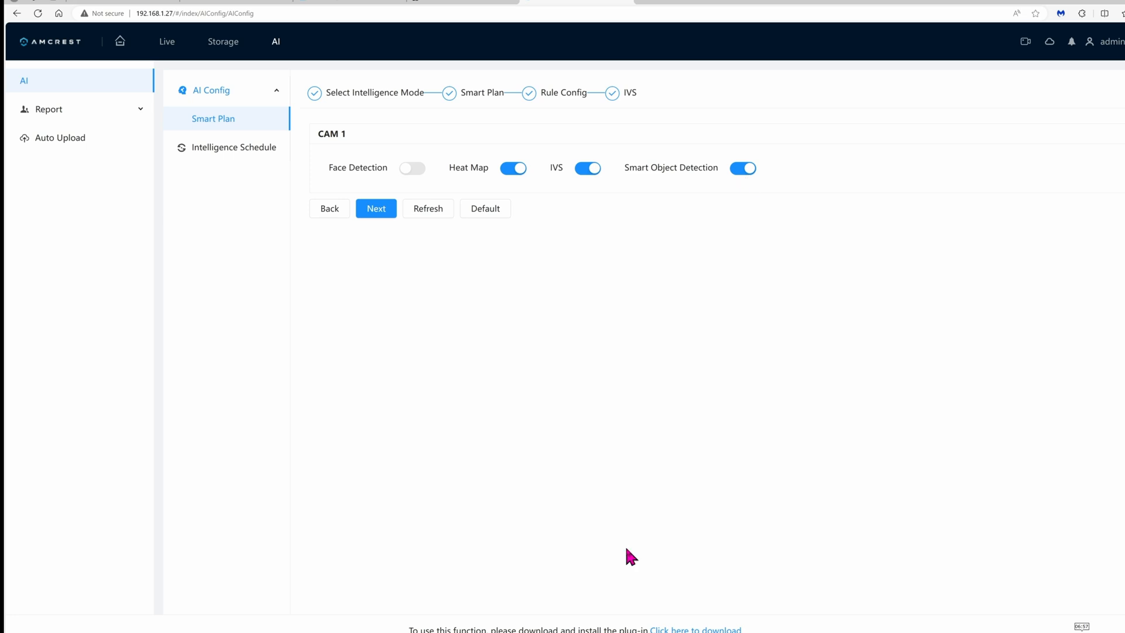
mouse_move(687, 285)
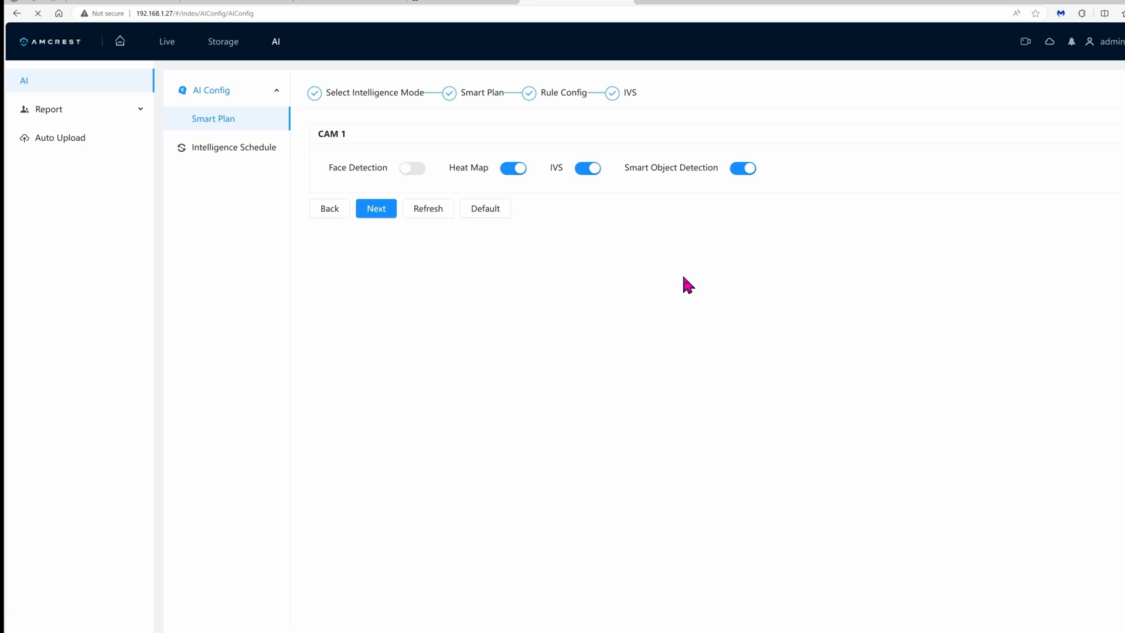
left_click(376, 208)
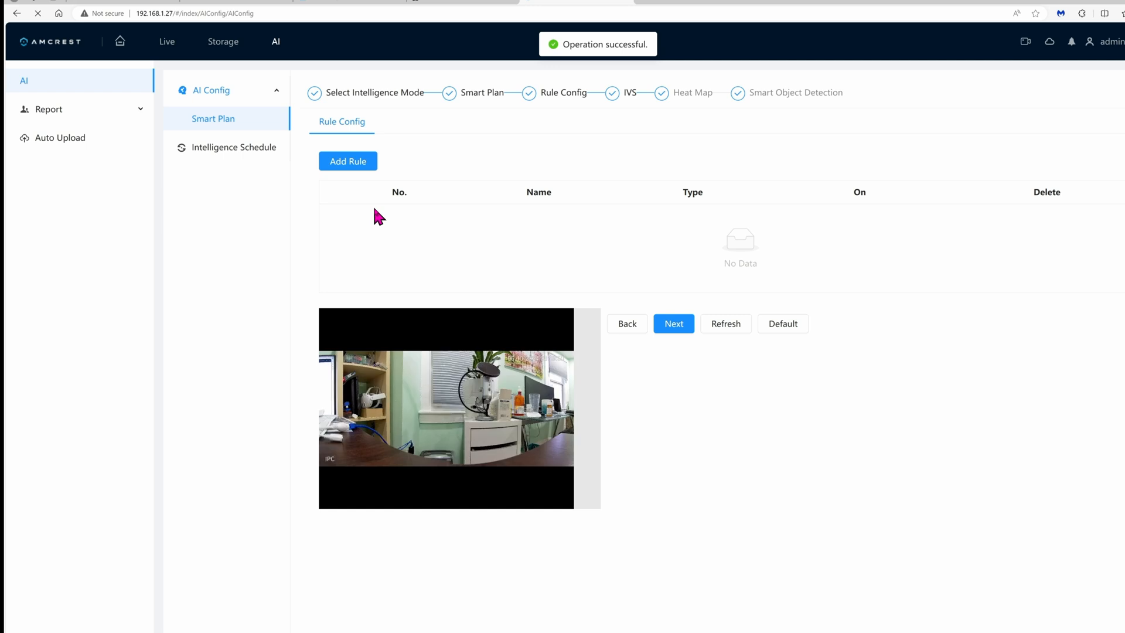
Step: Add the IVS-1 Tripwire rule and scroll through its warning light settings
left_click(348, 161)
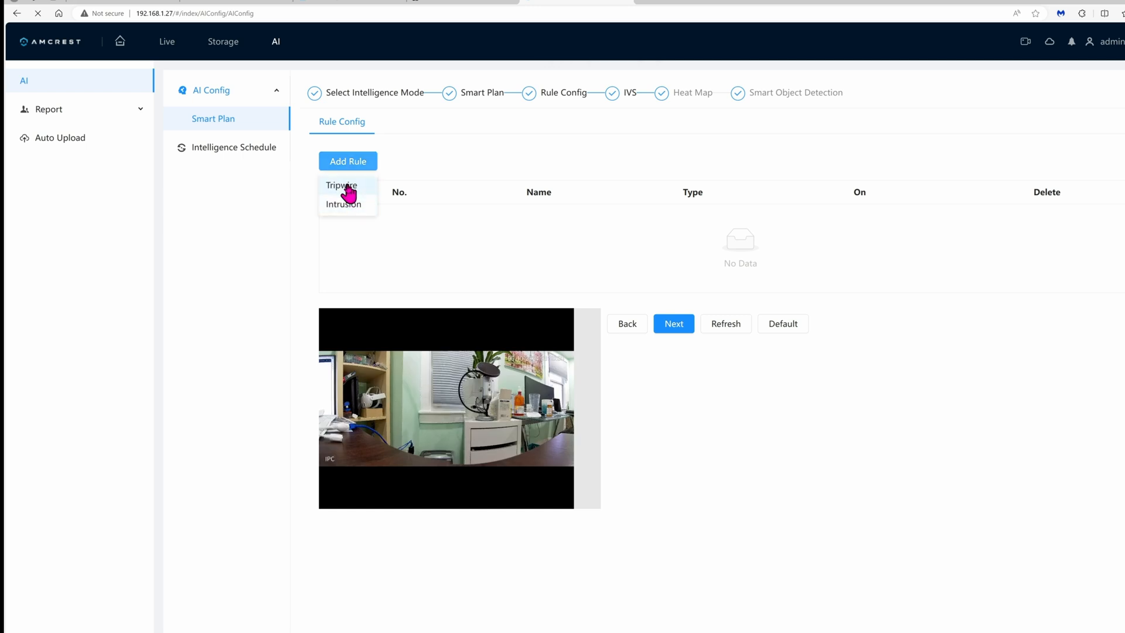
left_click(341, 186)
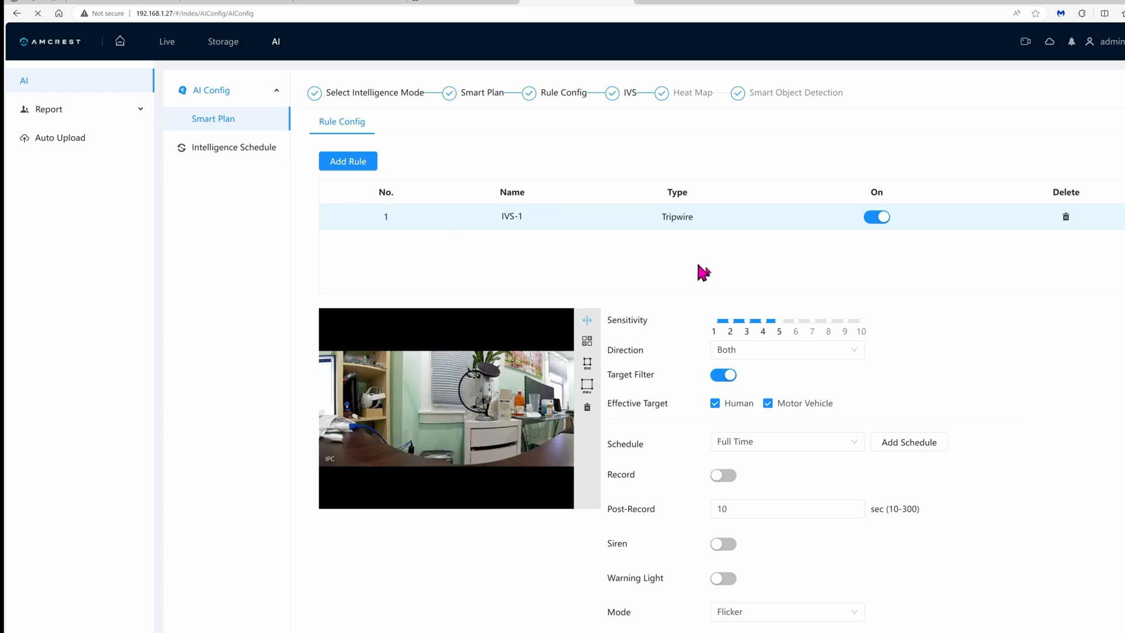
mouse_move(946, 351)
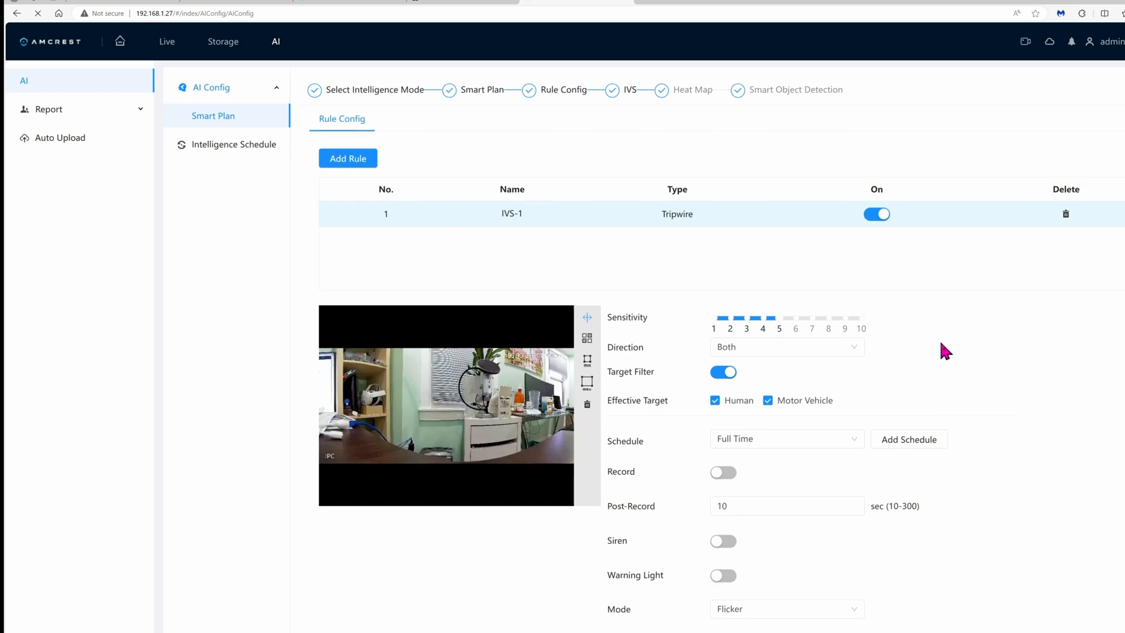
scroll("down", 3)
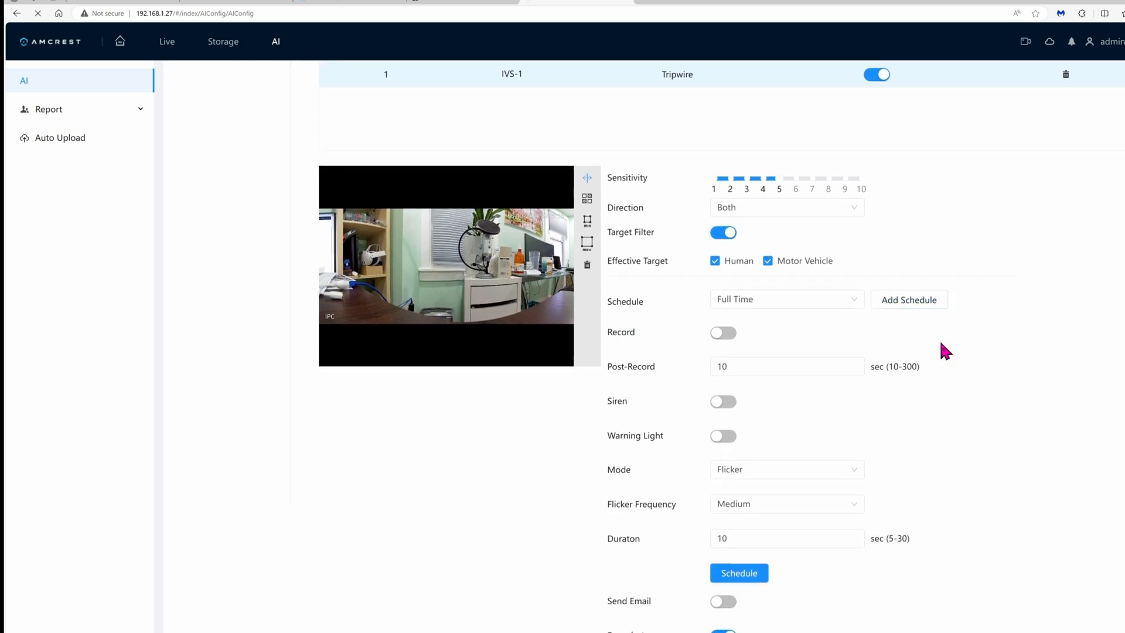
scroll("down", 3)
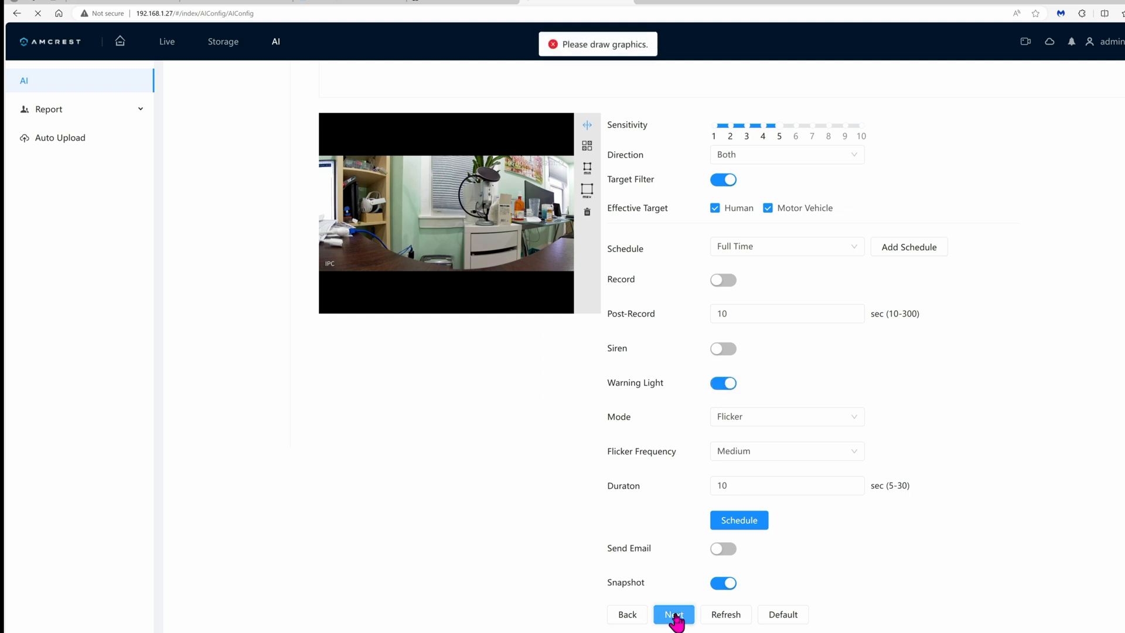
mouse_move(471, 309)
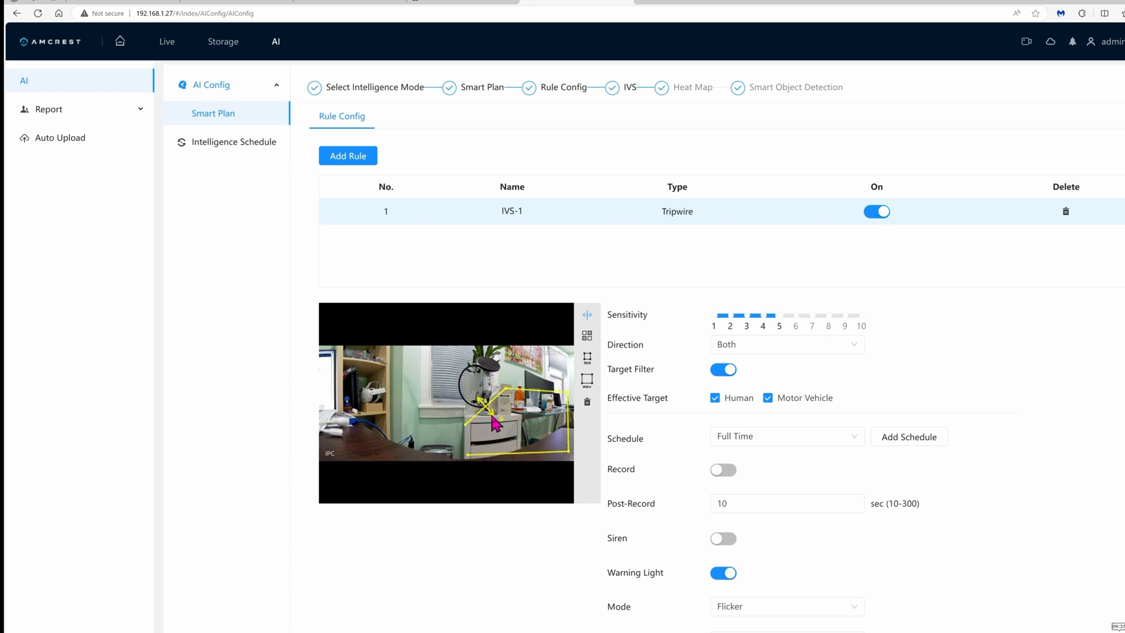
mouse_move(714, 441)
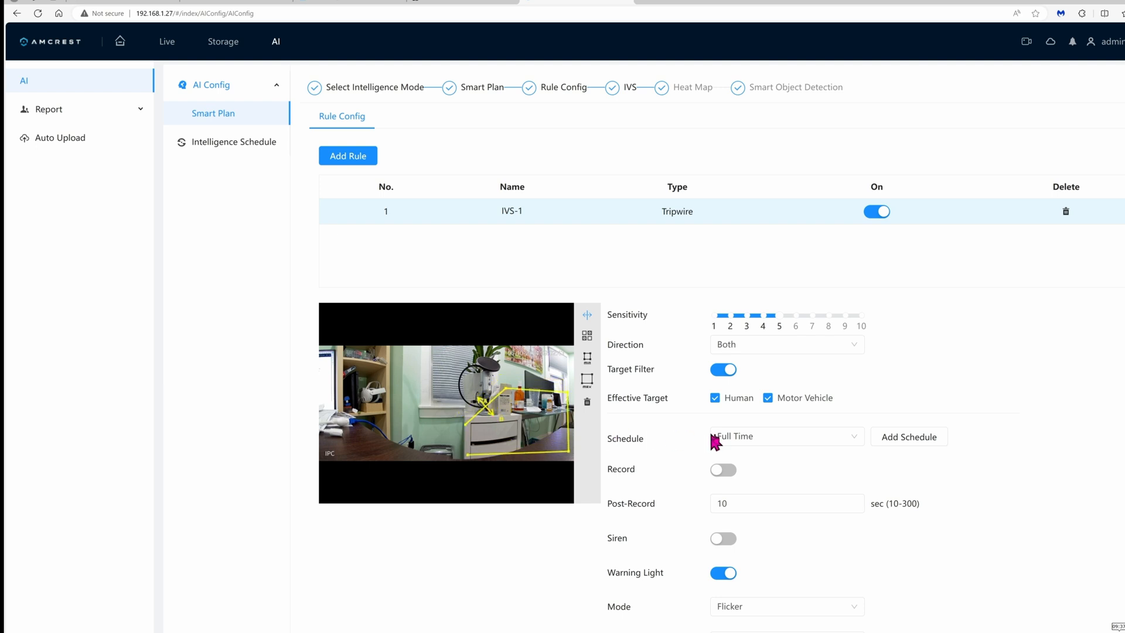
scroll("down", 3)
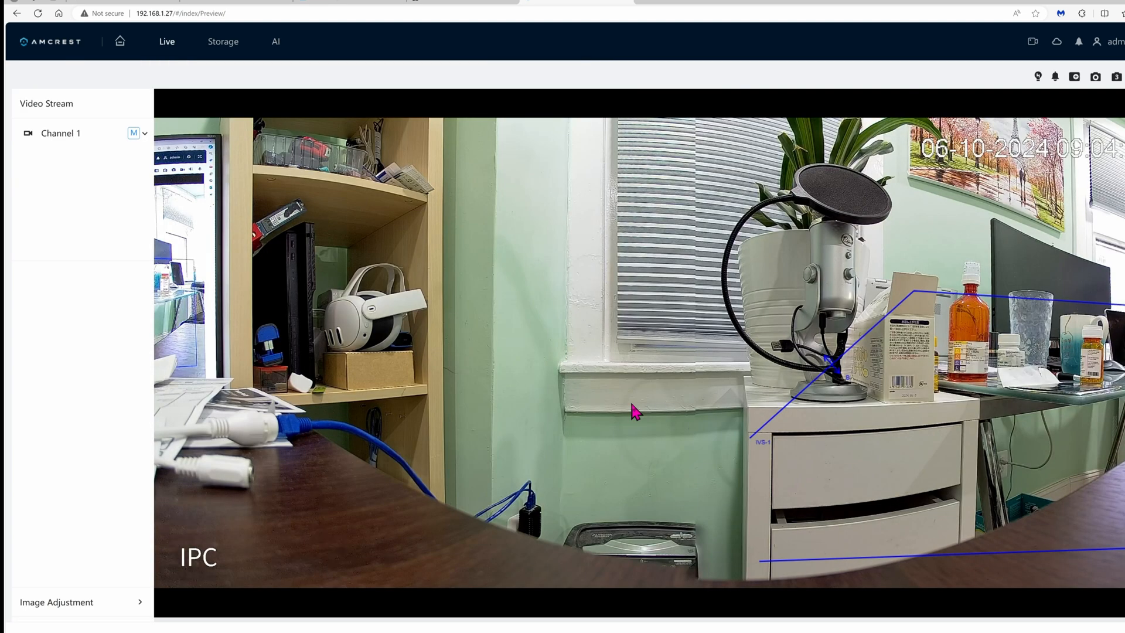
mouse_move(1048, 79)
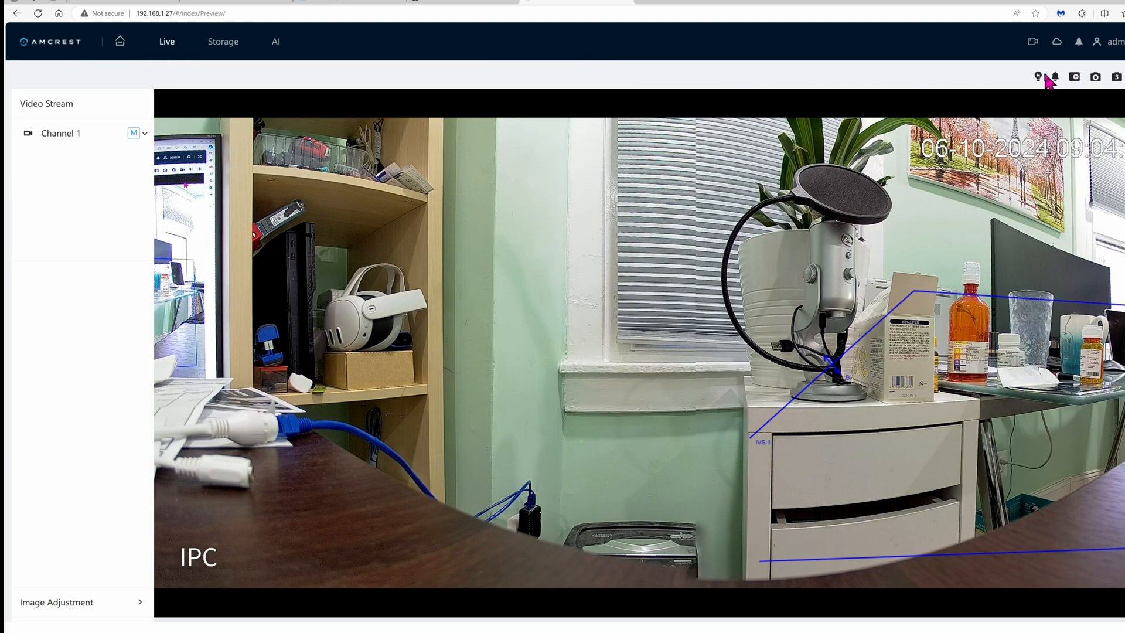
mouse_move(1055, 77)
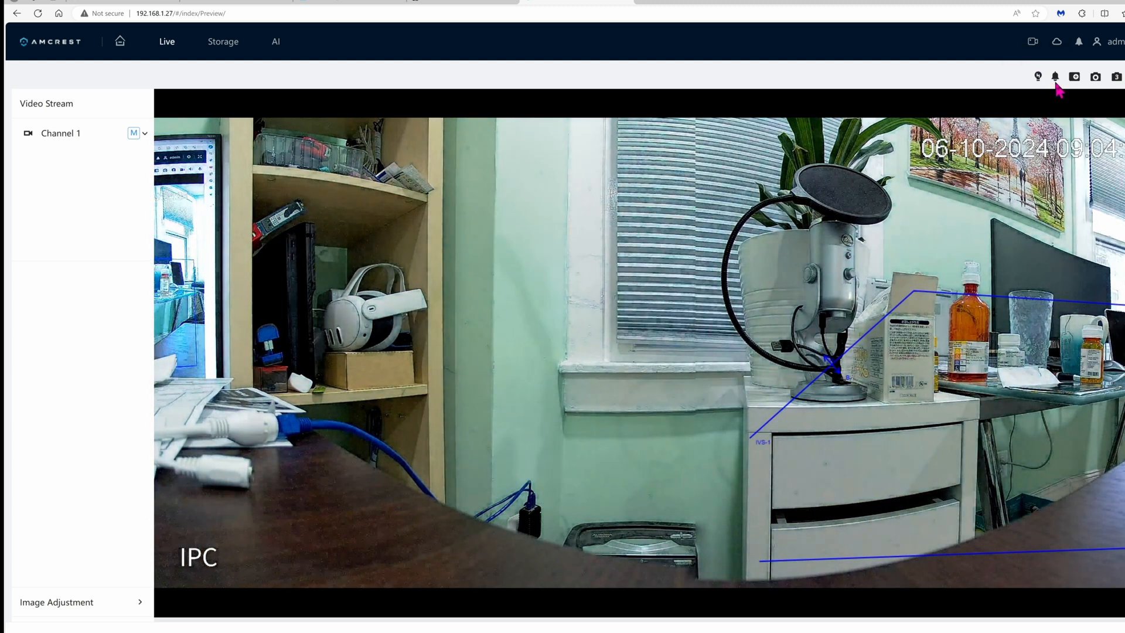
mouse_move(1053, 76)
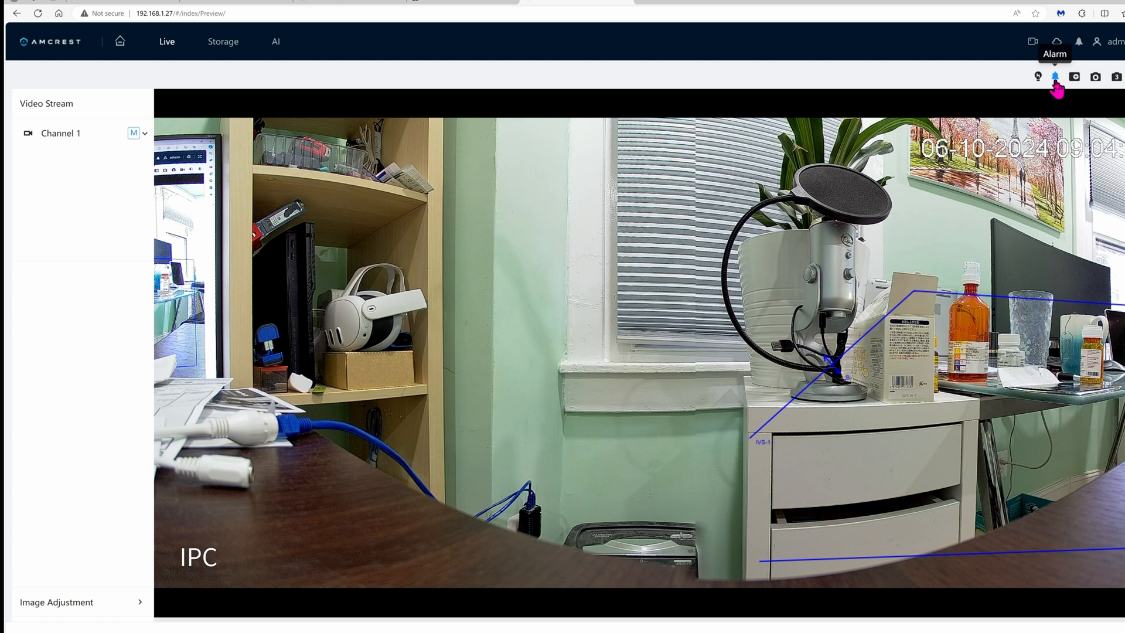
mouse_move(1074, 77)
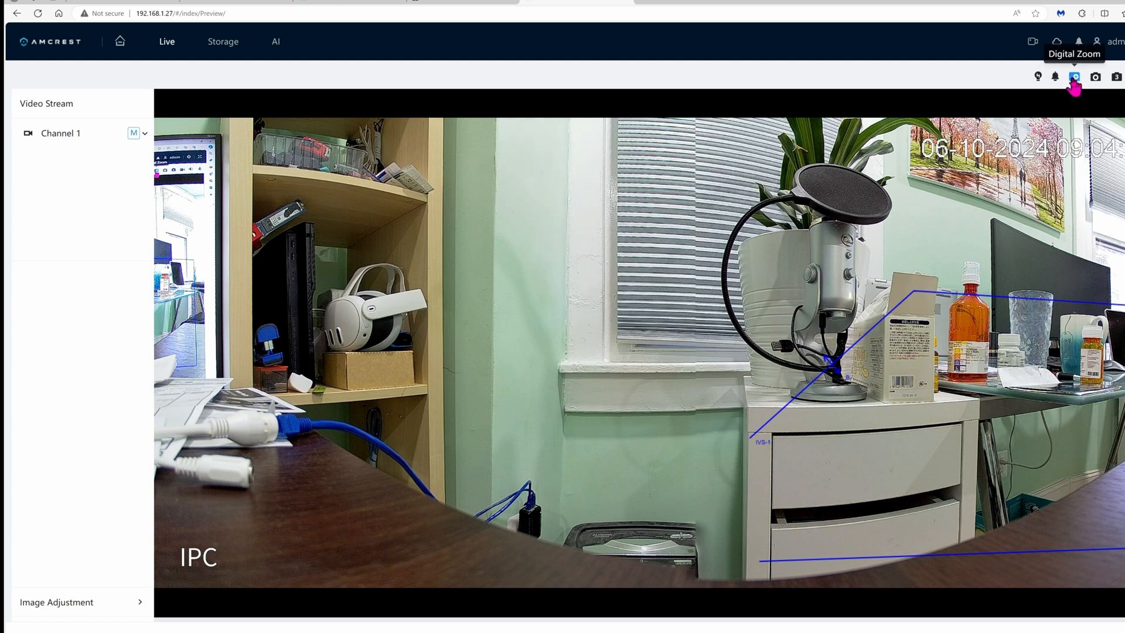
Step: Capture a snapshot of the live feed and allow the page's multiple downloads
left_click(1095, 77)
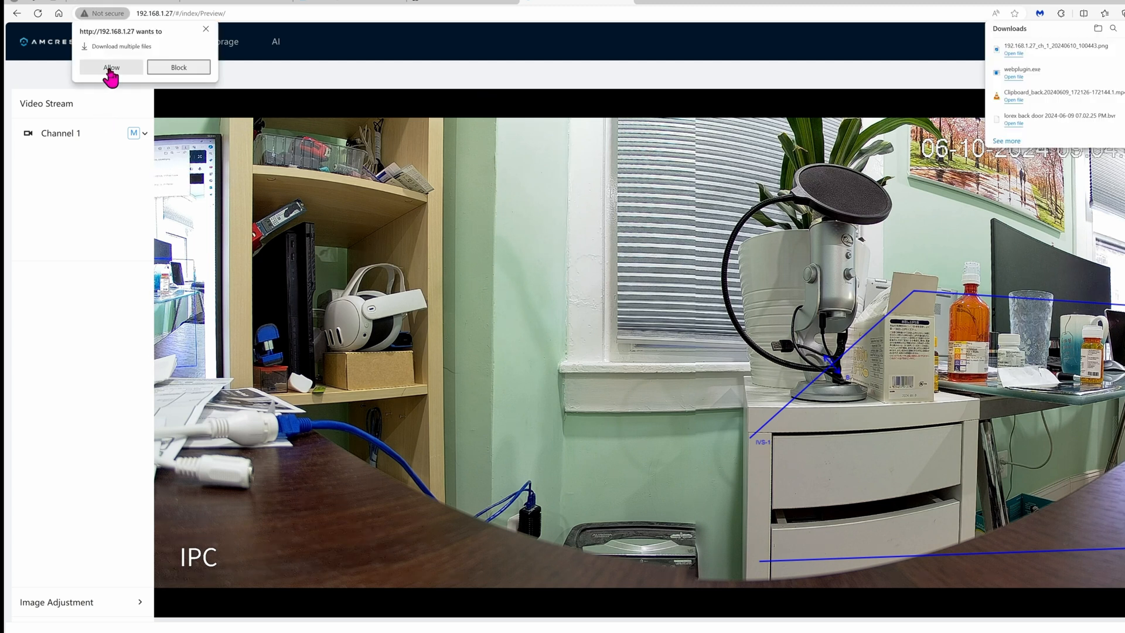
left_click(112, 67)
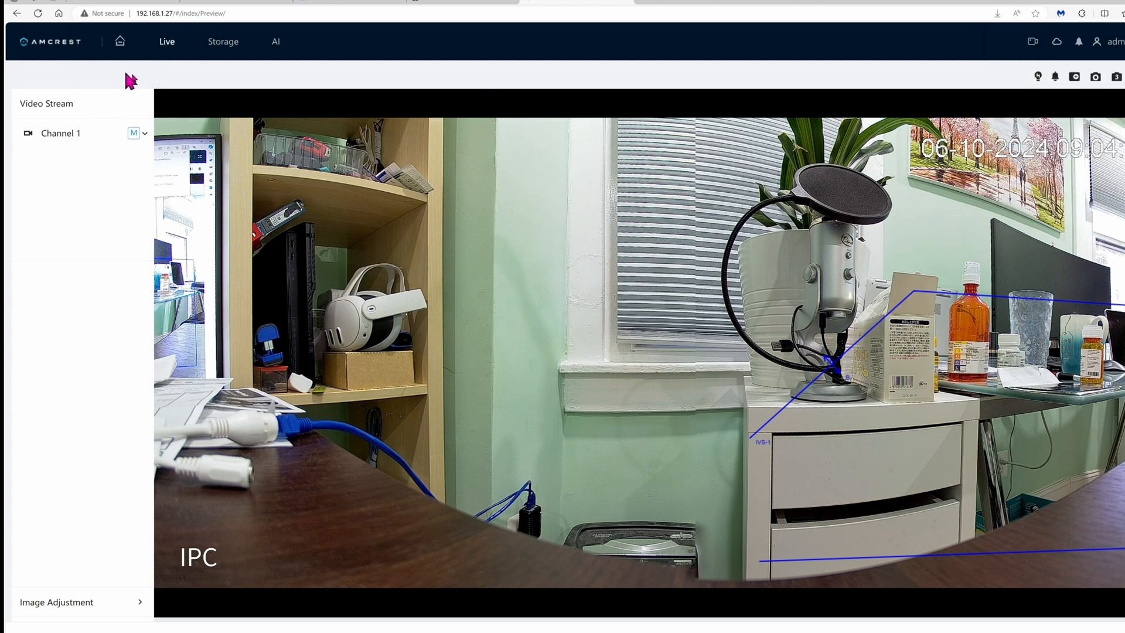
mouse_move(1108, 84)
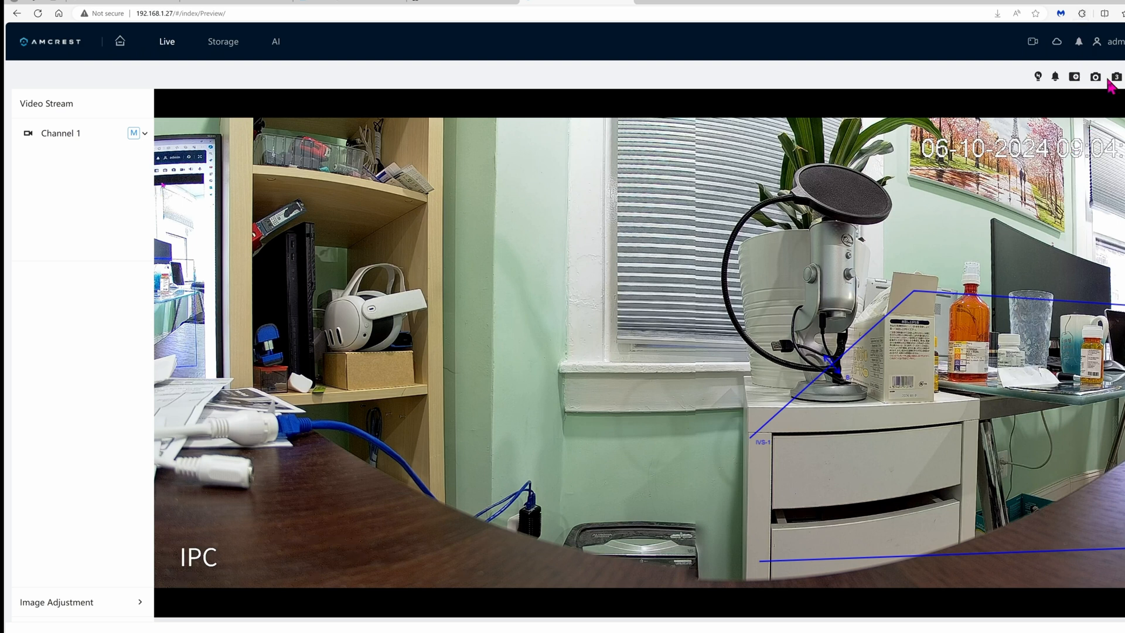
left_click(976, 13)
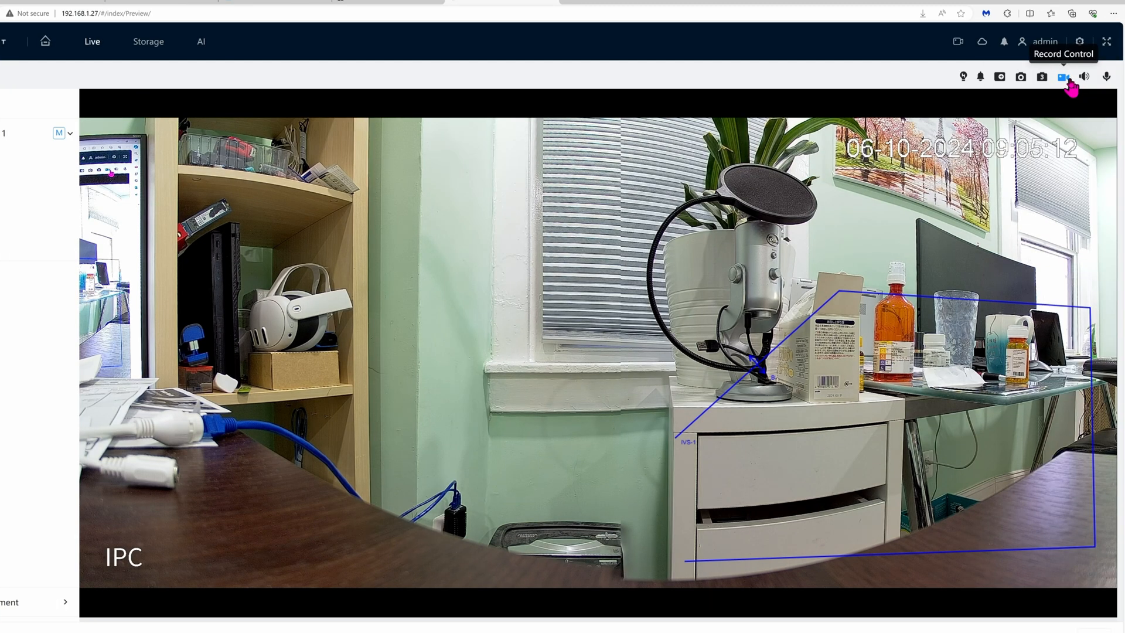
mouse_move(1083, 76)
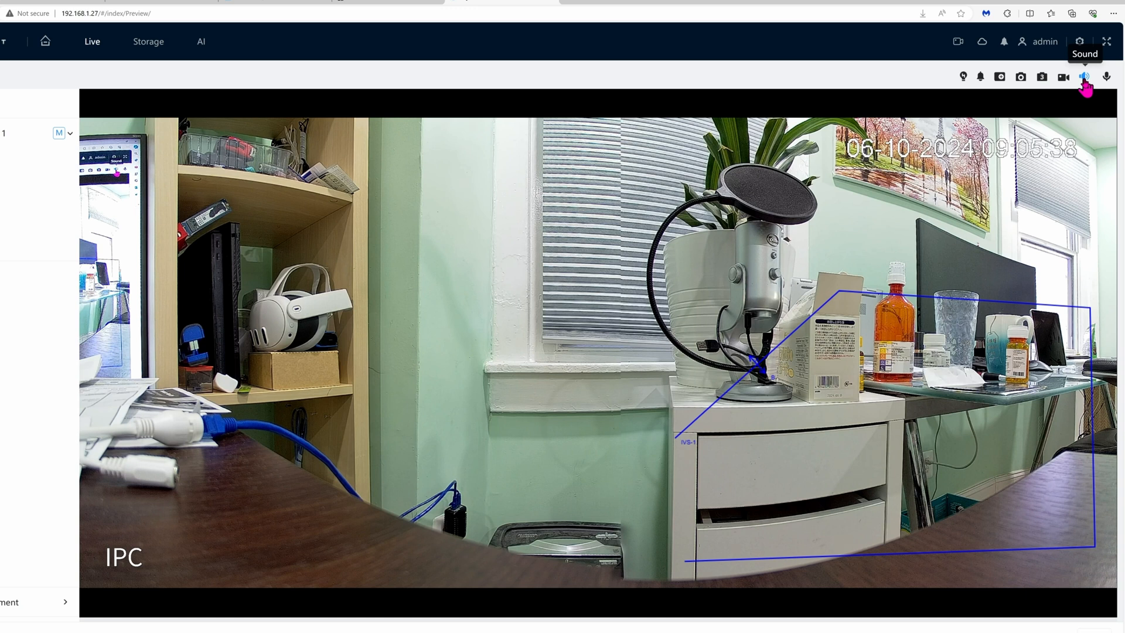
mouse_move(1106, 77)
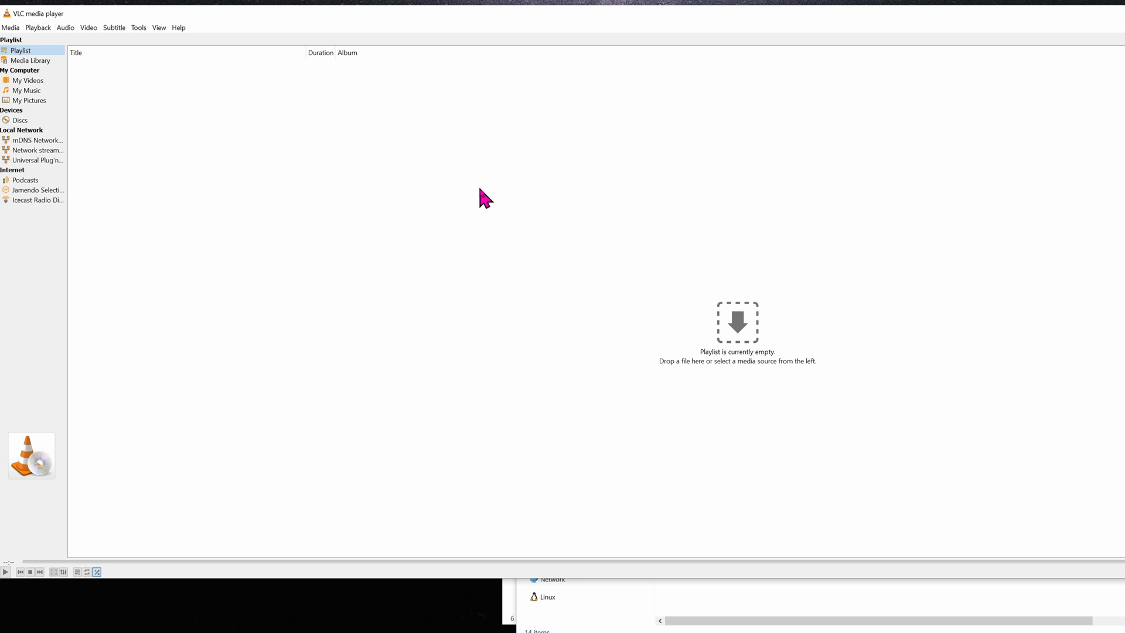
mouse_move(87, 89)
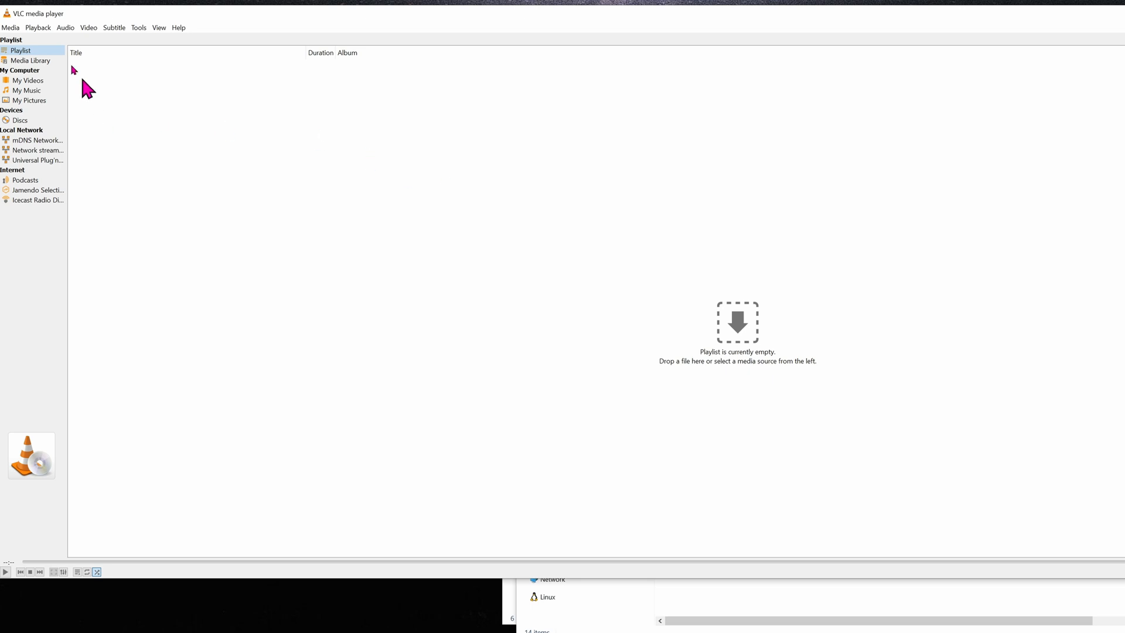
Step: Choose Open Network Stream from VLC's Media menu
left_click(10, 28)
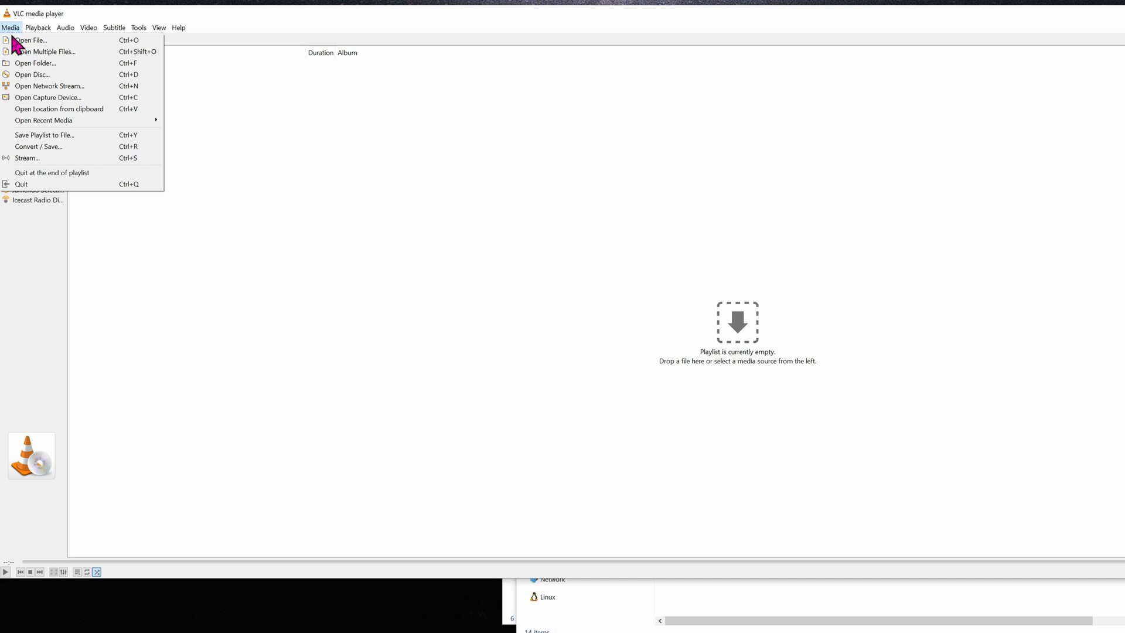
mouse_move(82, 85)
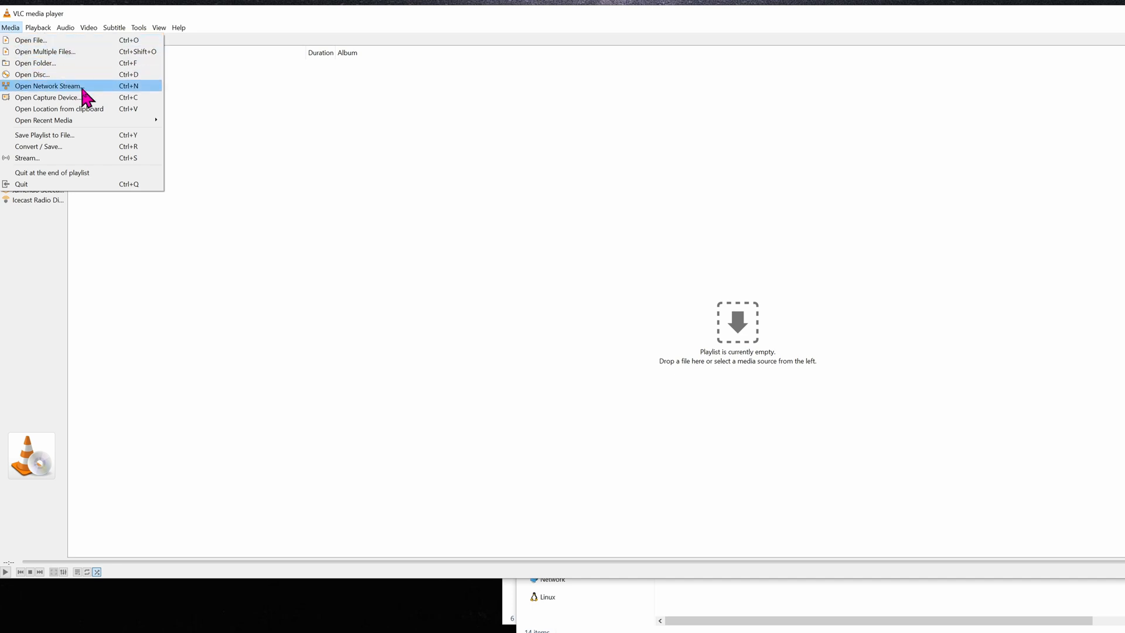
left_click(47, 86)
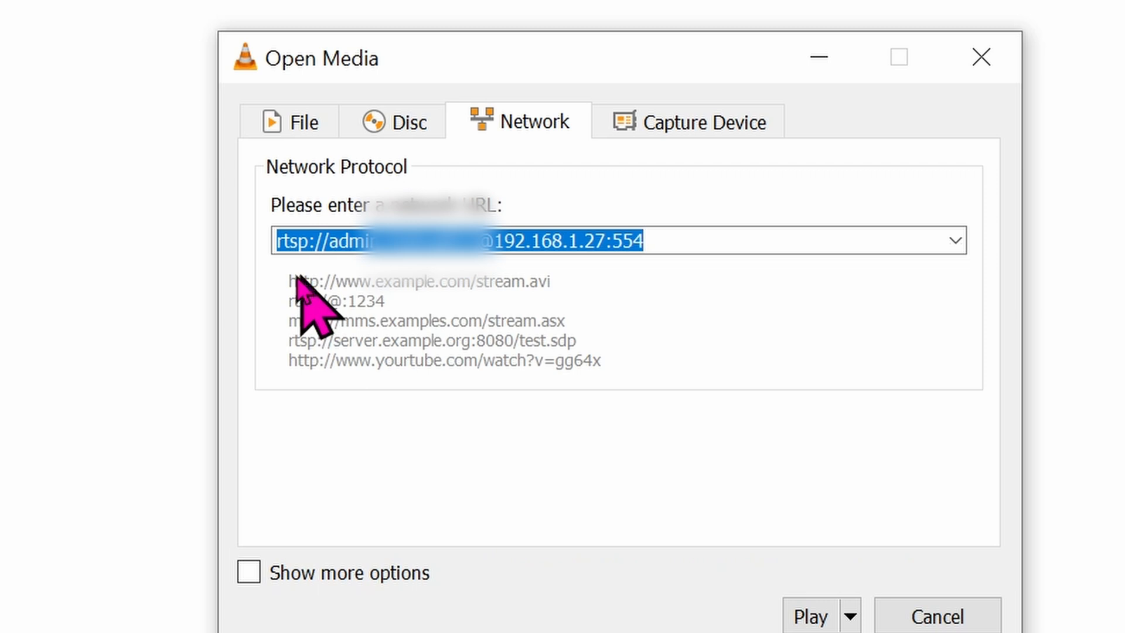
mouse_move(327, 309)
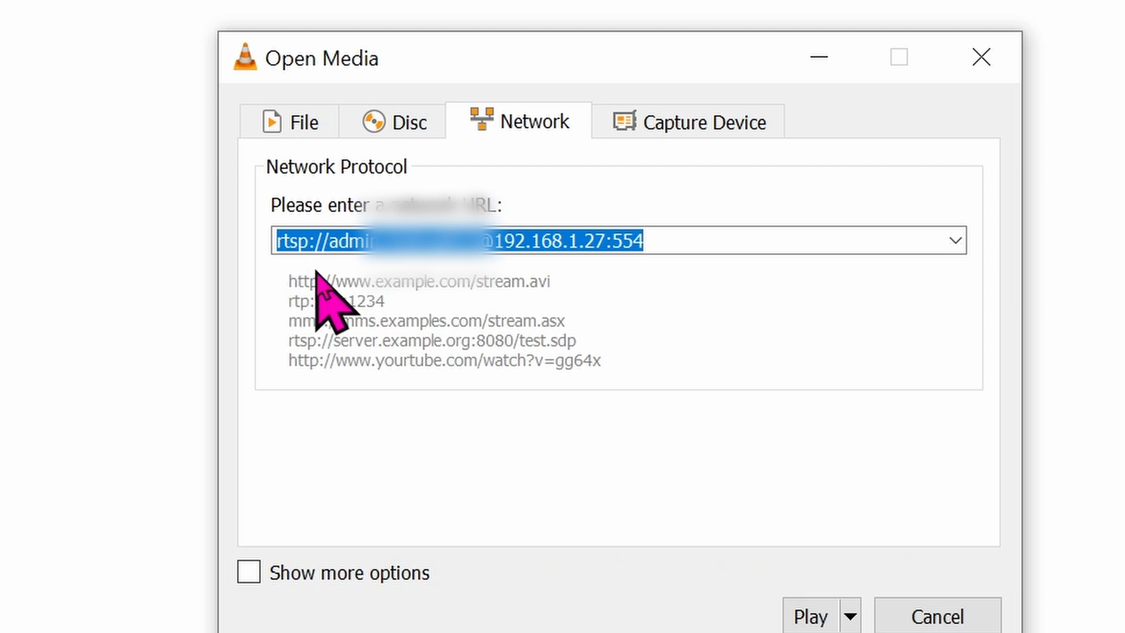
mouse_move(409, 301)
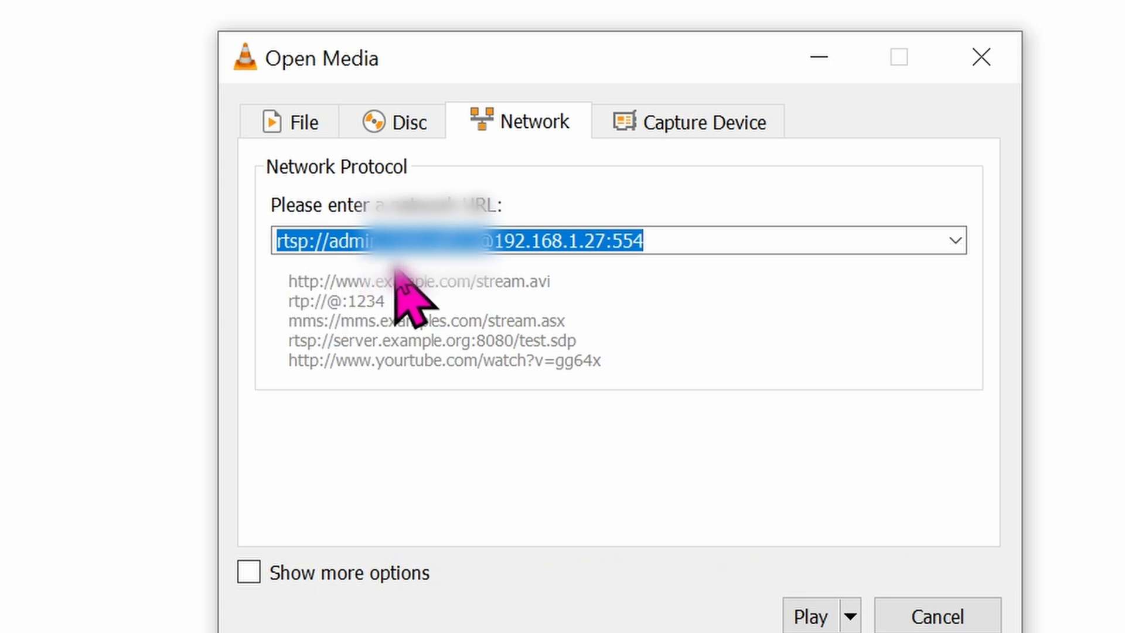
mouse_move(517, 301)
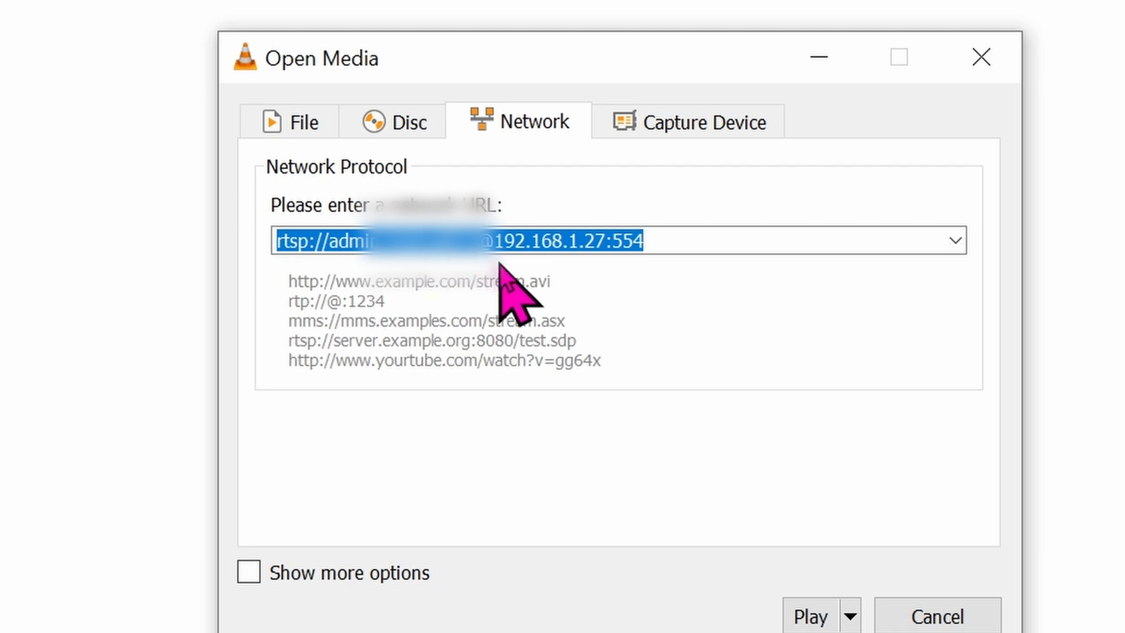
mouse_move(574, 302)
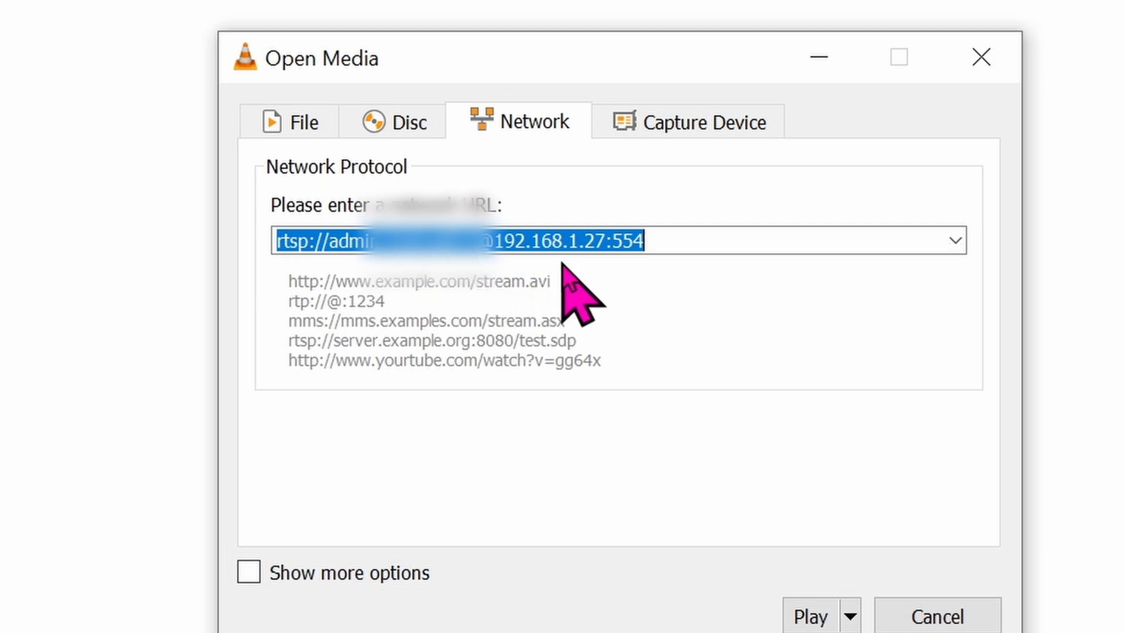
mouse_move(541, 297)
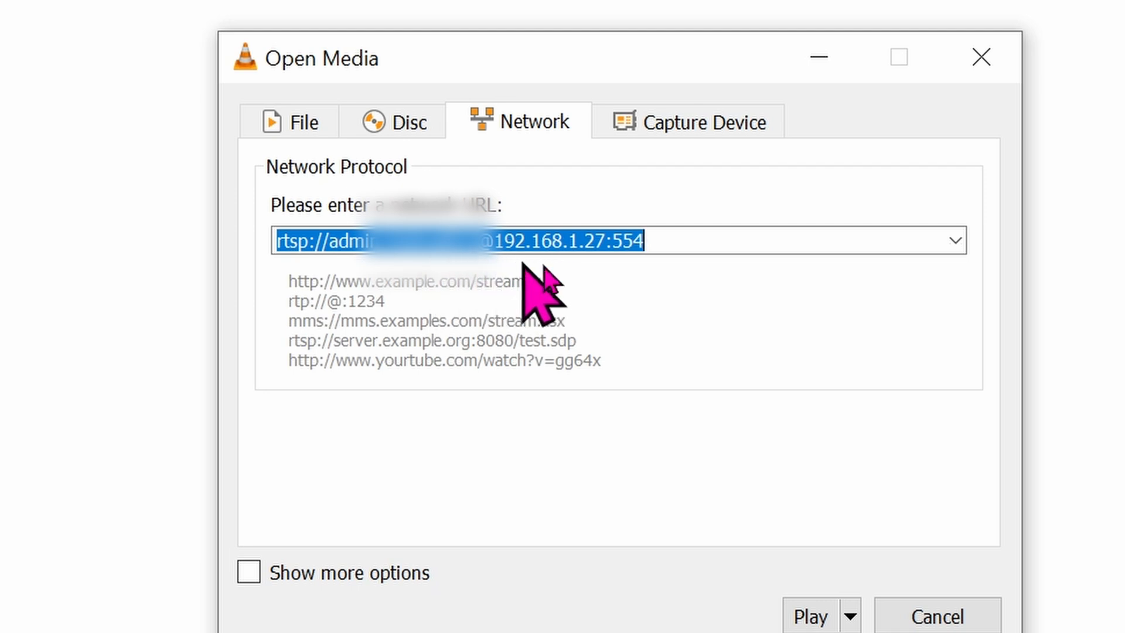
mouse_move(614, 309)
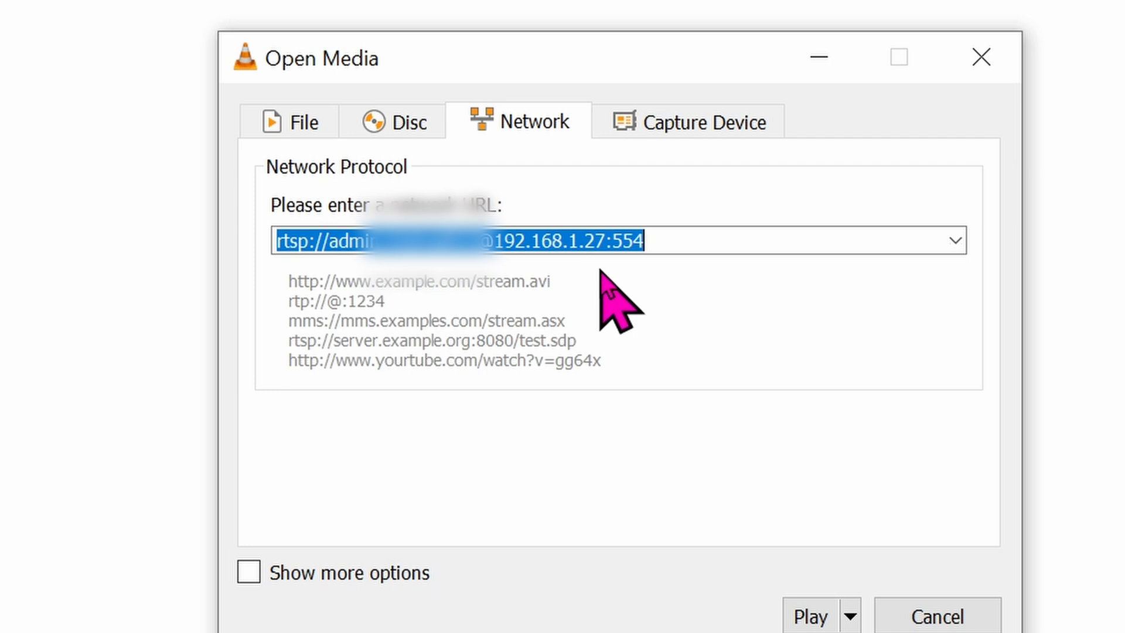
mouse_move(646, 309)
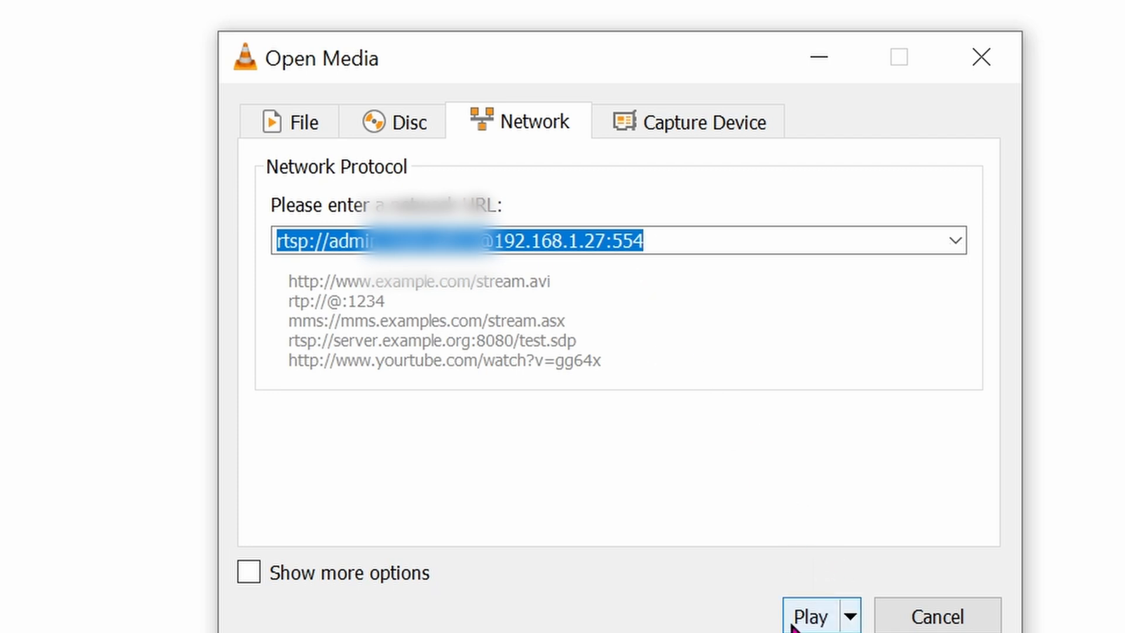
Step: Play the camera's RTSP stream at 192.168.1.27:554 from the Network tab
left_click(810, 616)
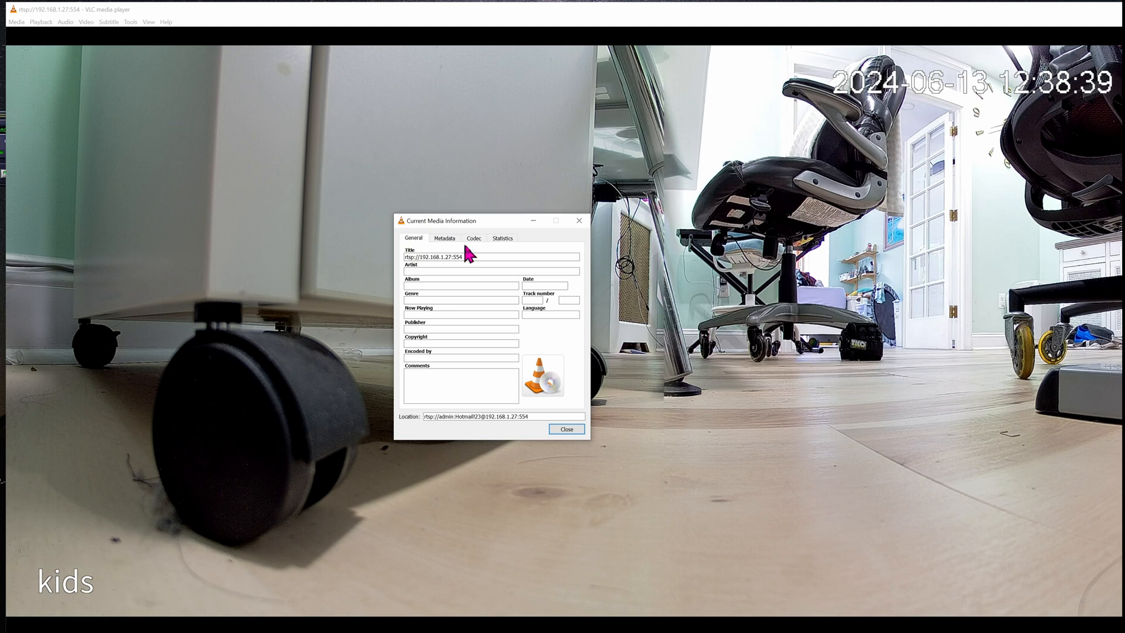
left_click(472, 237)
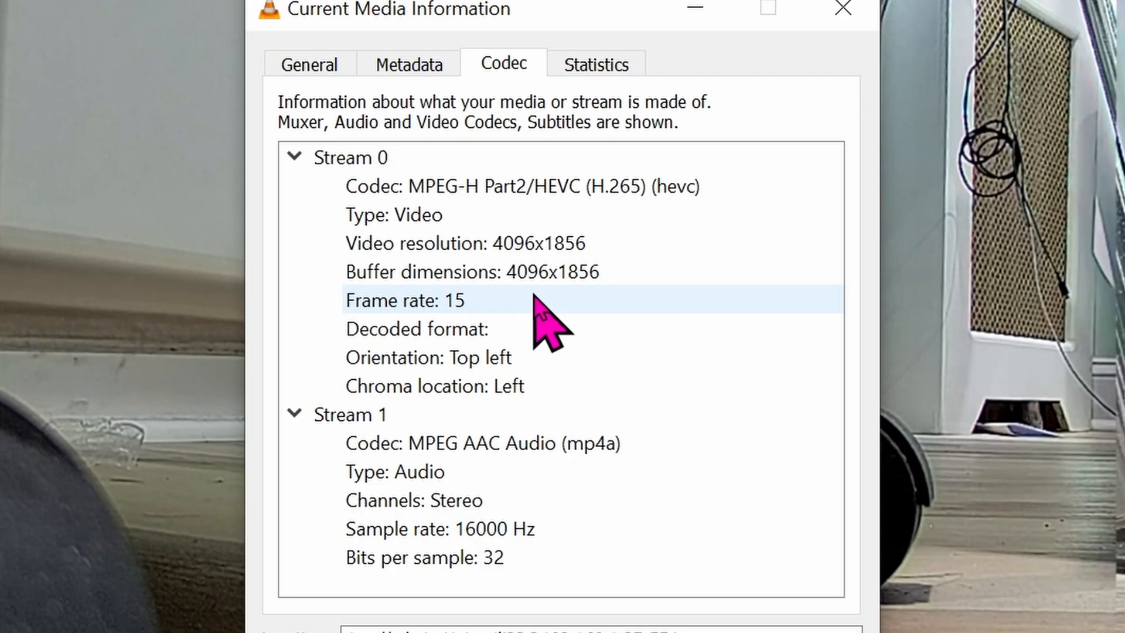
mouse_move(581, 330)
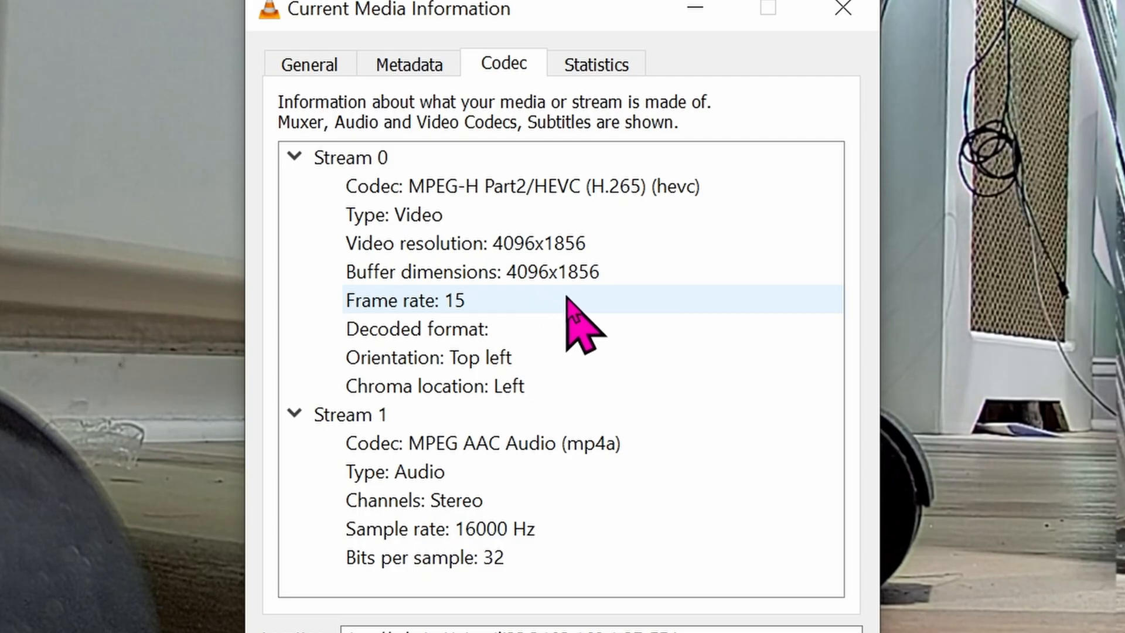
mouse_move(606, 334)
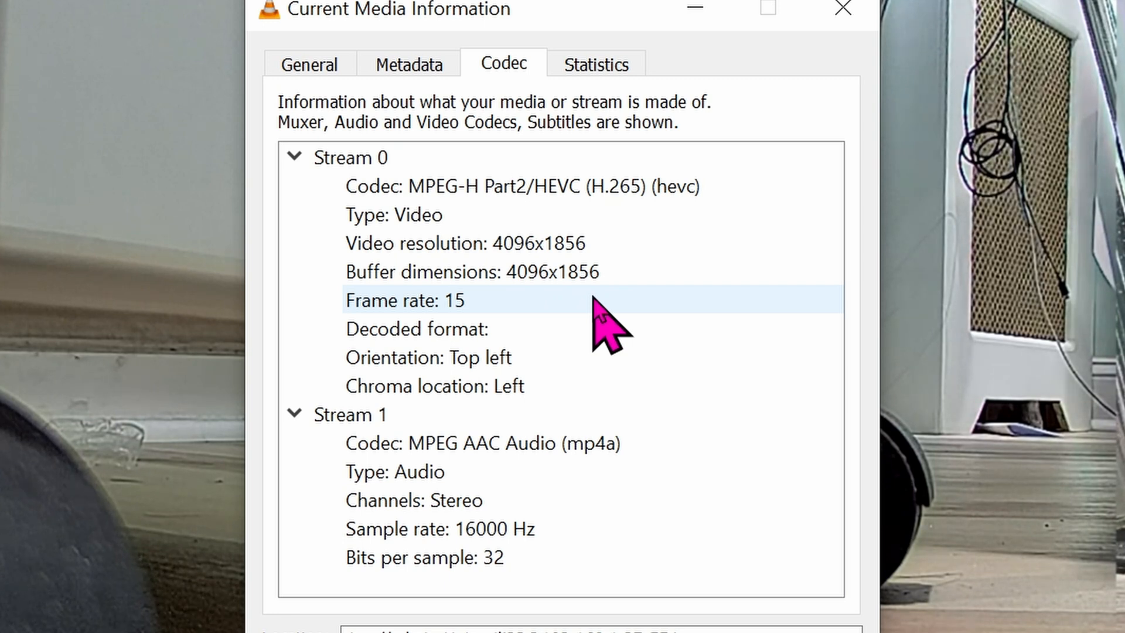
mouse_move(811, 345)
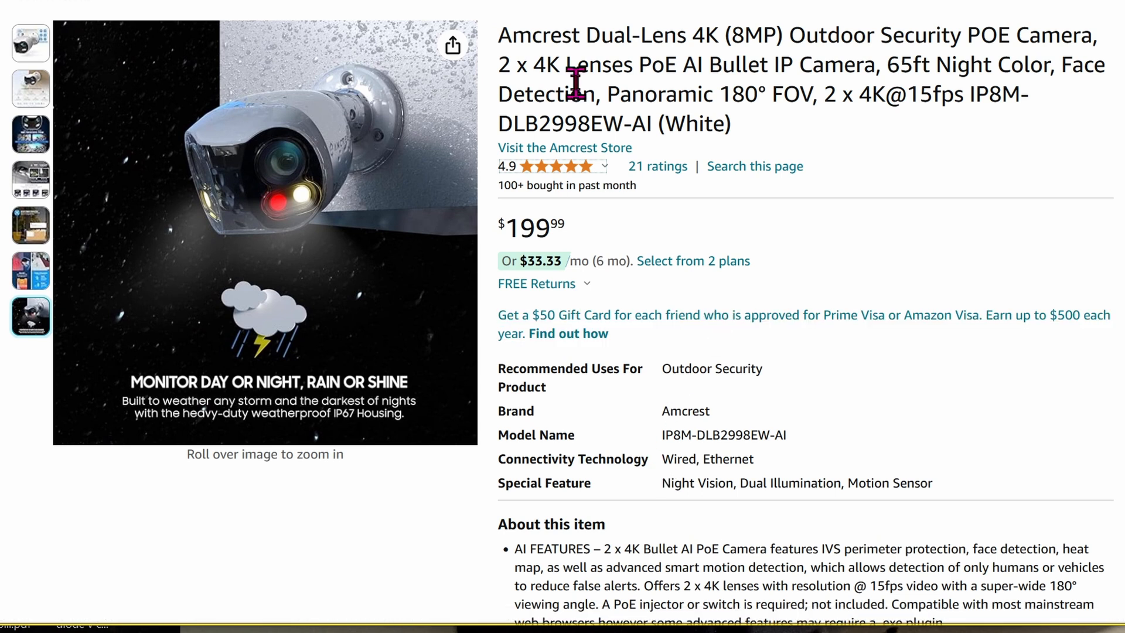
mouse_move(530, 64)
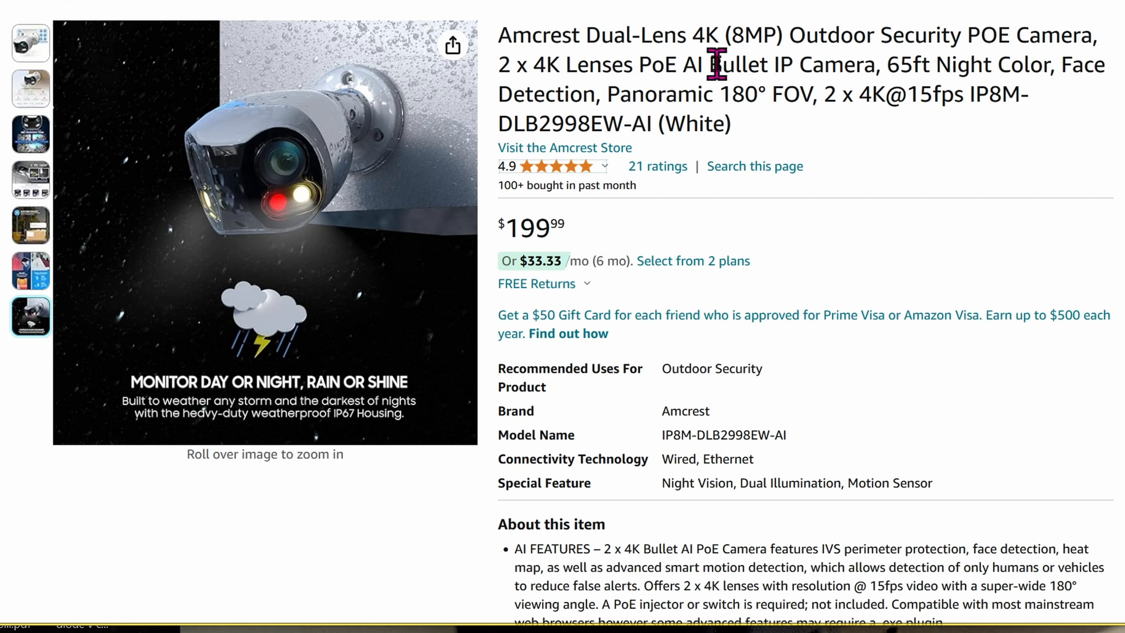
mouse_move(641, 65)
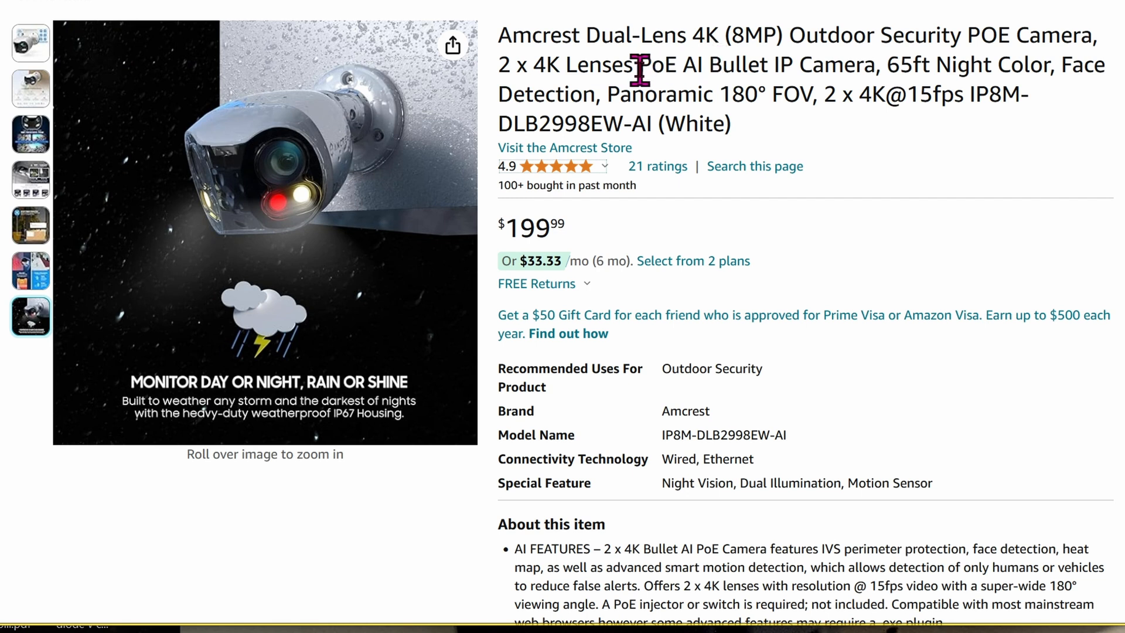
mouse_move(651, 66)
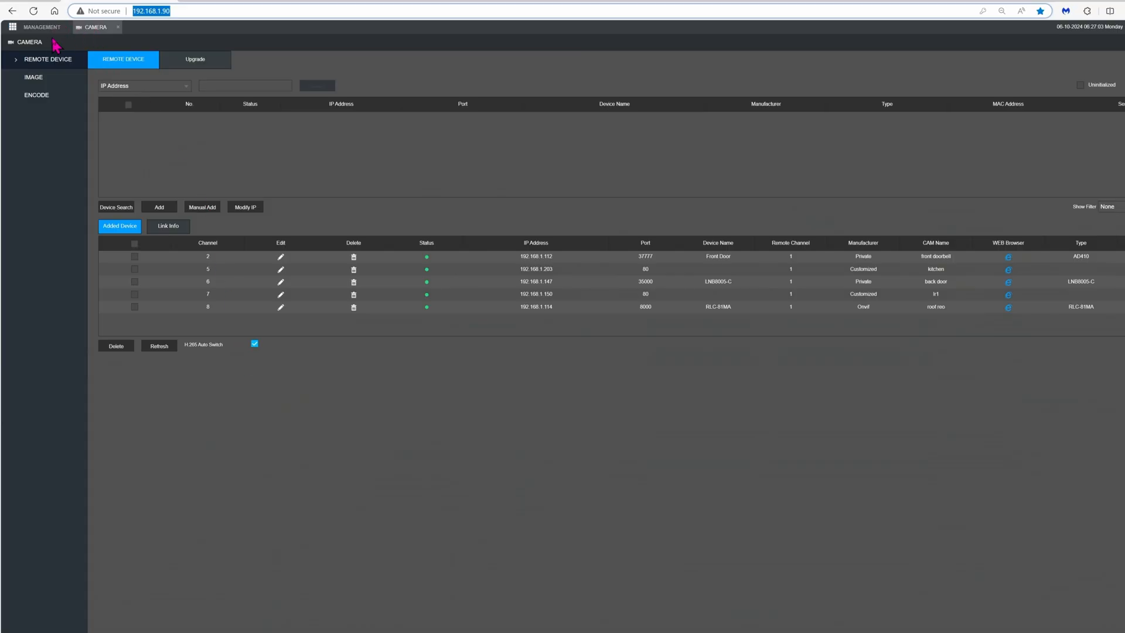
Step: Log back in to the NVR as admin, retrying after the invalid-password error
left_click(115, 207)
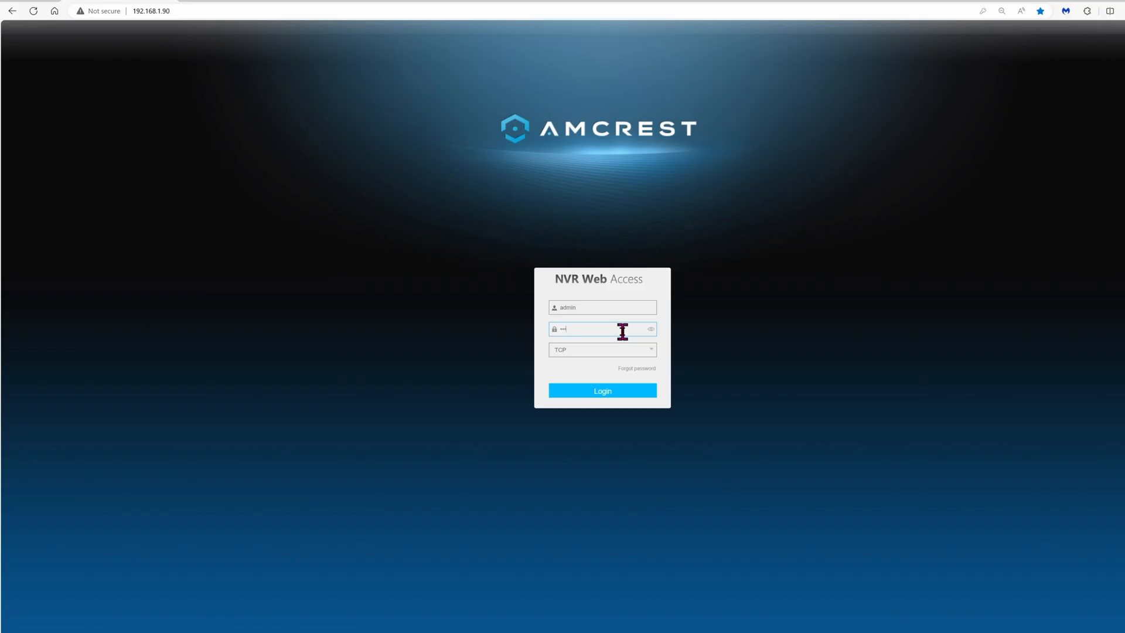
left_click(602, 390)
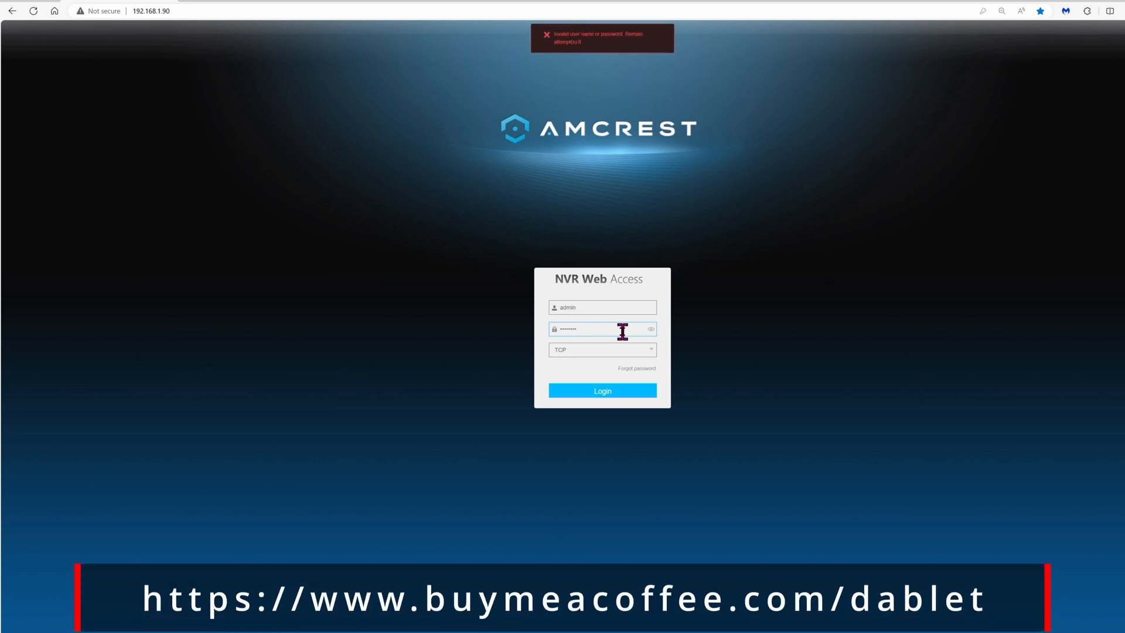
left_click(602, 390)
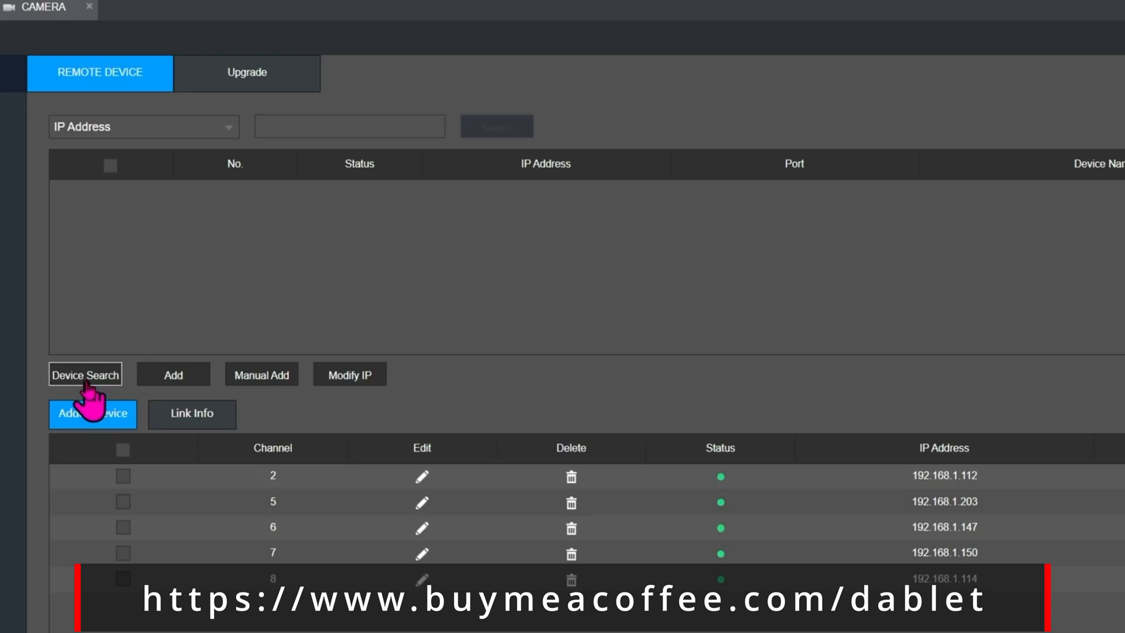
Step: Search for devices and add the camera at 192.168.1.27 as channel 1
left_click(84, 373)
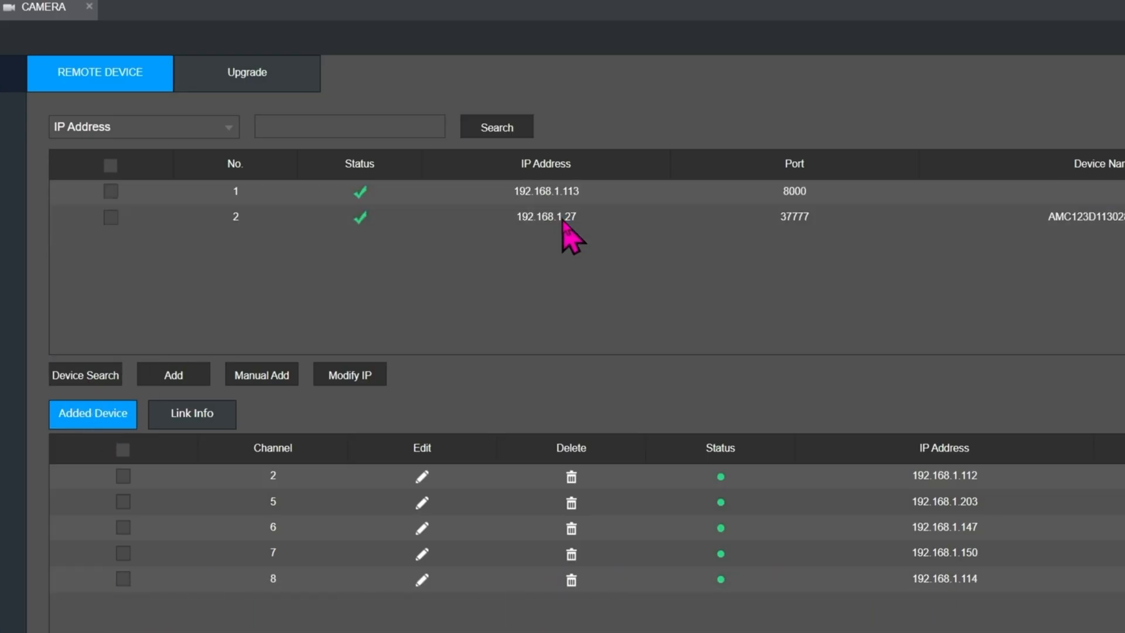
left_click(111, 217)
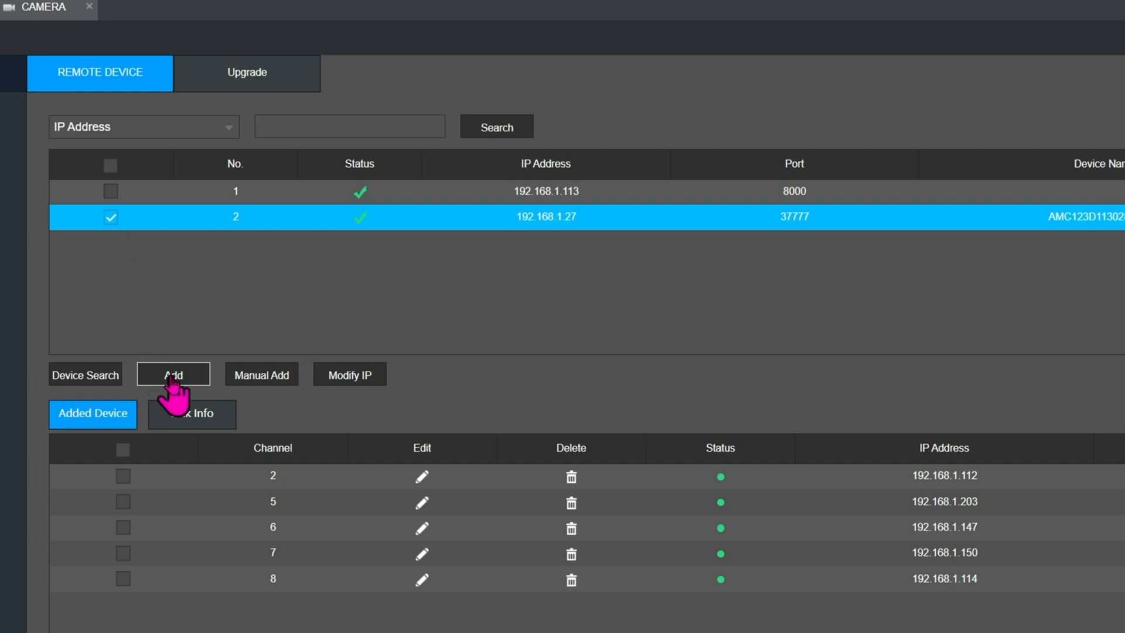
left_click(173, 374)
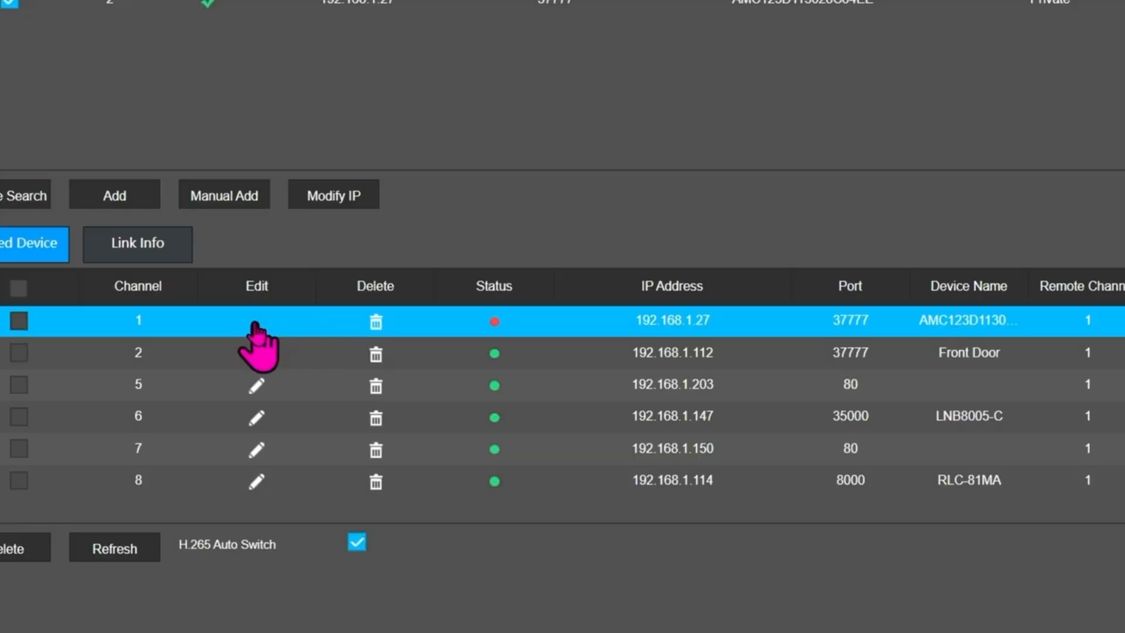
Step: Set channel 1 camera to Onvif manufacturer with its password and save
left_click(257, 320)
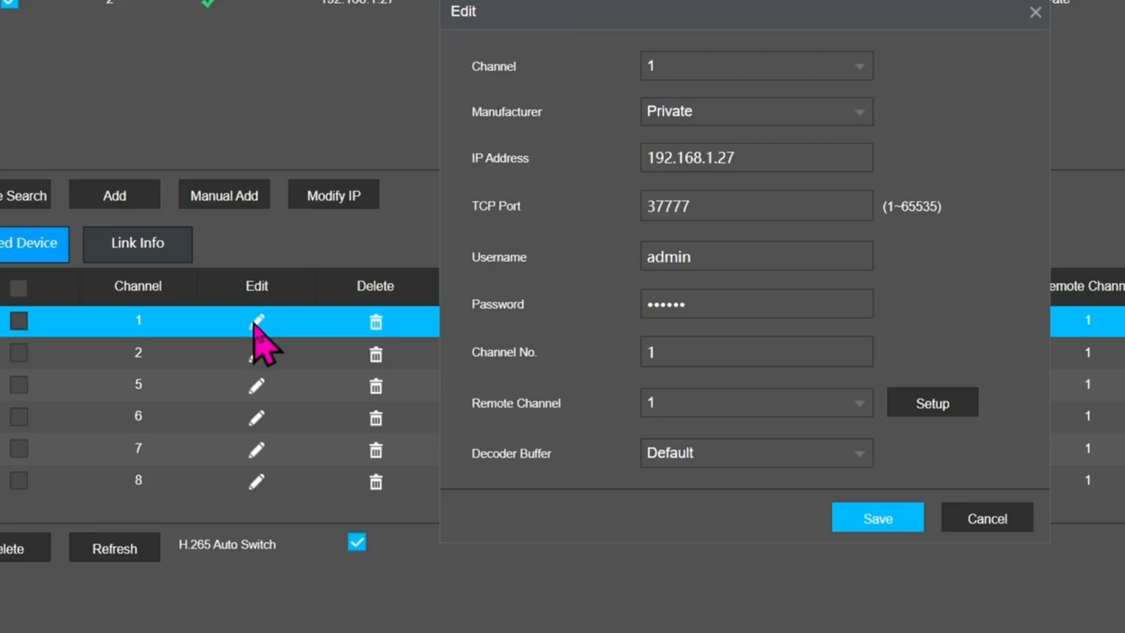
mouse_move(778, 301)
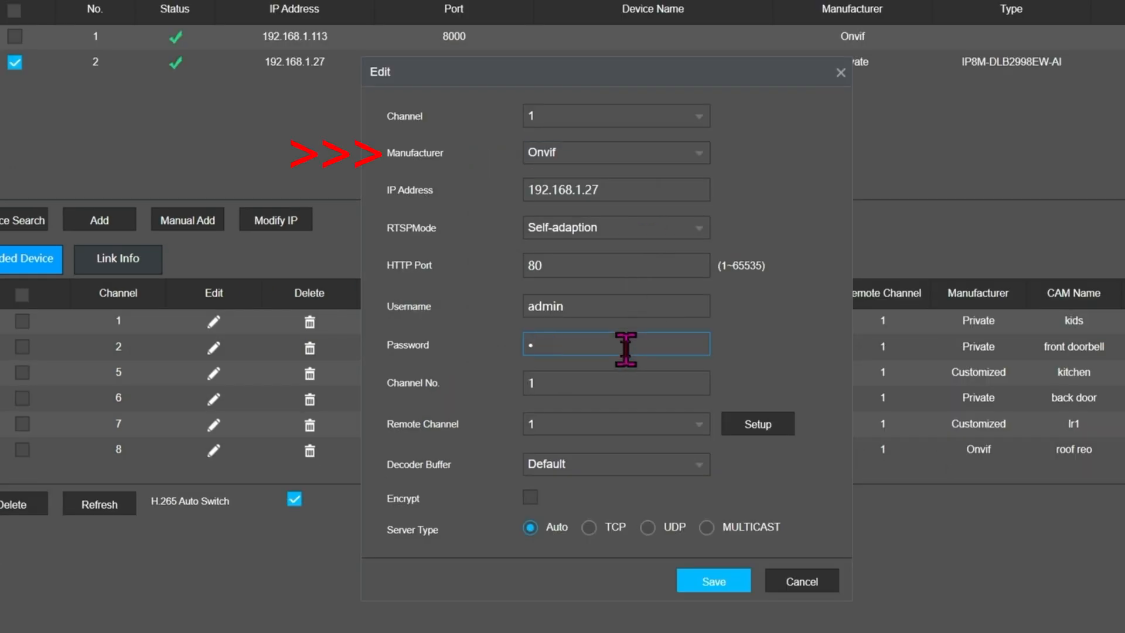
type("password")
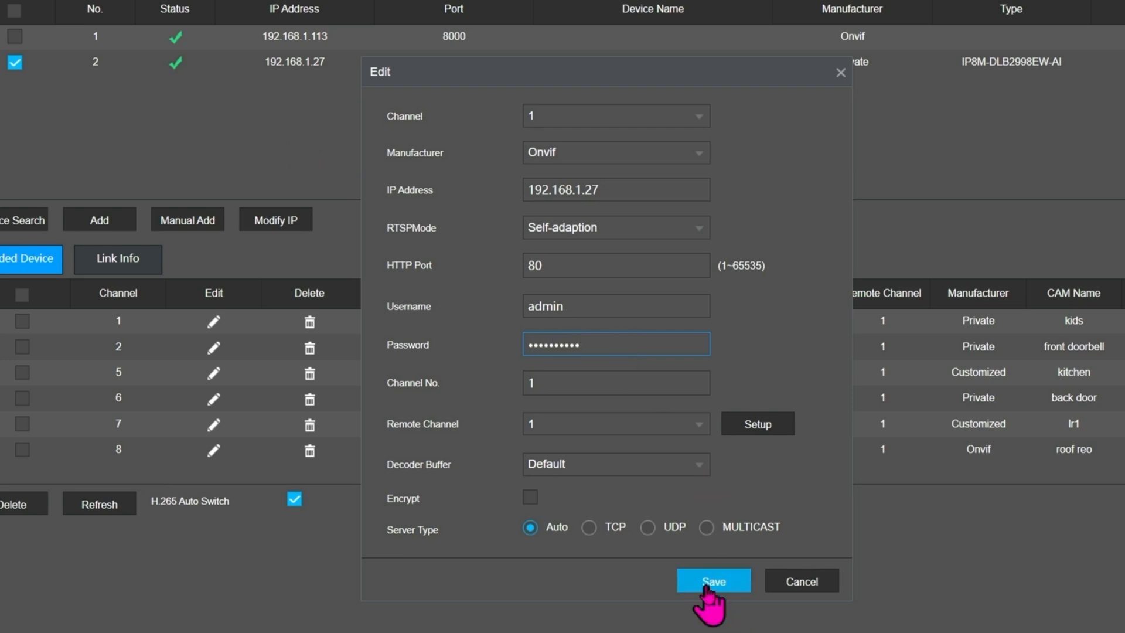
left_click(712, 581)
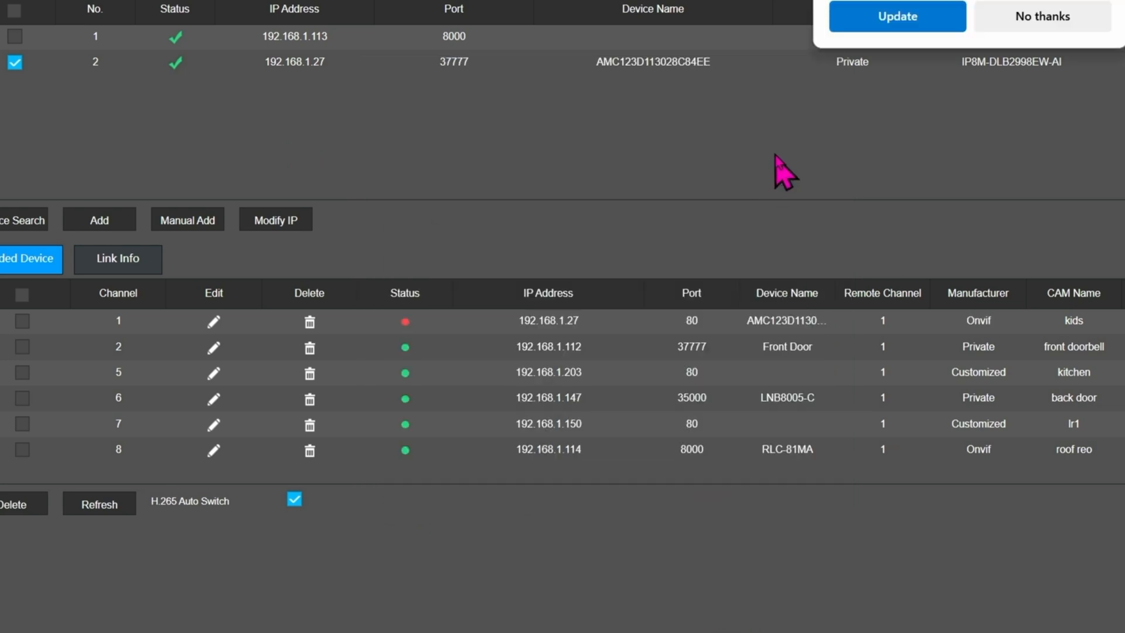
mouse_move(1022, 26)
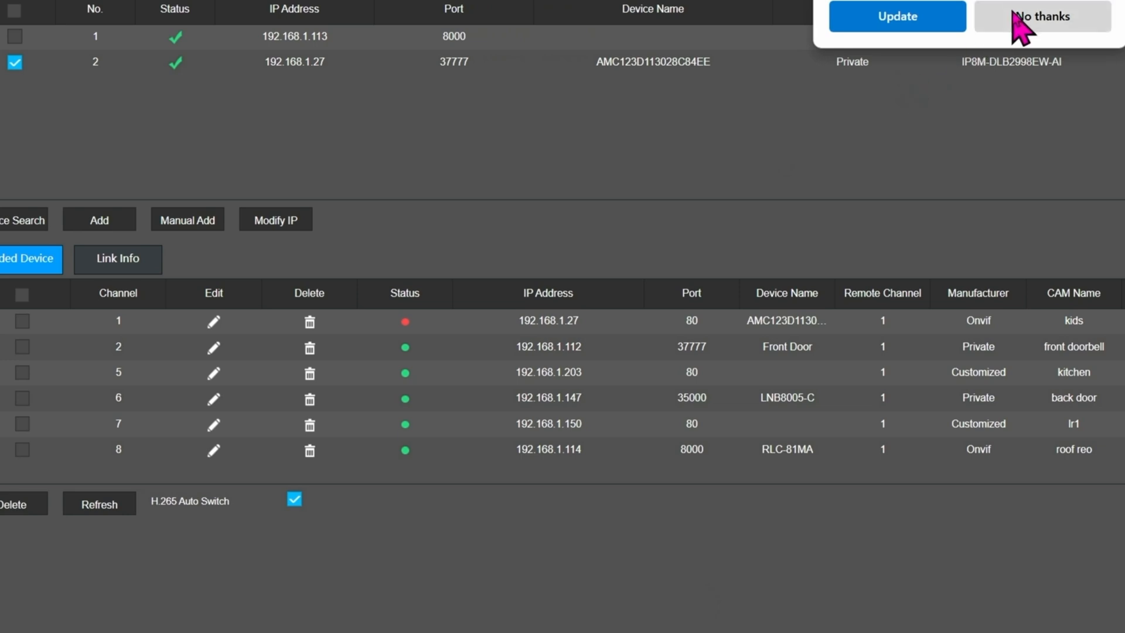
Step: Dismiss the browser prompt and re-save channel 1 settings so the camera connects
left_click(1042, 16)
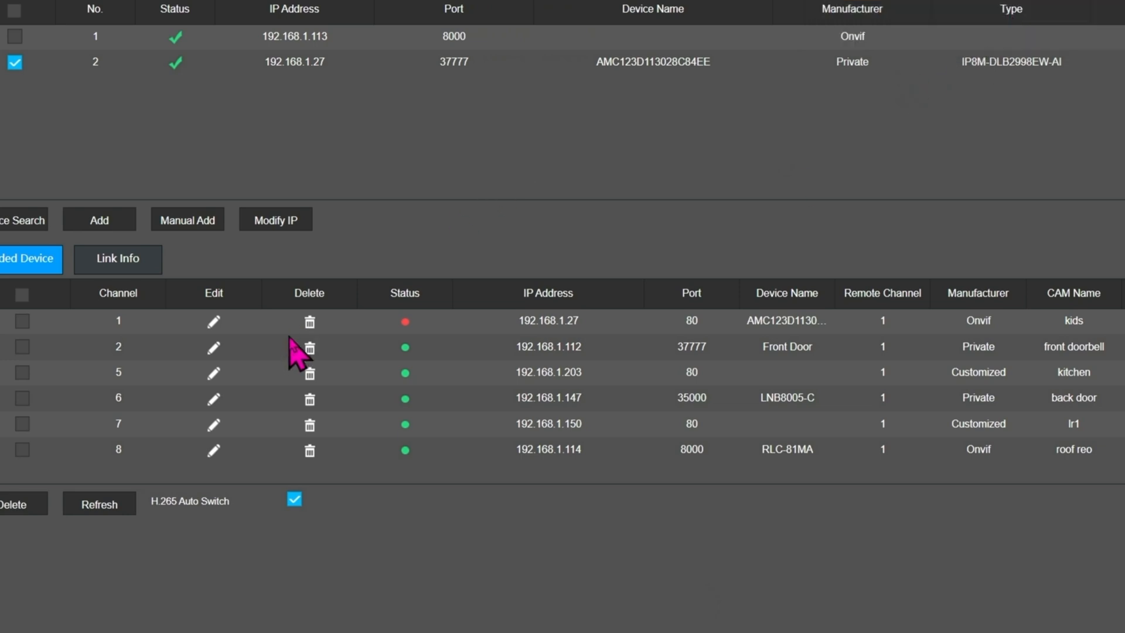
left_click(214, 322)
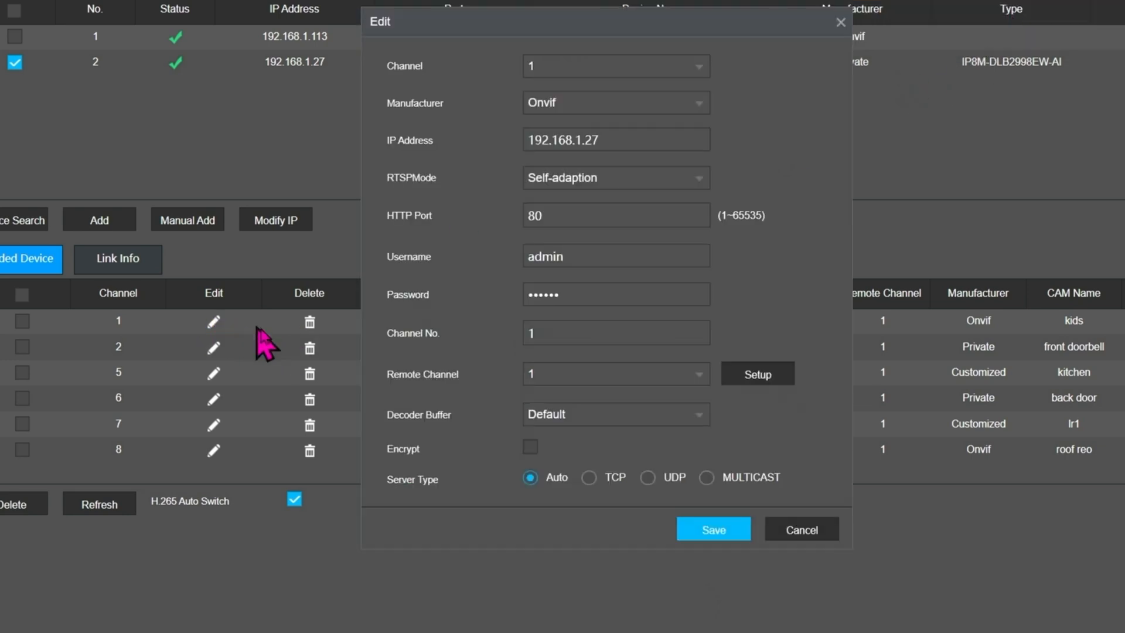
mouse_move(614, 333)
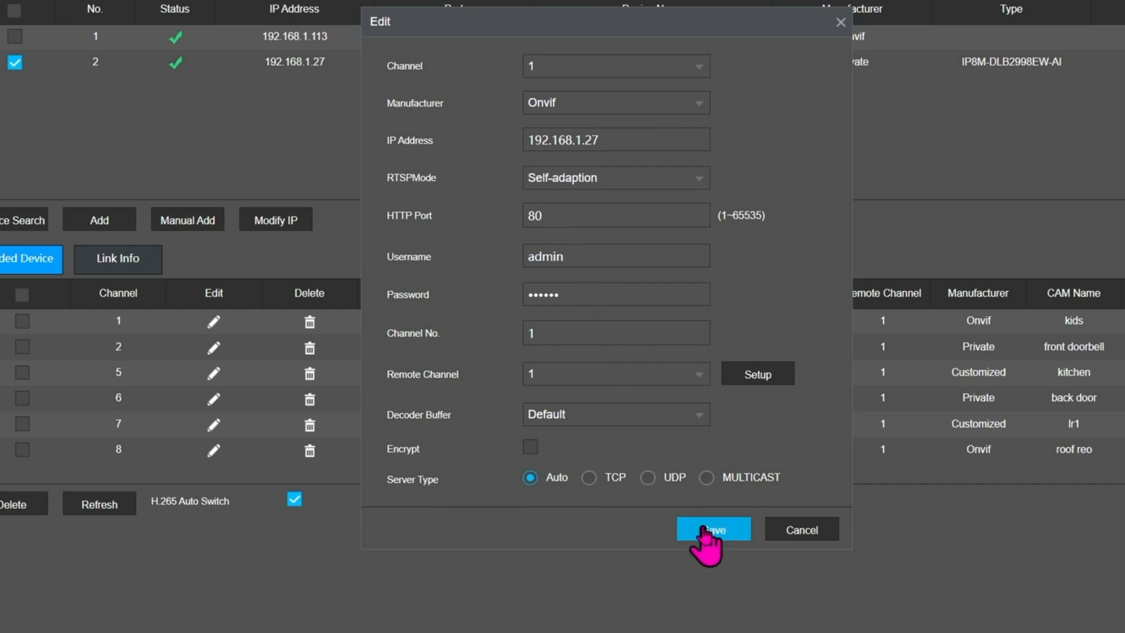
left_click(713, 529)
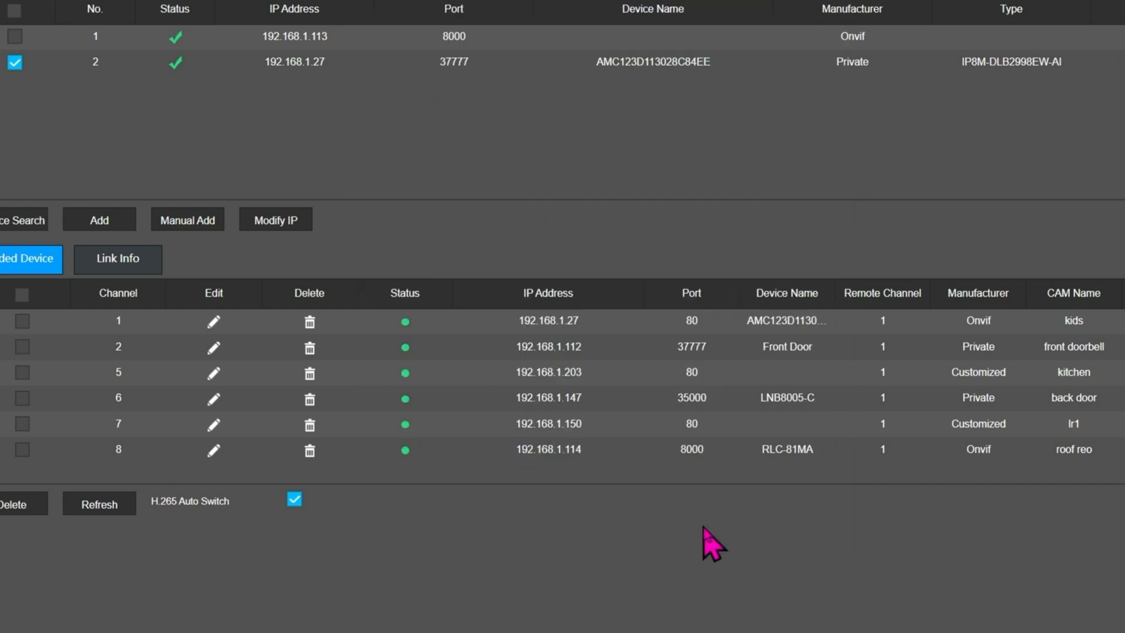
mouse_move(706, 526)
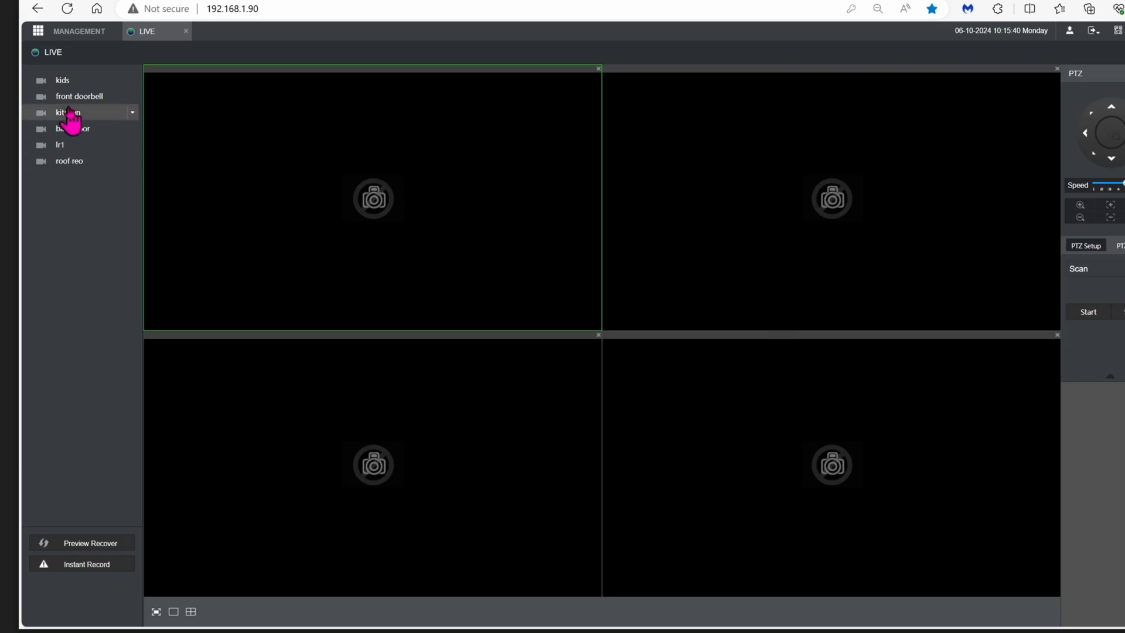
Step: Start the kids camera stream from the live view channel list
left_click(62, 80)
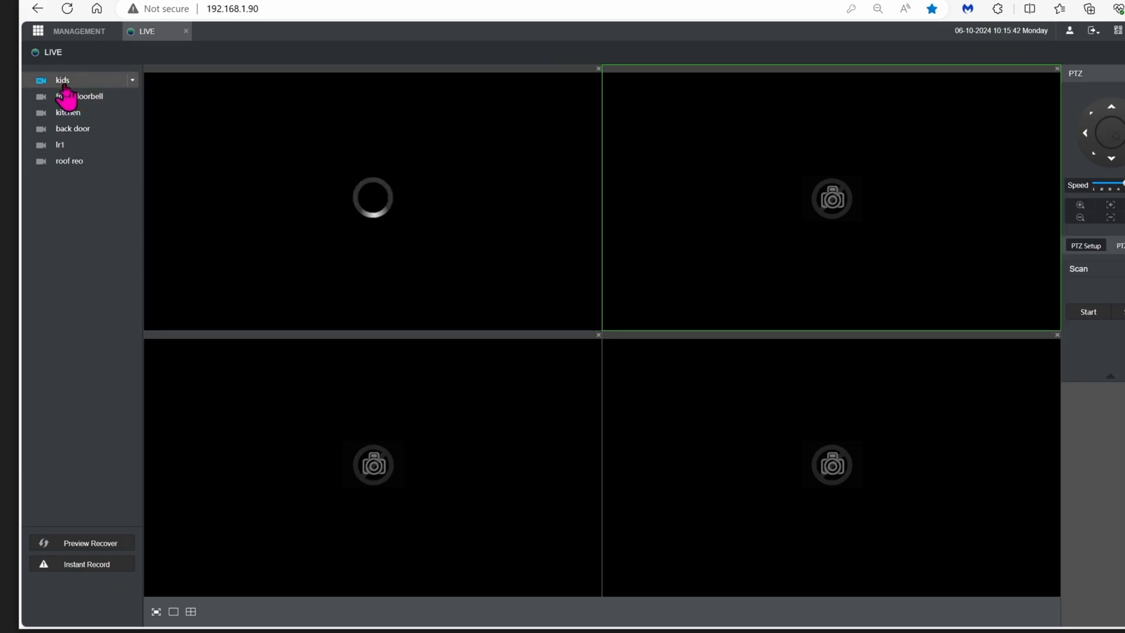
left_click(63, 80)
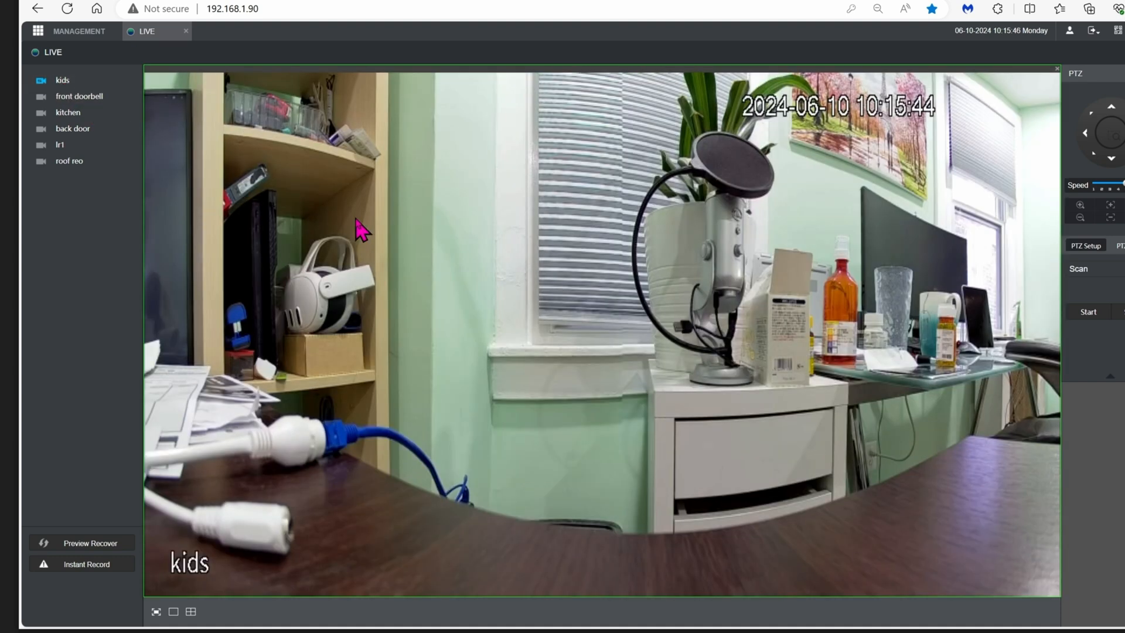
mouse_move(502, 237)
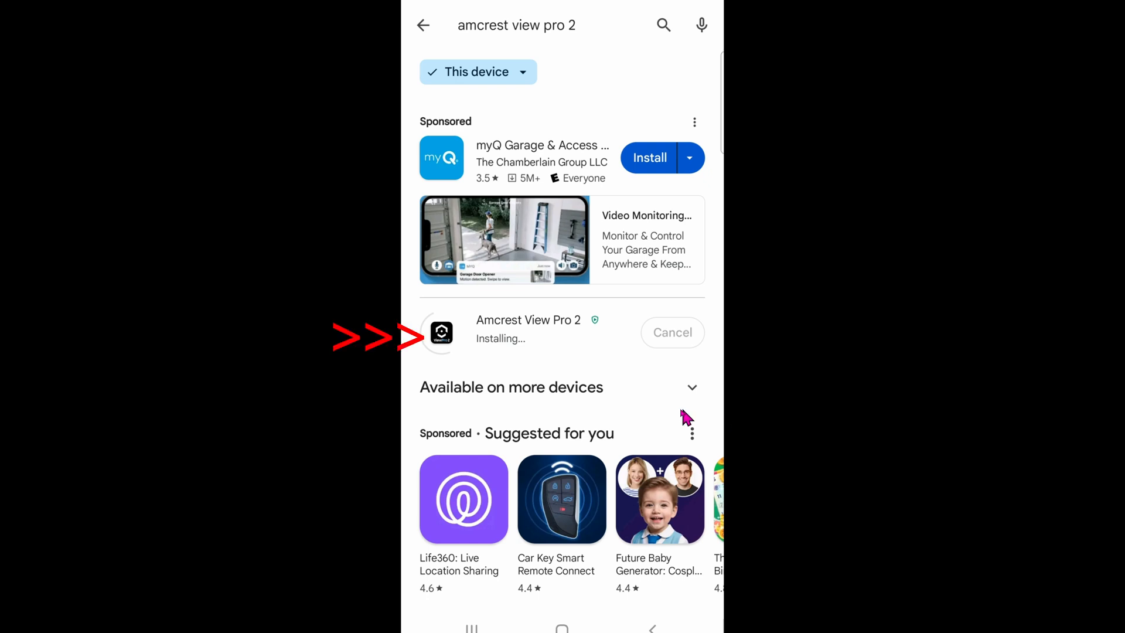
mouse_move(553, 330)
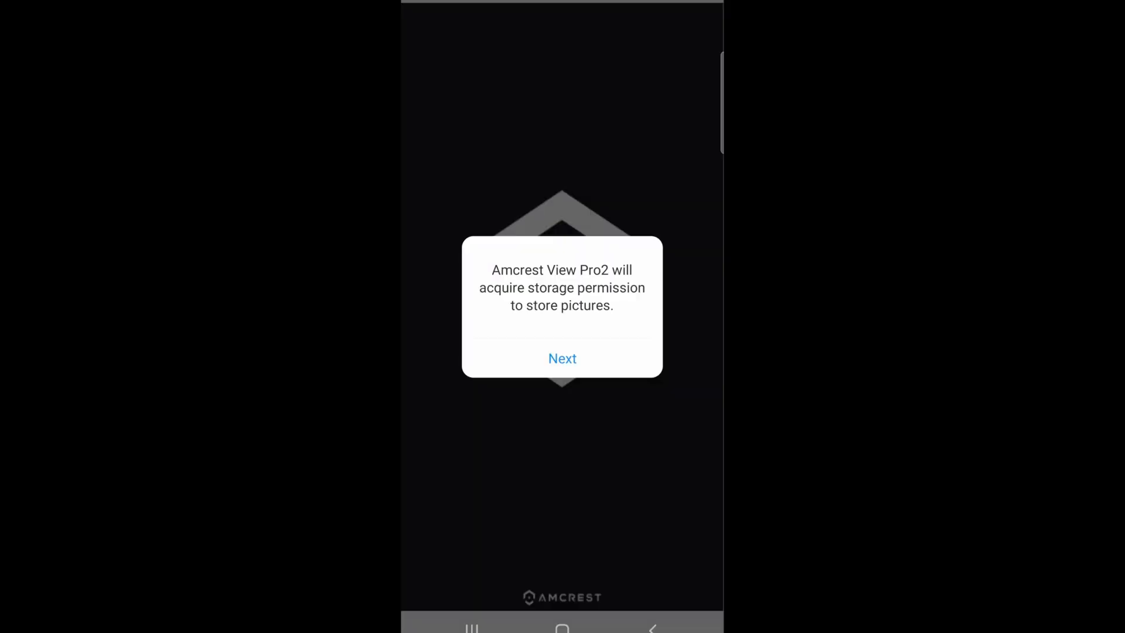
Step: Accept the storage notice and confirm United States as the app region
left_click(562, 358)
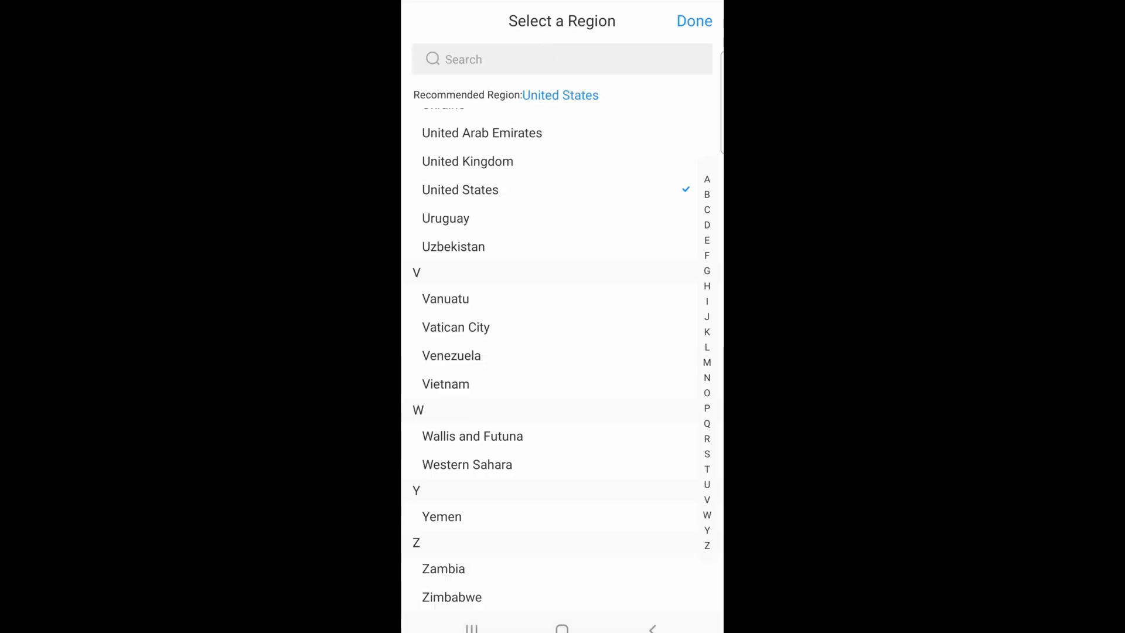
left_click(692, 21)
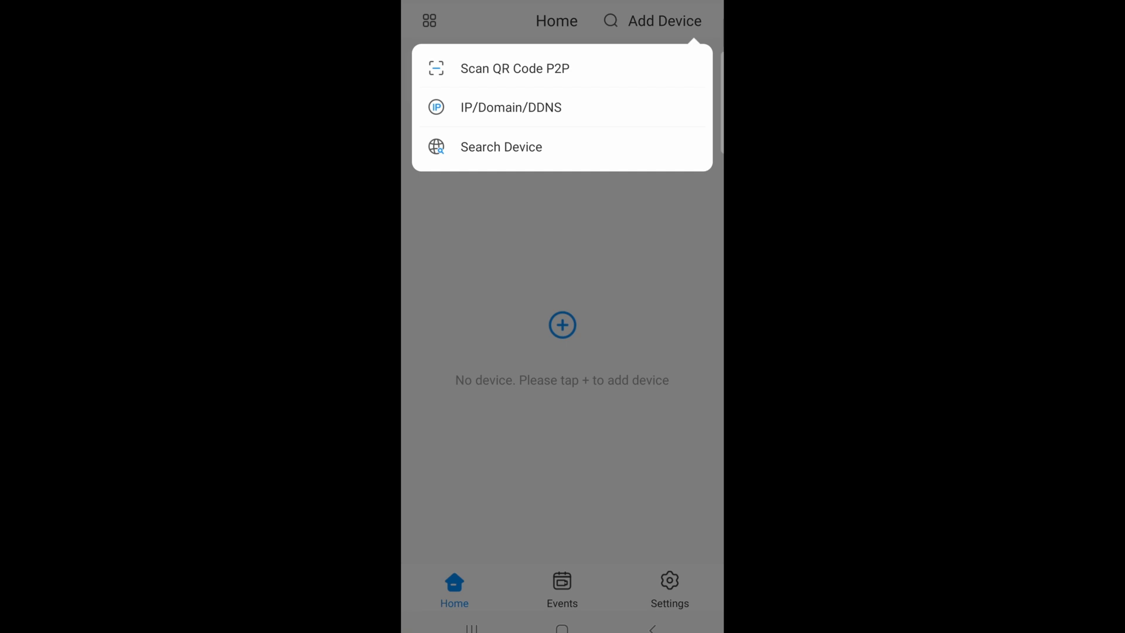
Step: Choose Scan QR Code P2P and accept the camera permission notice
left_click(514, 68)
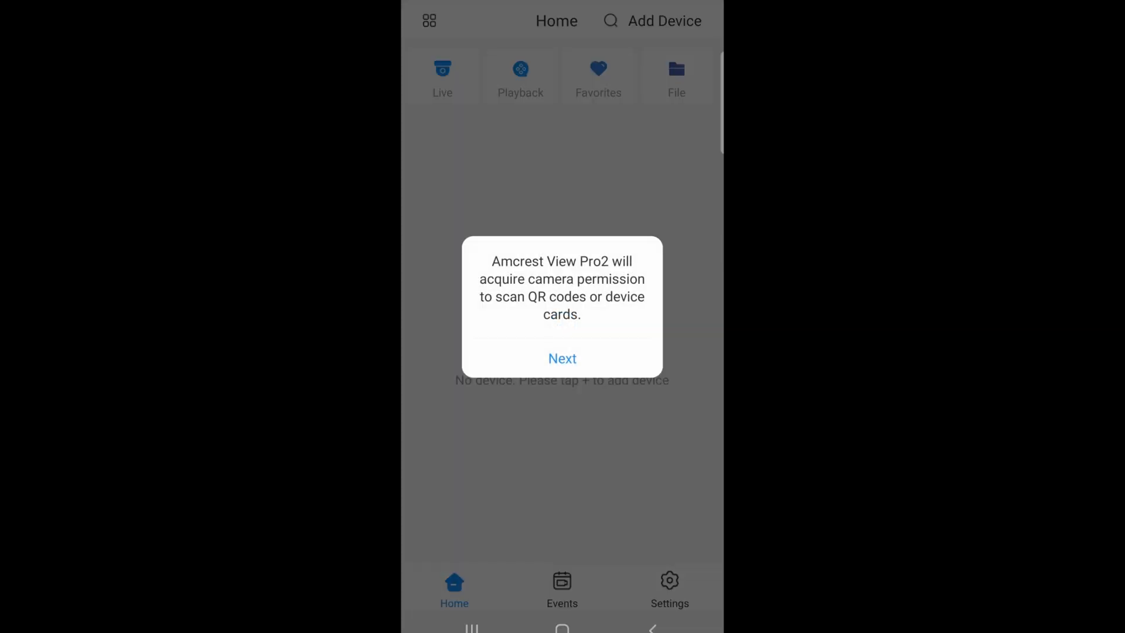
left_click(562, 358)
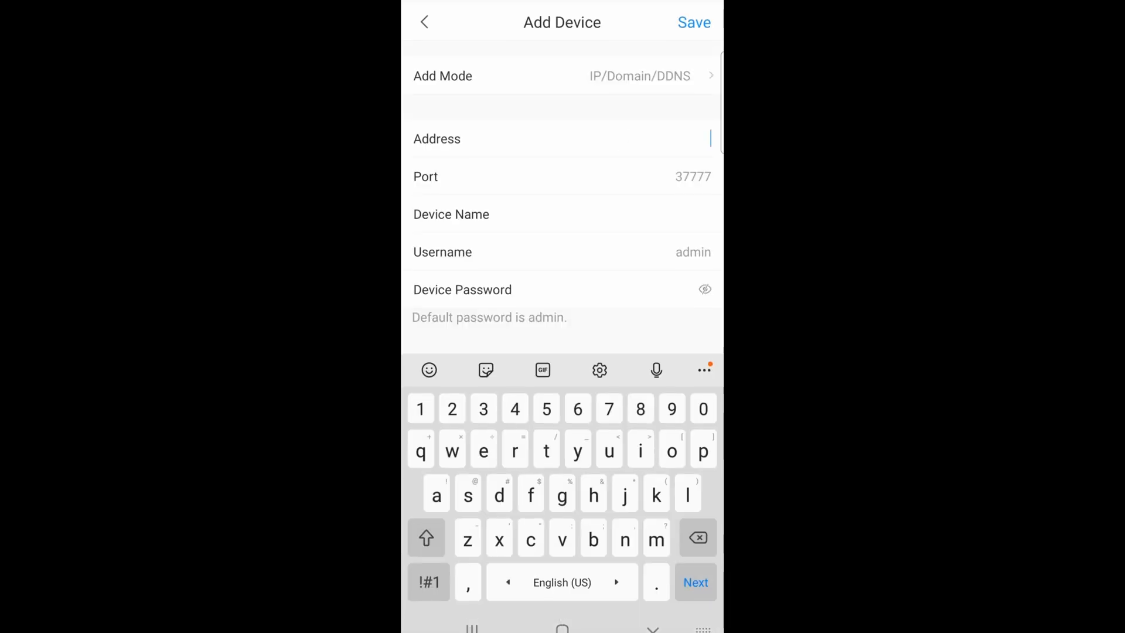
Step: Enter the device address 192.168.1.27
type("192.168.1.1")
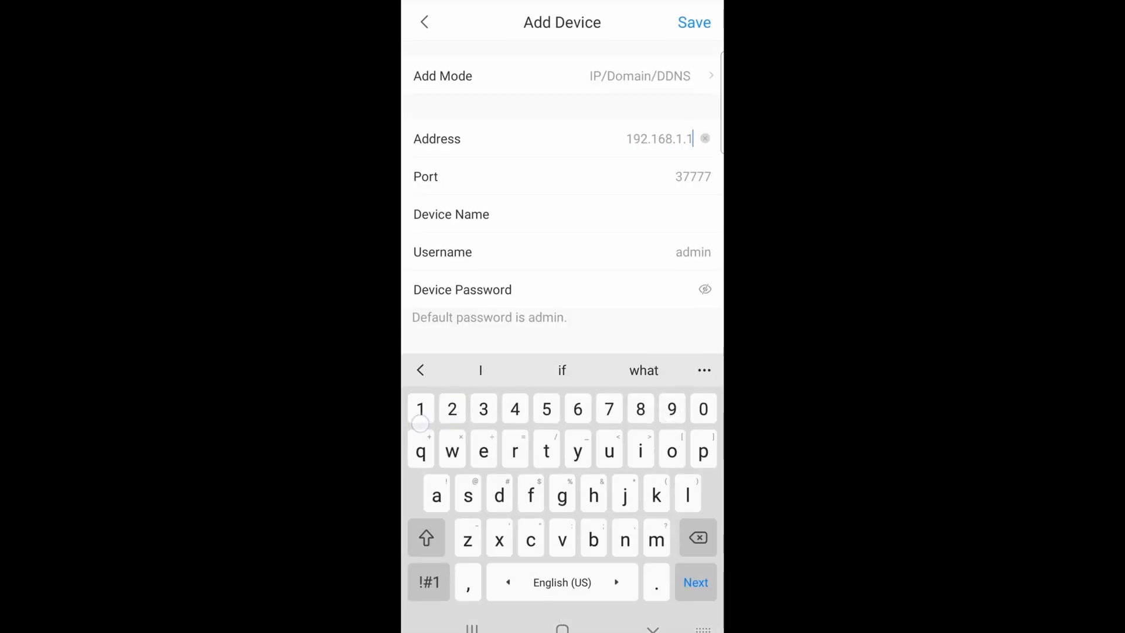
type("27")
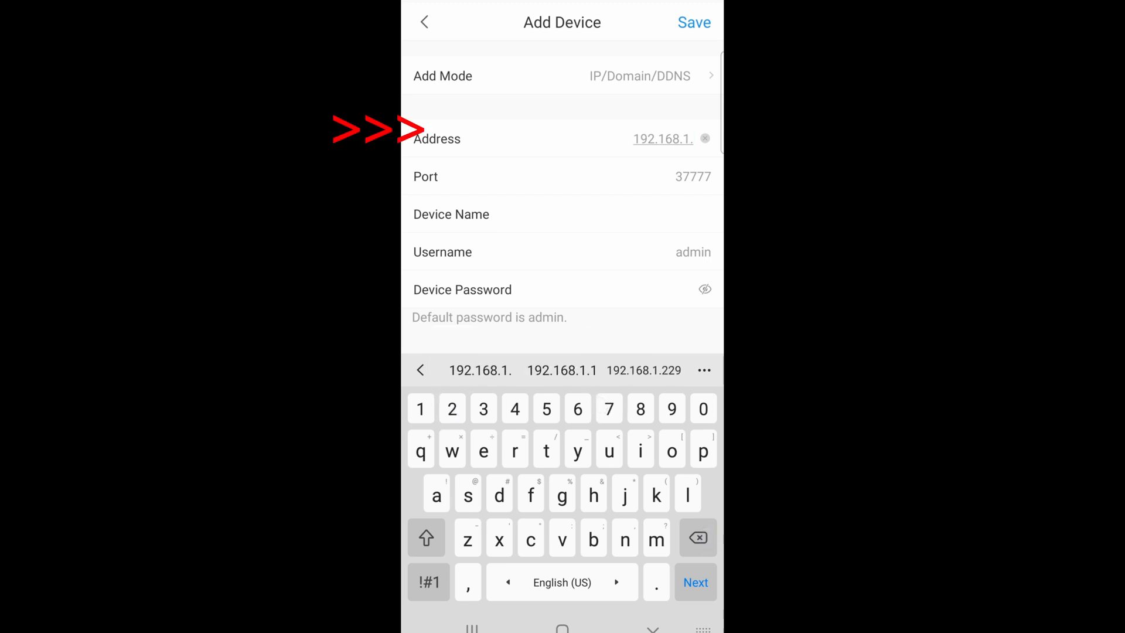
type("27")
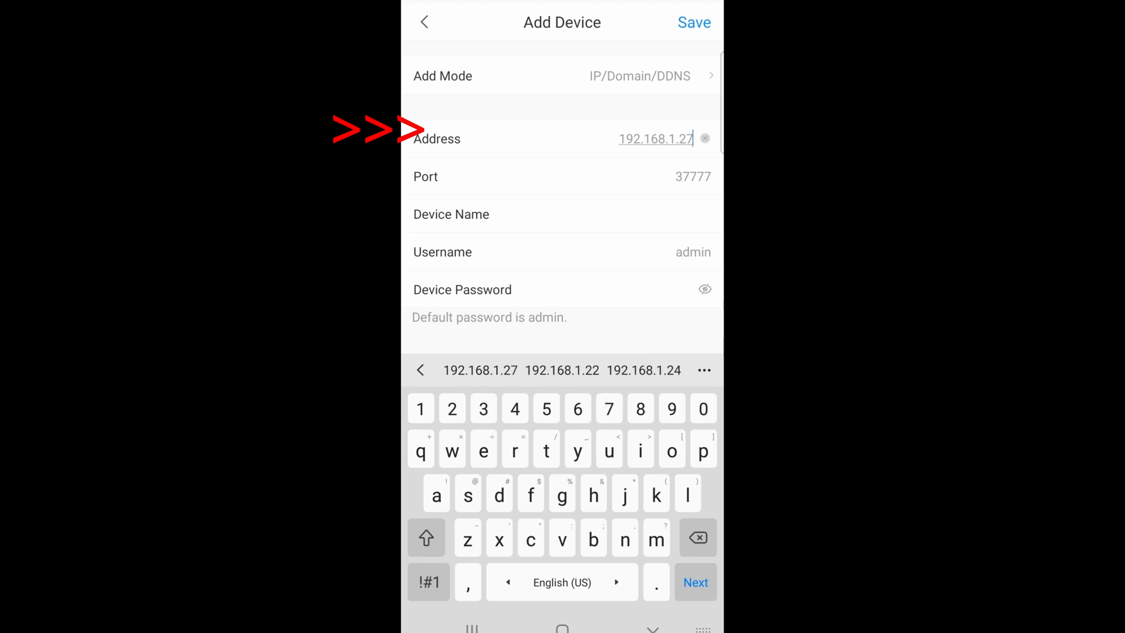
Step: Enter the device password, name the device 'wide', and save it
left_click(560, 289)
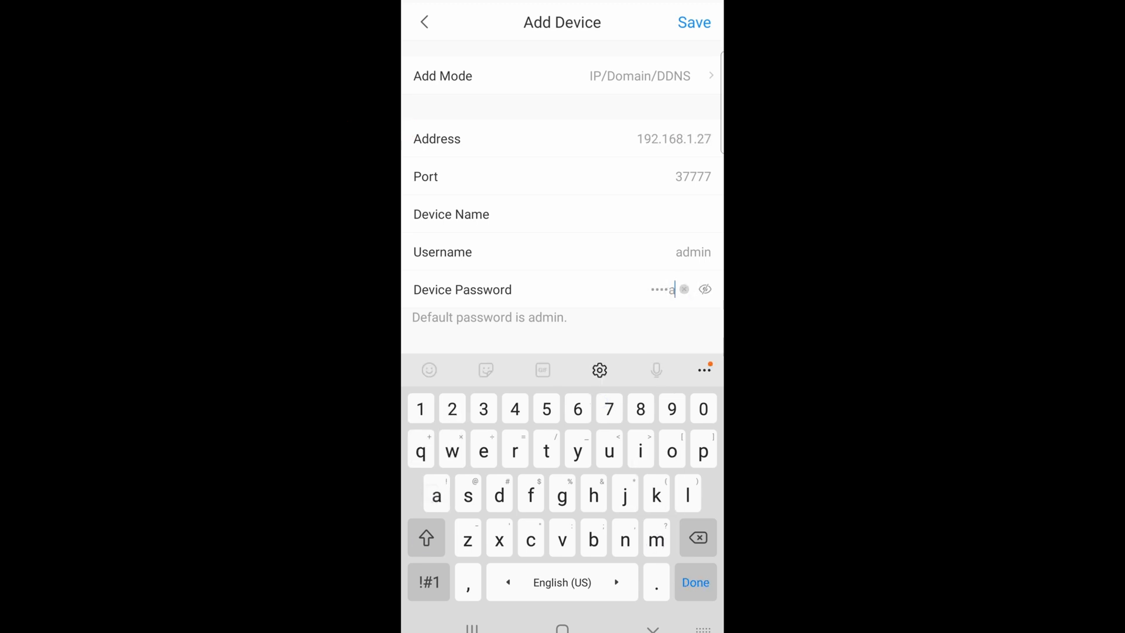
left_click(428, 582)
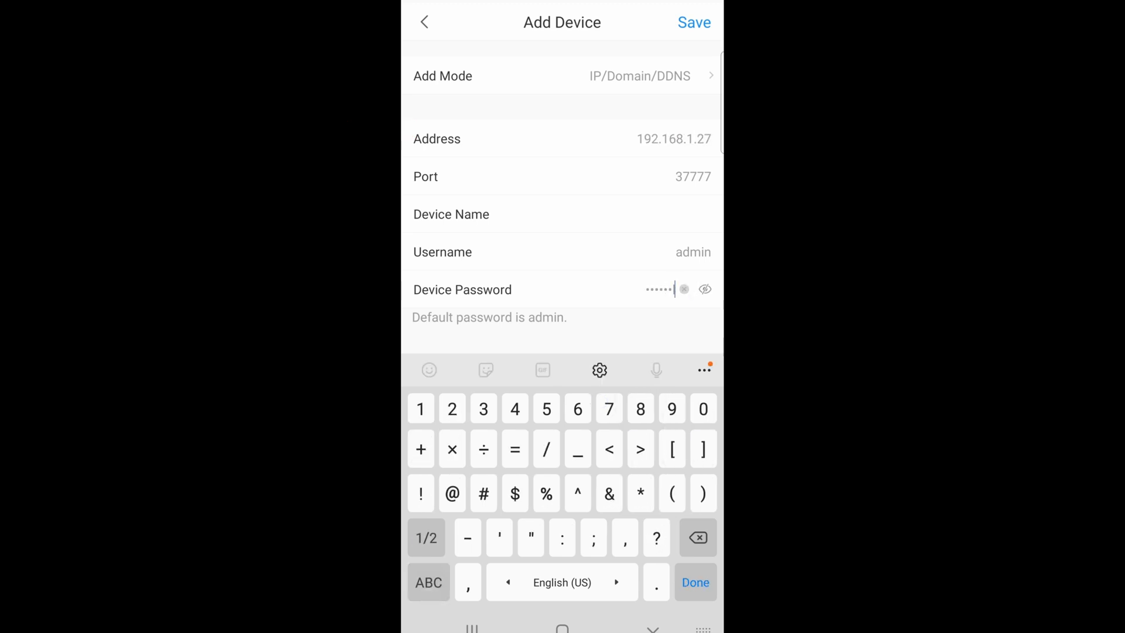
left_click(484, 409)
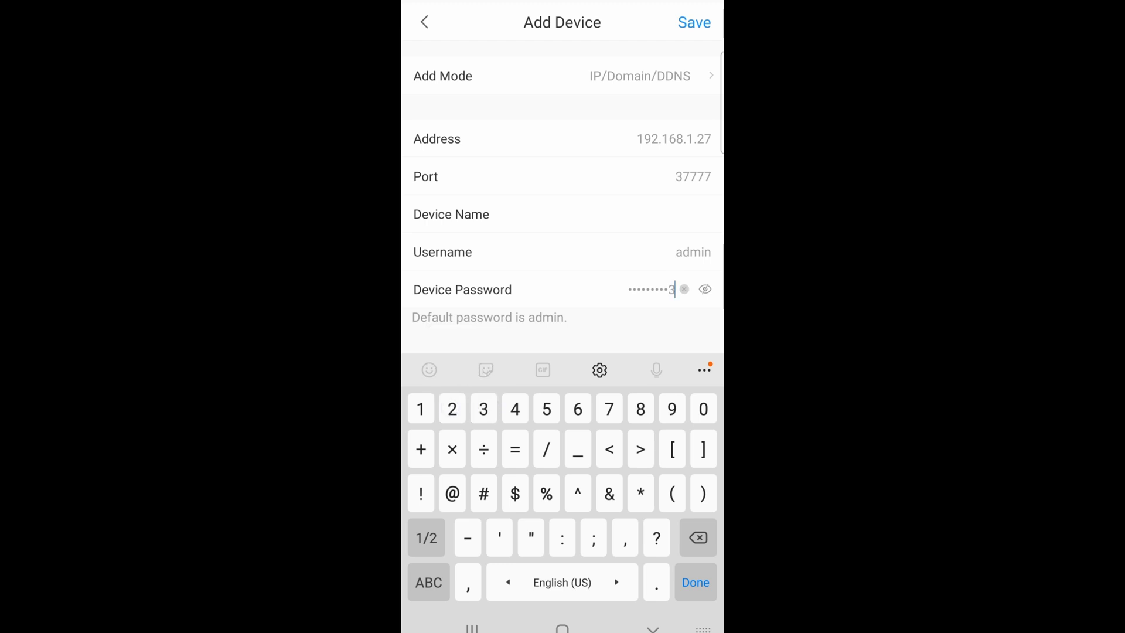
left_click(693, 581)
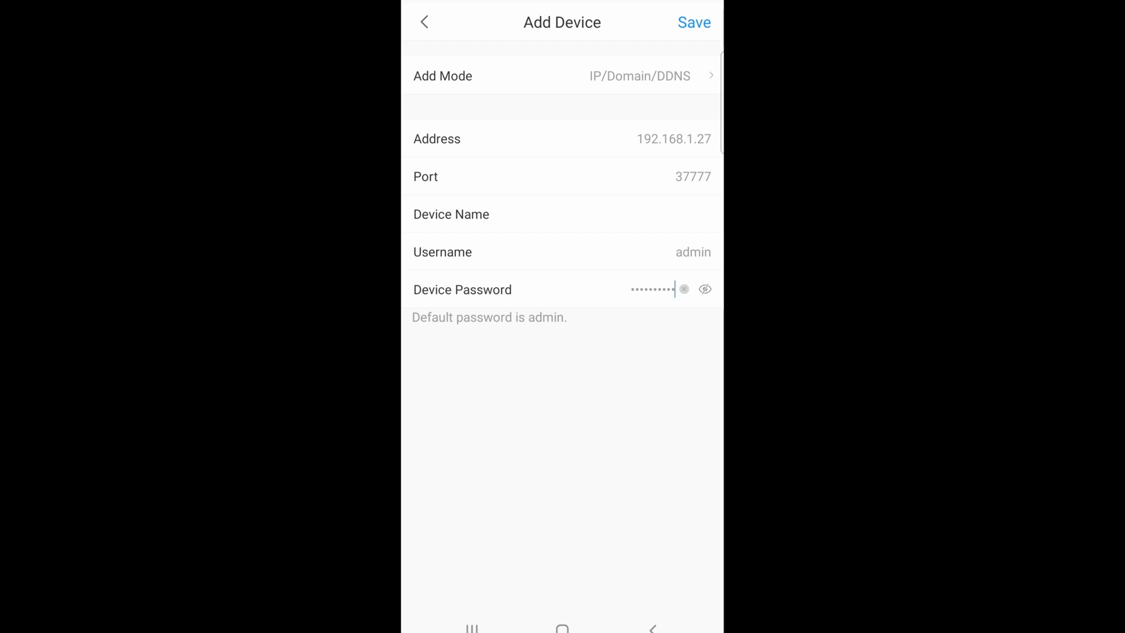
type("wide")
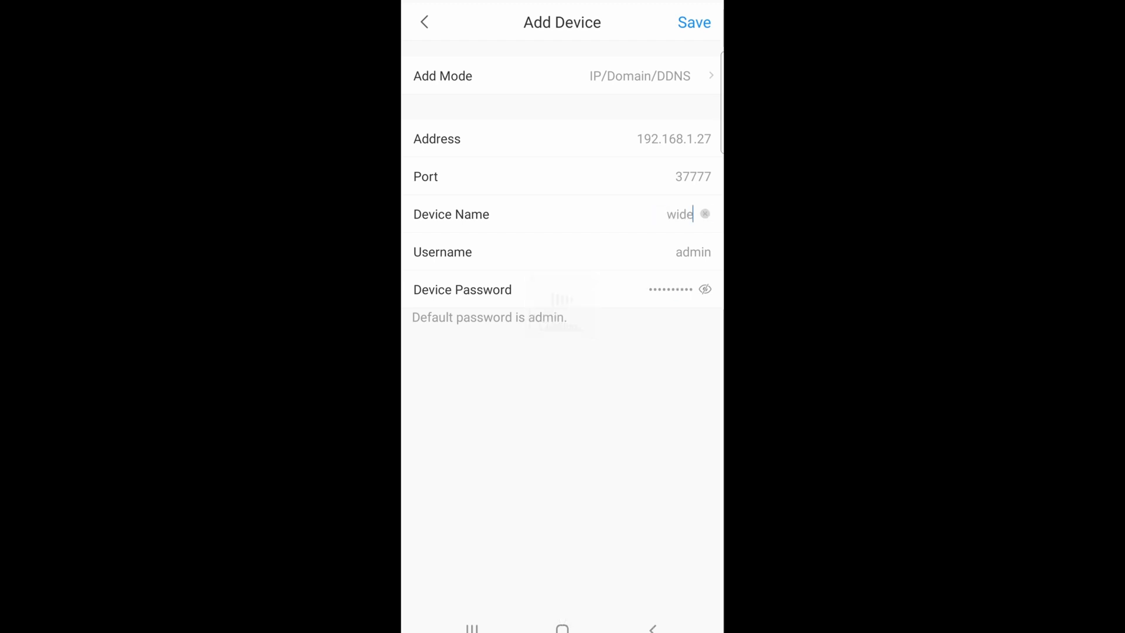
left_click(693, 22)
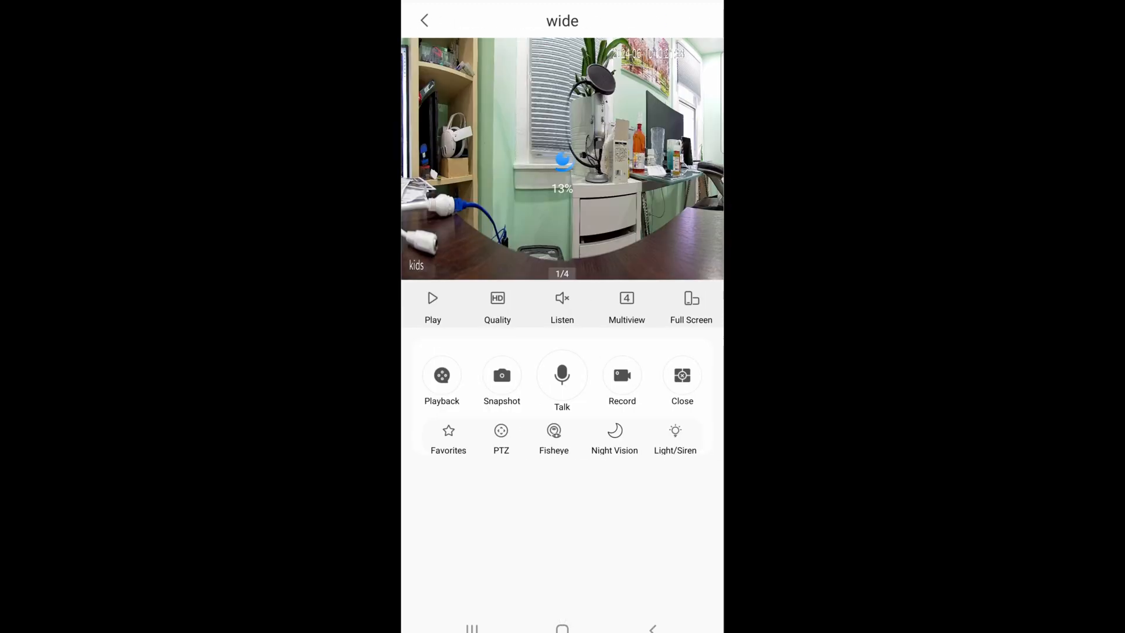
Step: Close and reopen the wide camera's live stream
left_click(432, 301)
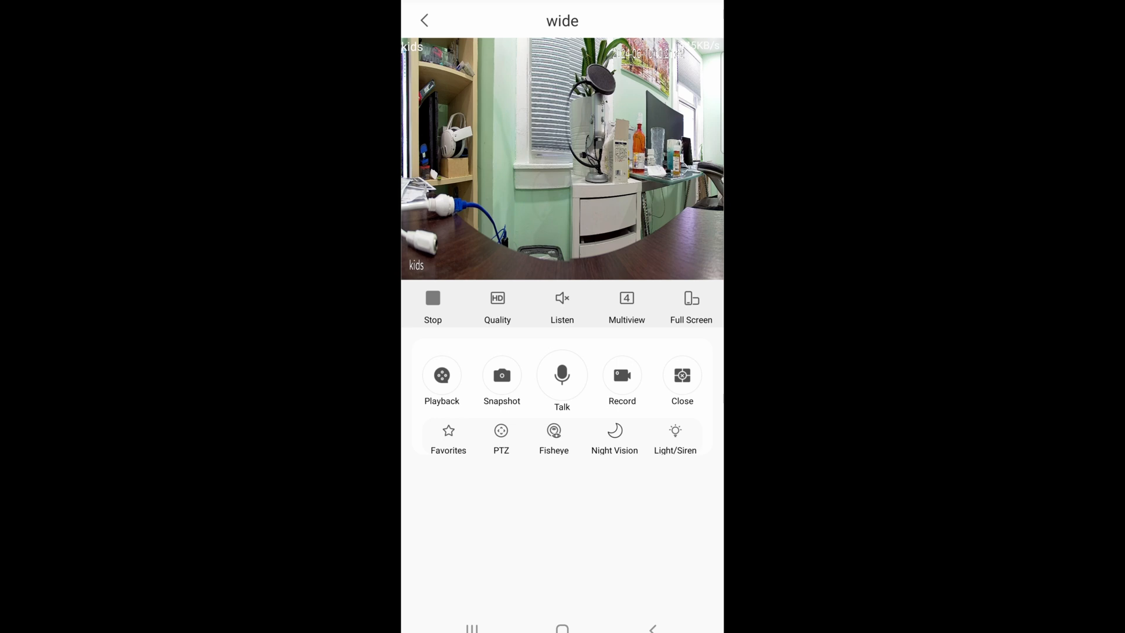
left_click(432, 301)
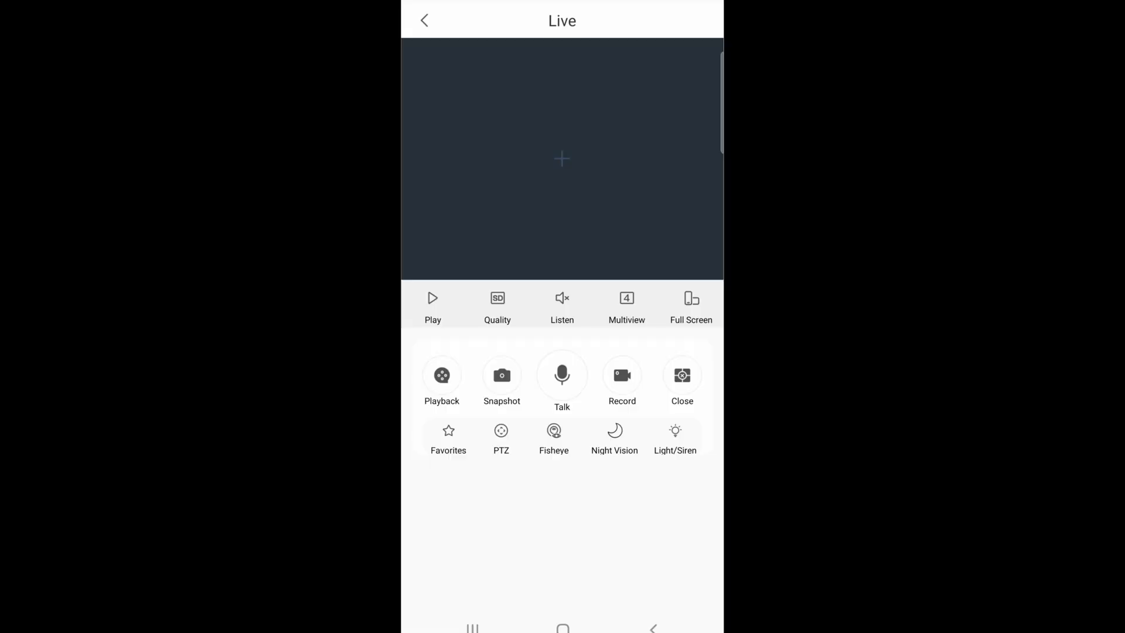
left_click(432, 297)
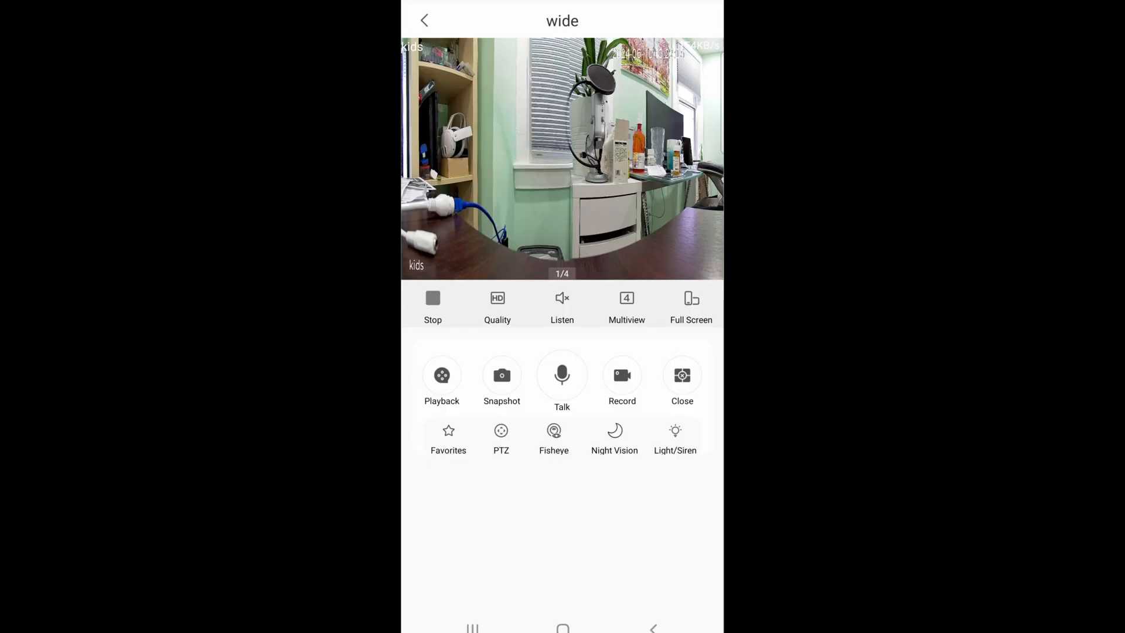
Step: Toggle stream quality to SD and back to HD, then start two-way talk
left_click(497, 305)
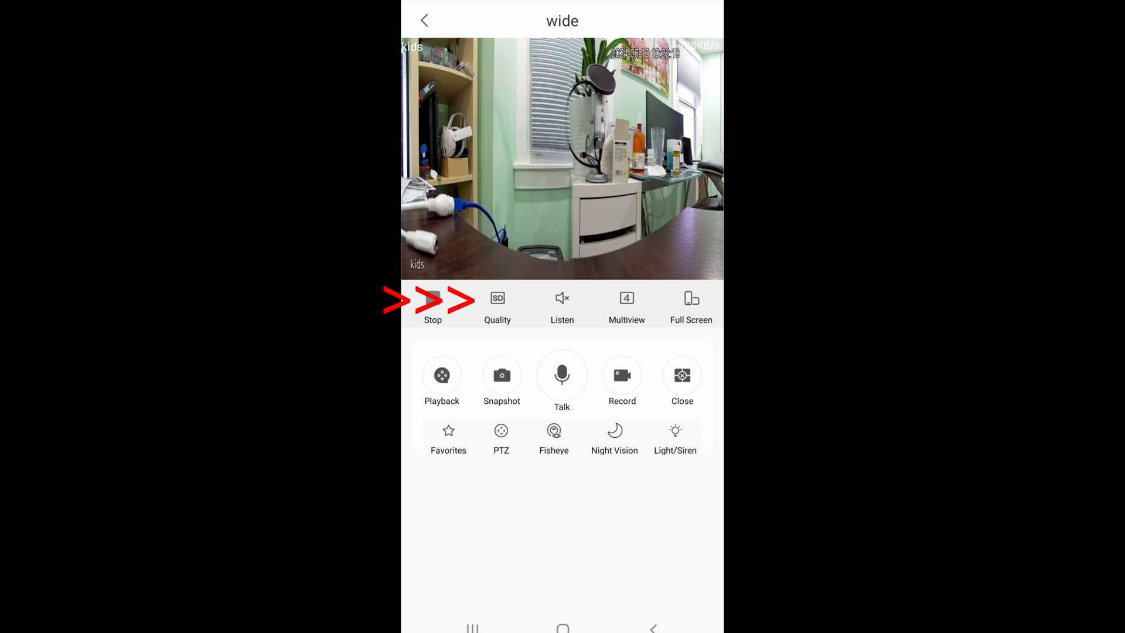
left_click(497, 298)
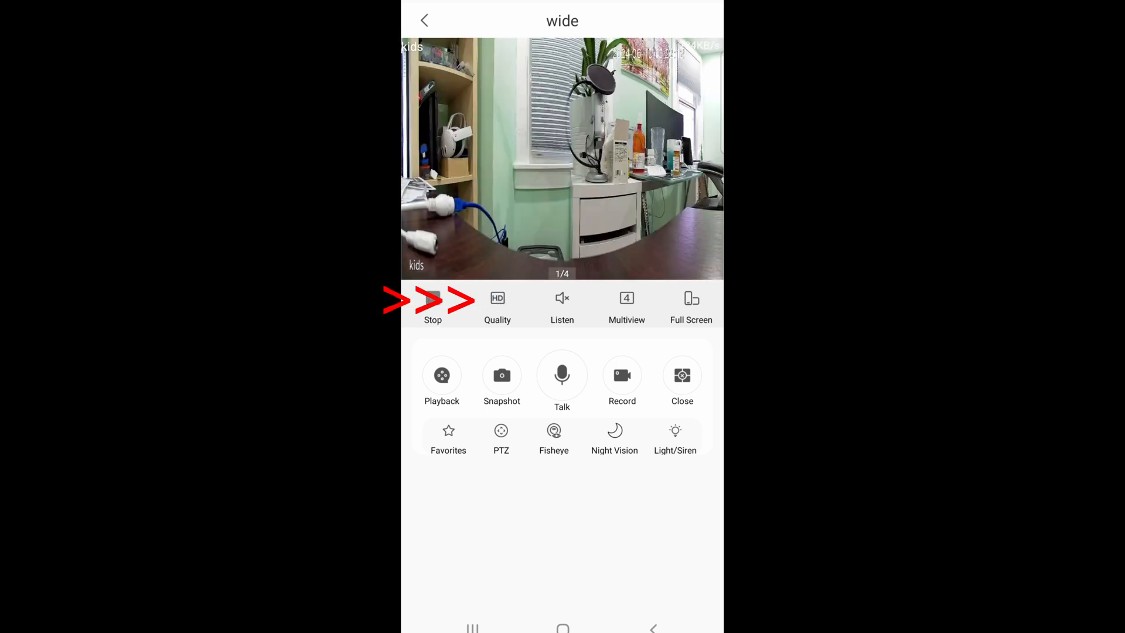
left_click(561, 304)
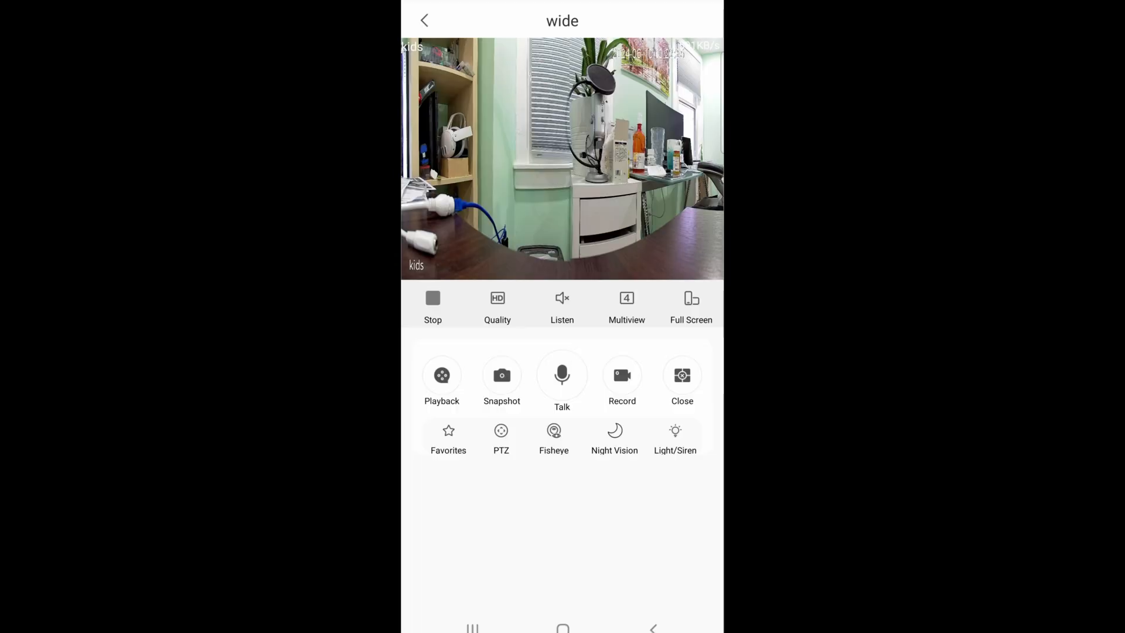
left_click(562, 375)
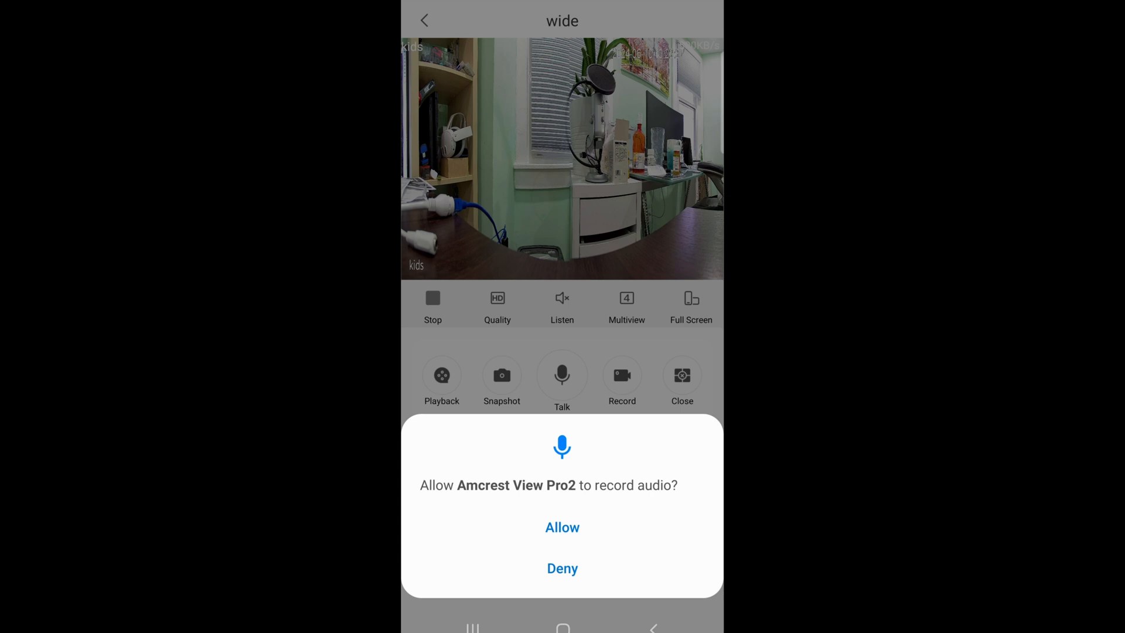
Step: Allow audio recording, record a short clip, then switch to four-pane Multiview
left_click(562, 527)
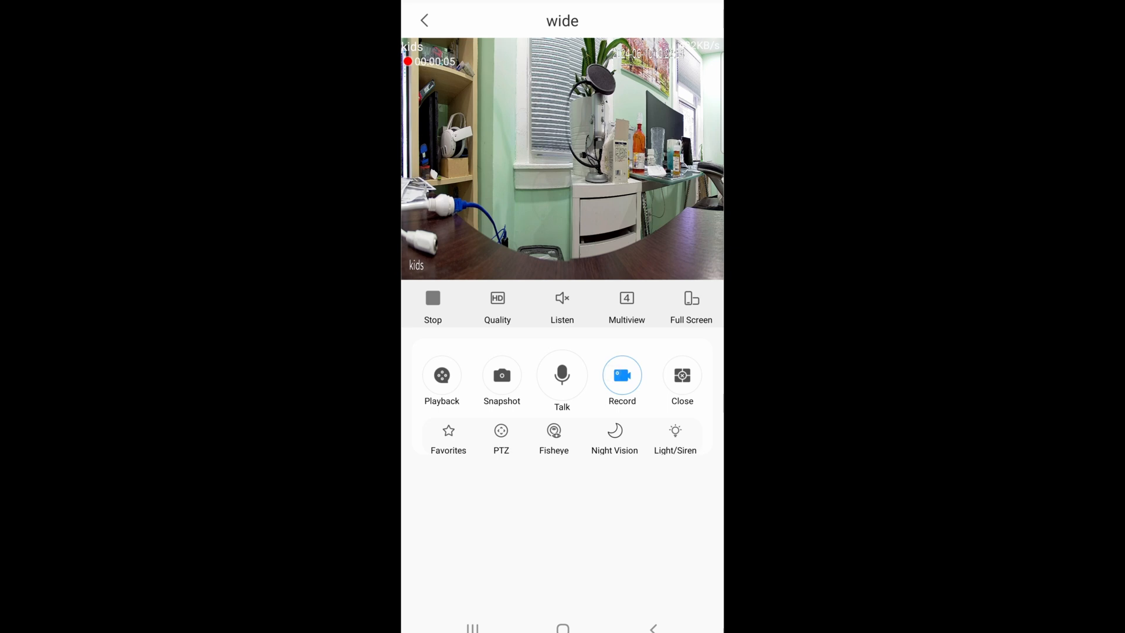
left_click(621, 374)
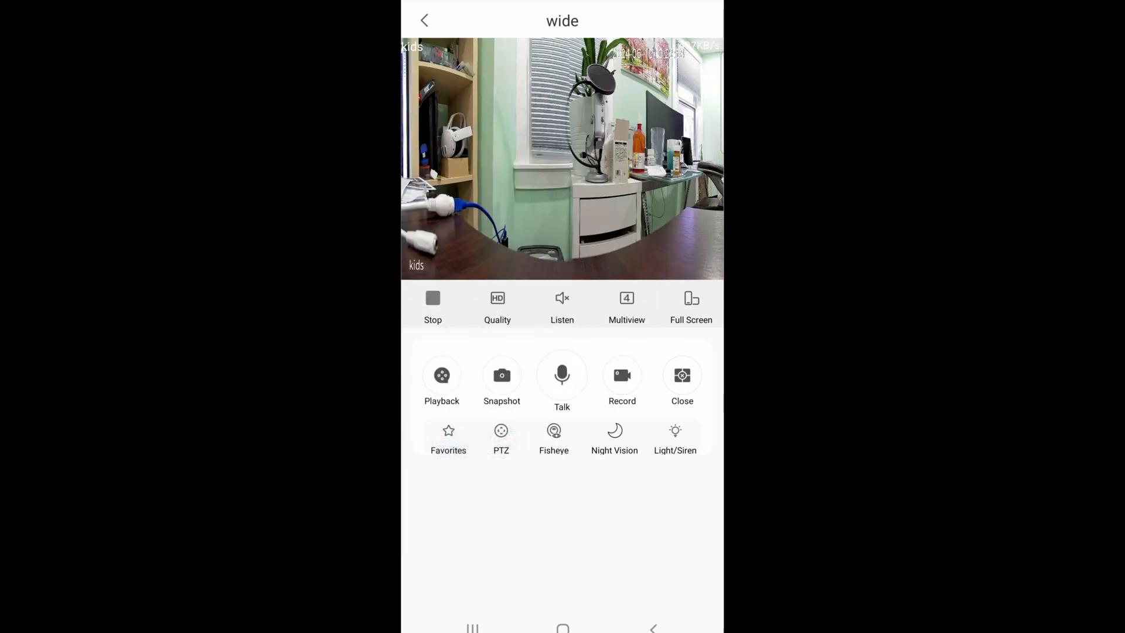
left_click(625, 304)
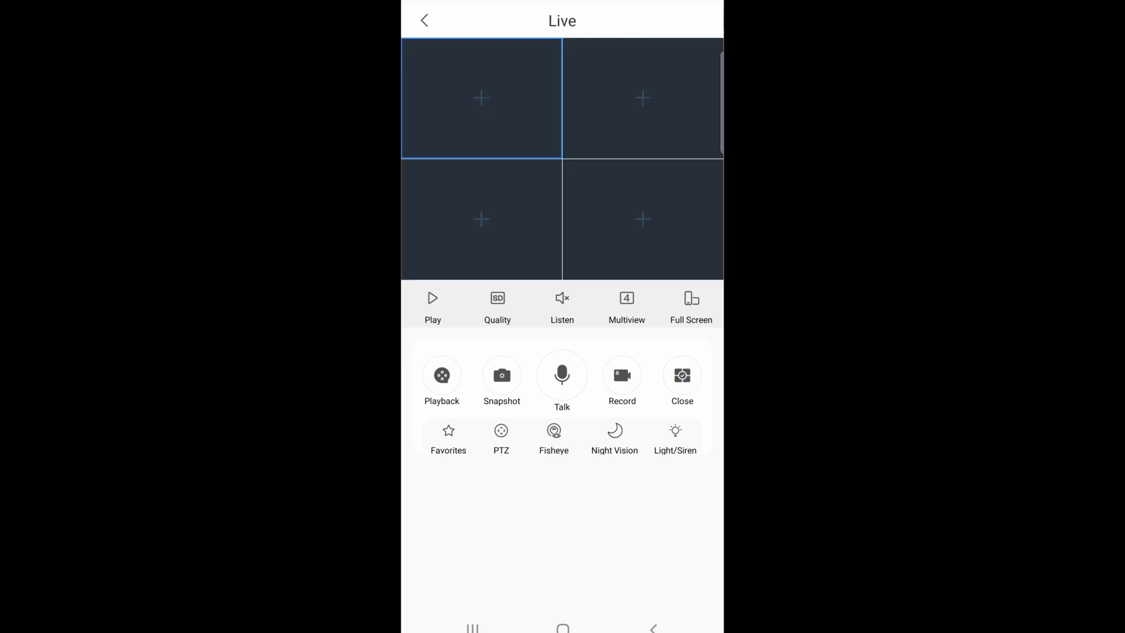
Step: Assign the wide camera to the first pane and try Fisheye, which is unsupported
left_click(509, 98)
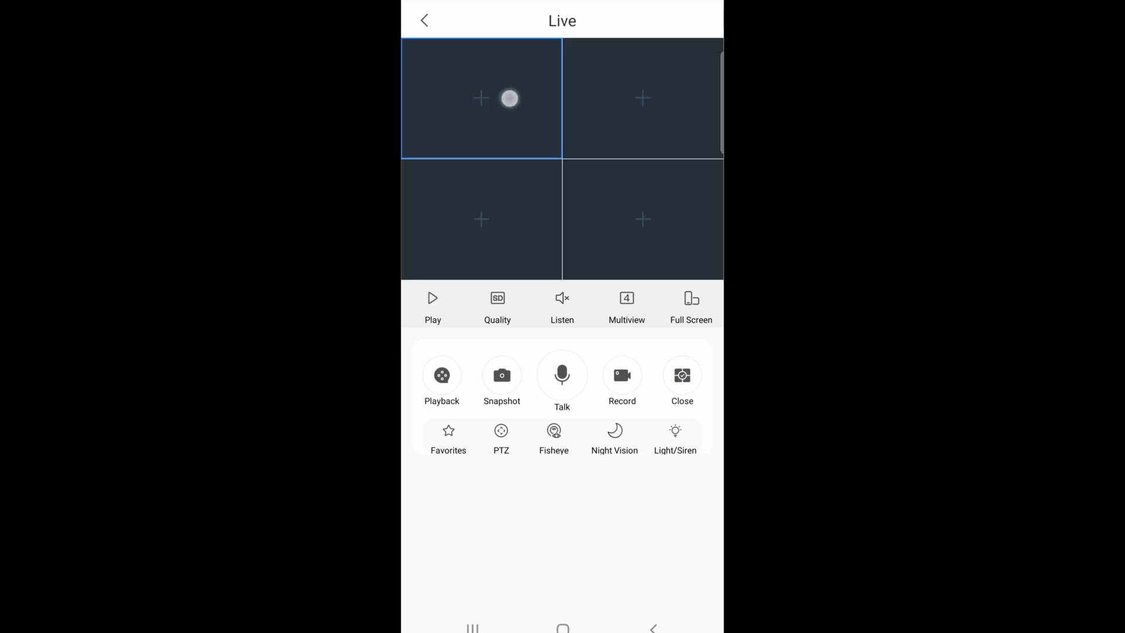
left_click(433, 301)
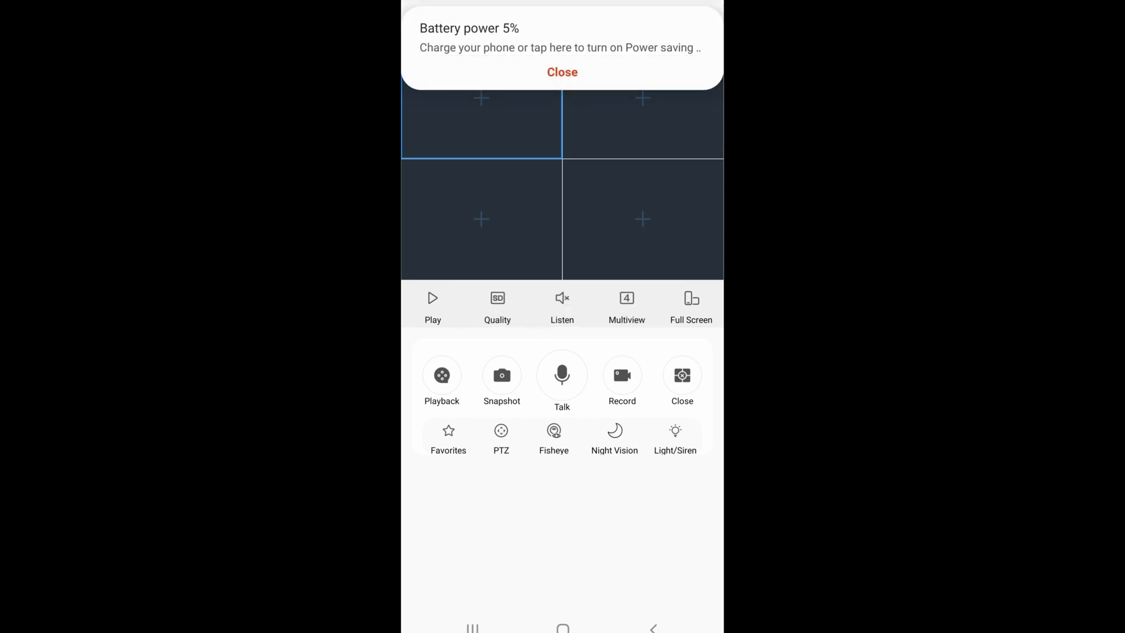
scroll("down", 3)
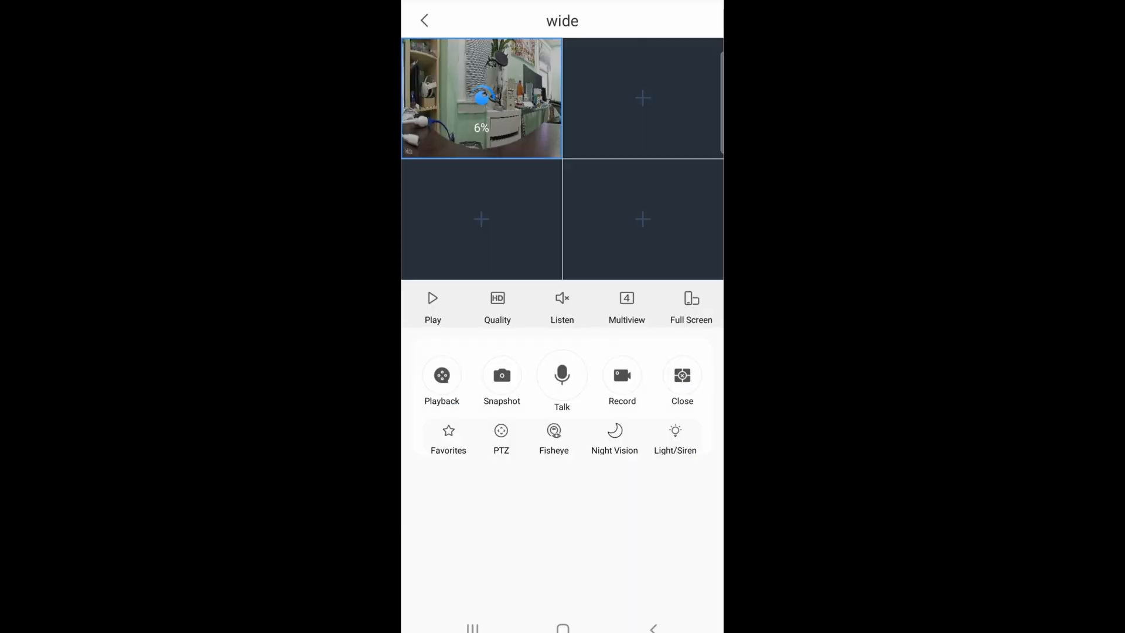
left_click(433, 302)
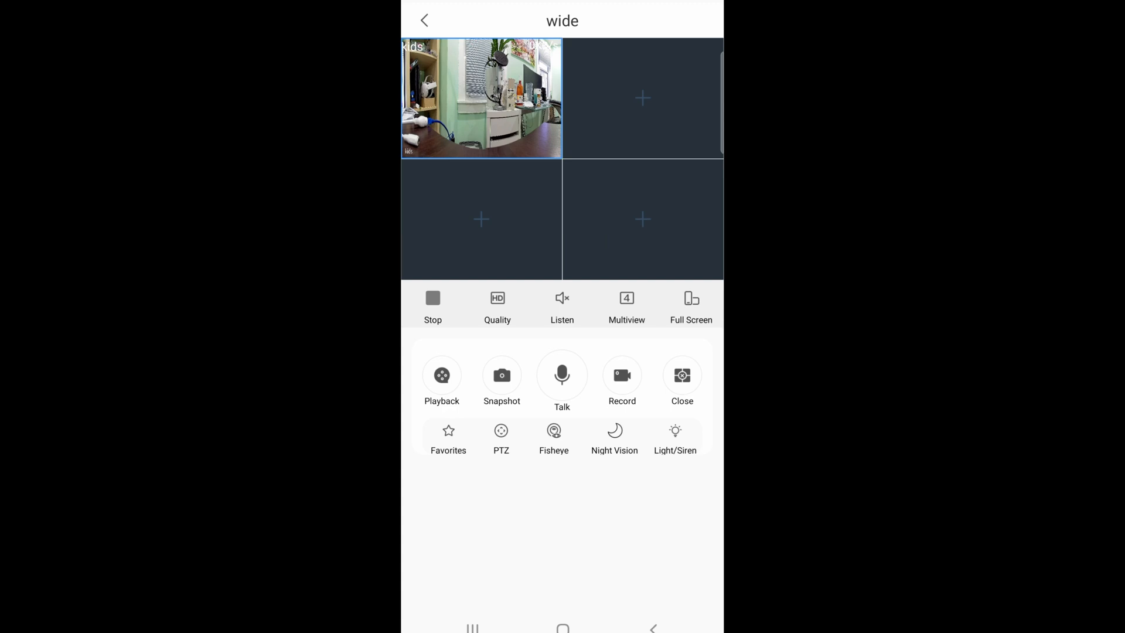
left_click(553, 431)
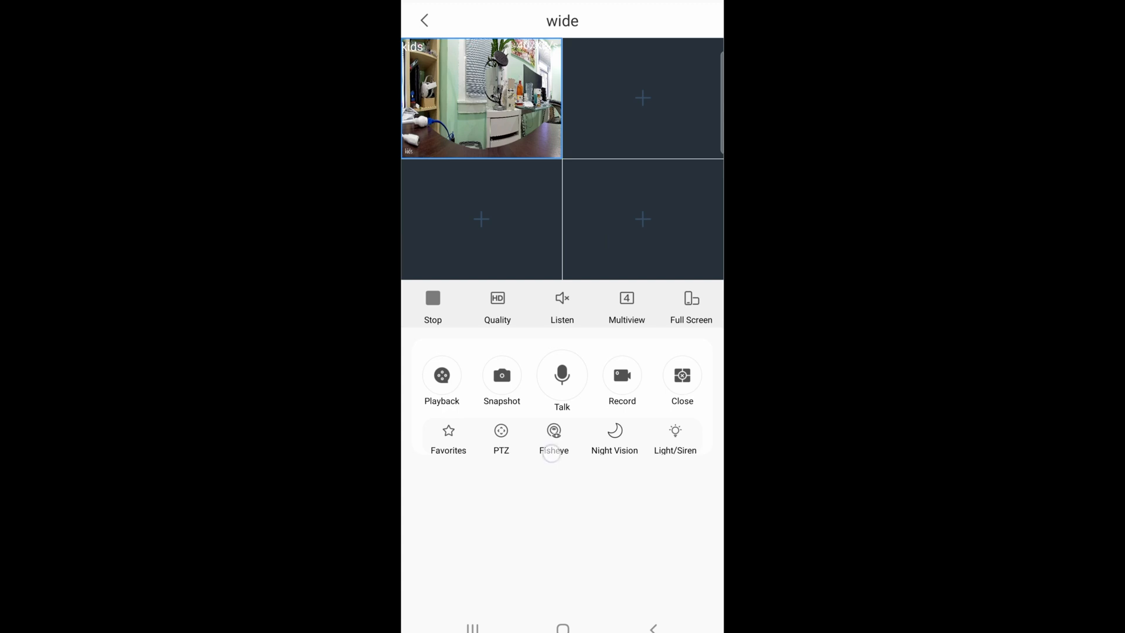
left_click(553, 438)
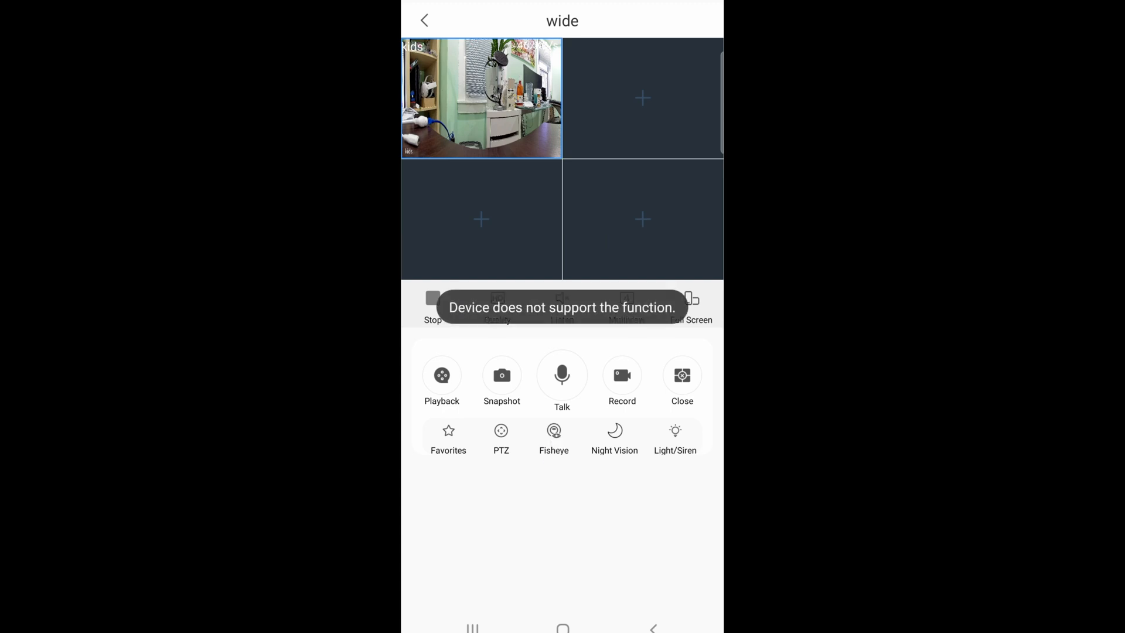